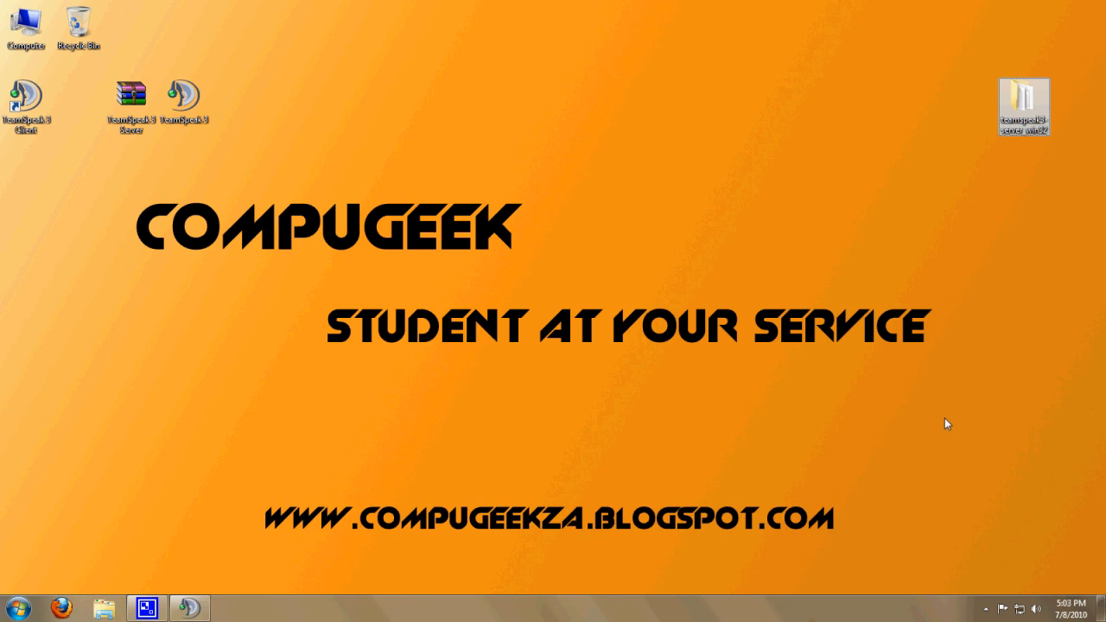
pyautogui.moveTo(321, 470)
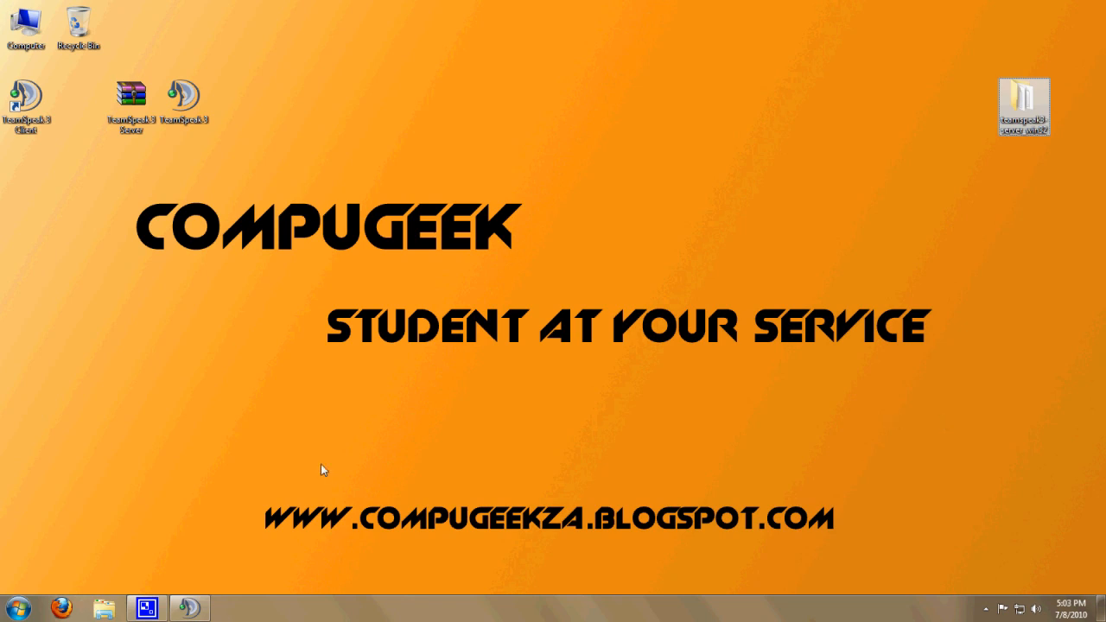
# - Run ipconfig /all and scroll to the Ethernet IPv4 address 10.0.0.2 and gateway 10.0.0.1
pyautogui.click(17, 607)
pyautogui.write('ipconfig /all')
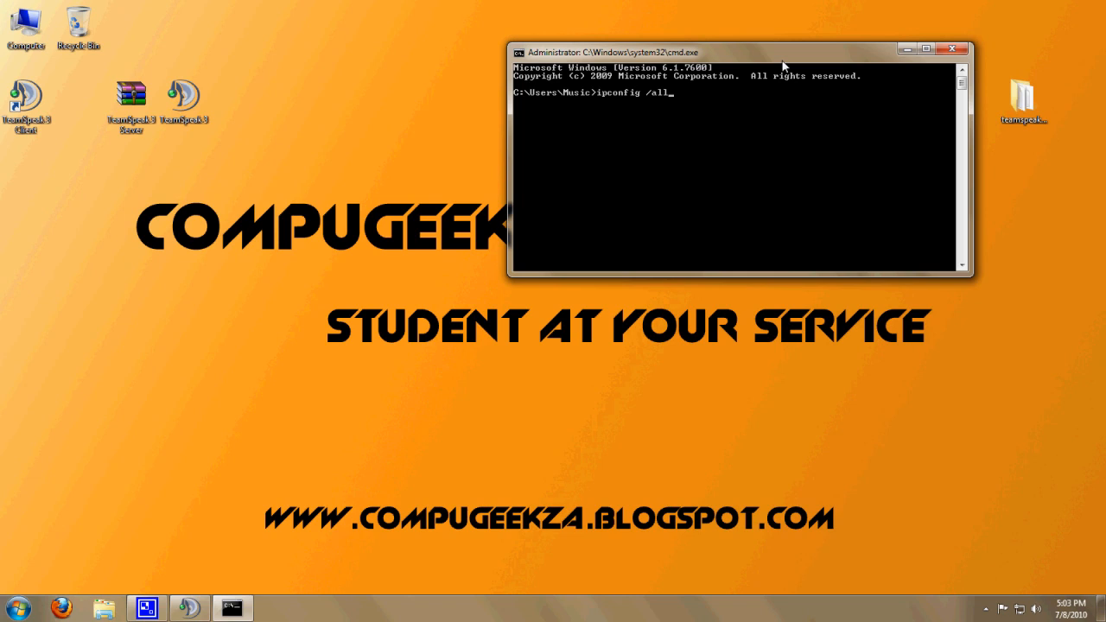
pyautogui.press('enter')
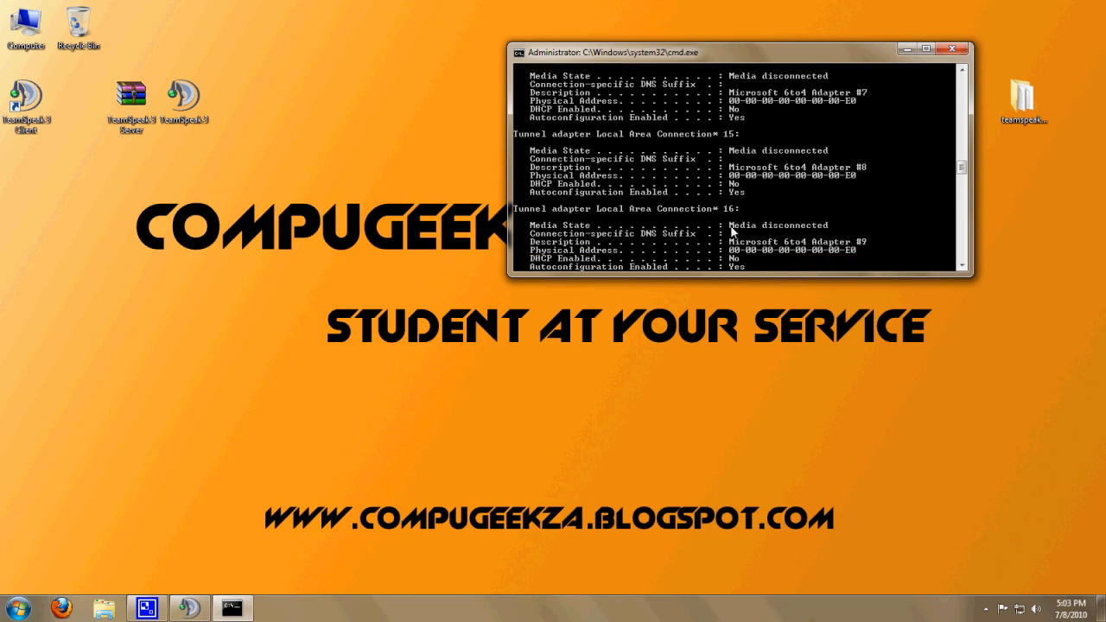
pyautogui.scroll(-3)
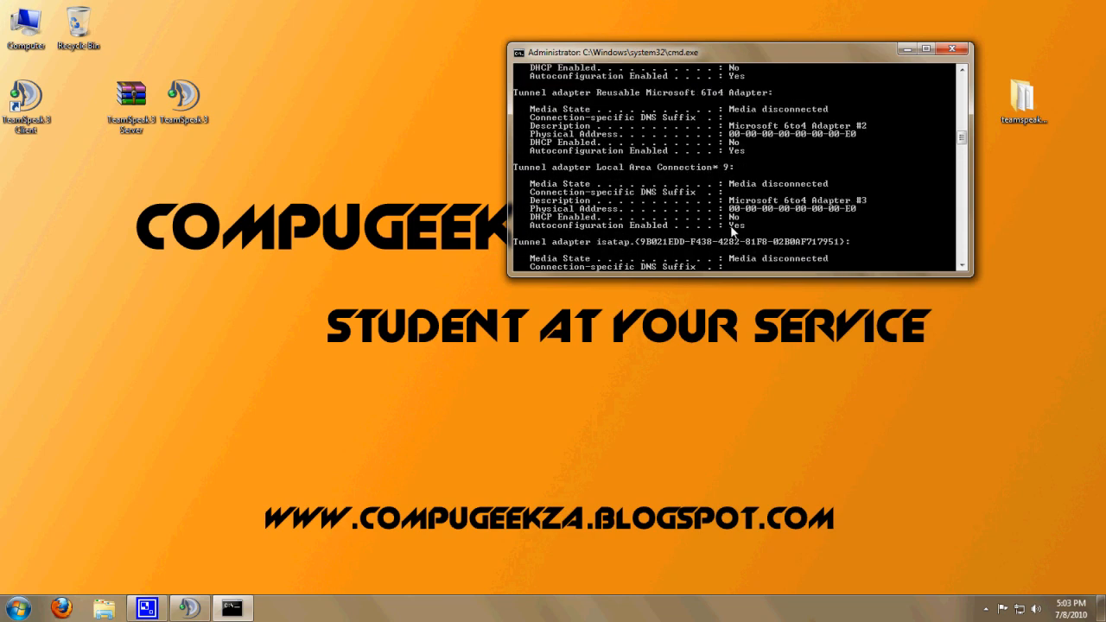
pyautogui.scroll(-3)
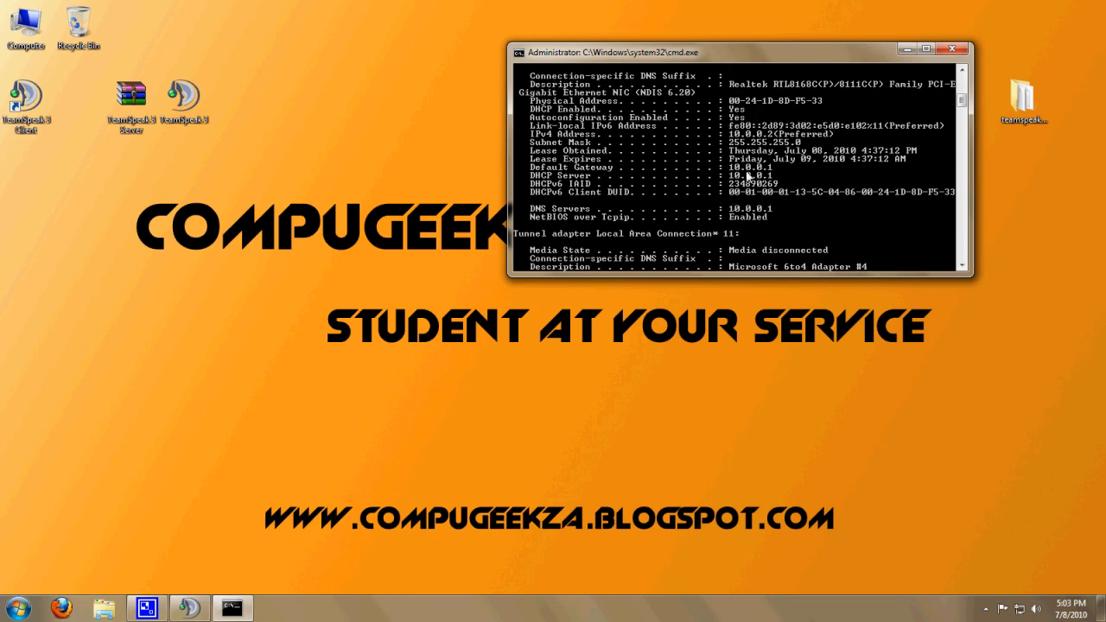
pyautogui.moveTo(741, 176)
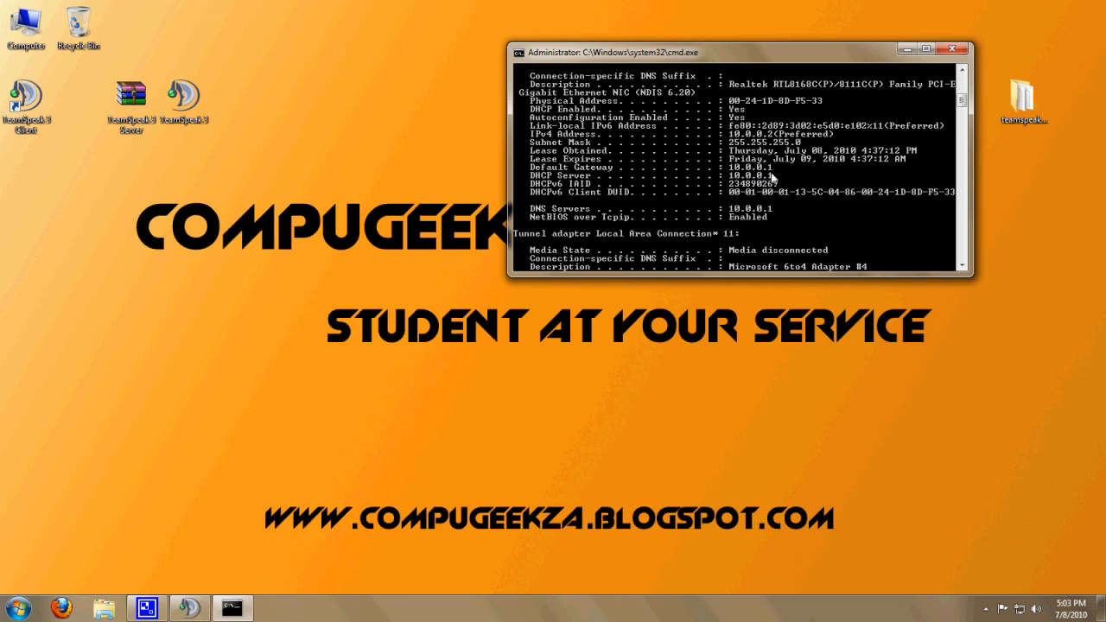
pyautogui.moveTo(735, 49); pyautogui.dragTo(826, 42)
pyautogui.write('1')
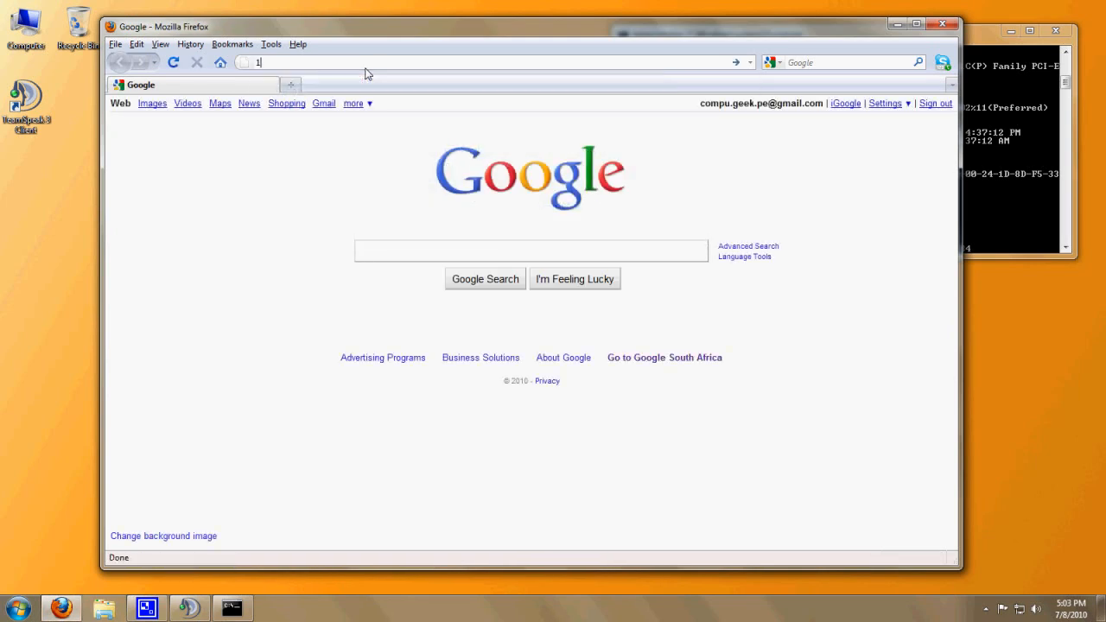
# - Log in to the router's web interface at 10.0.0.1 as admin
pyautogui.write('0.0.0.1/')
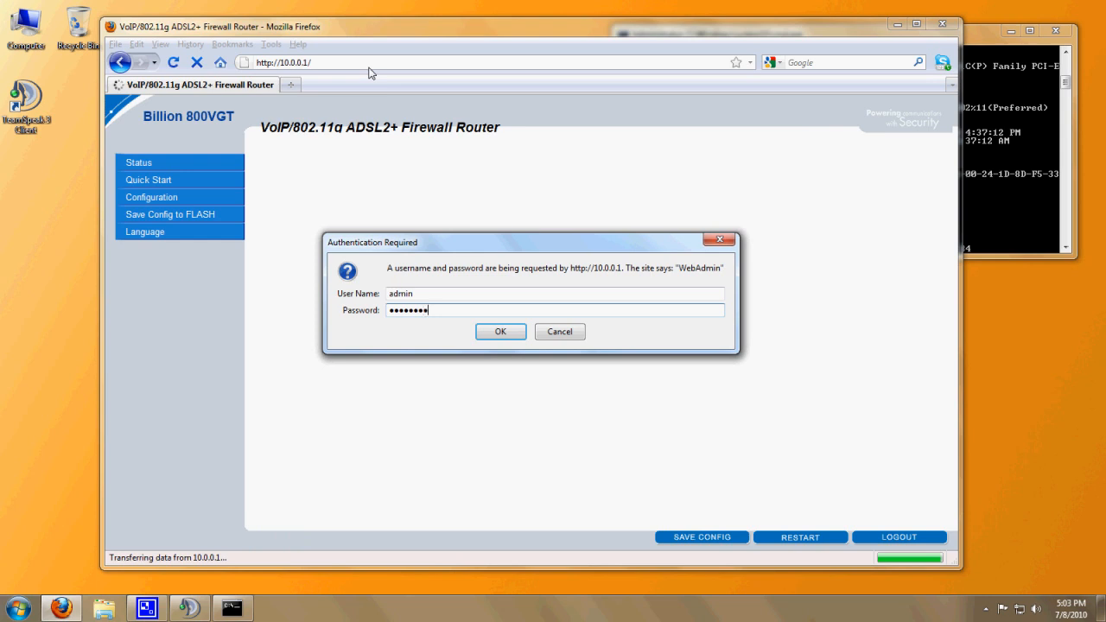
pyautogui.click(502, 332)
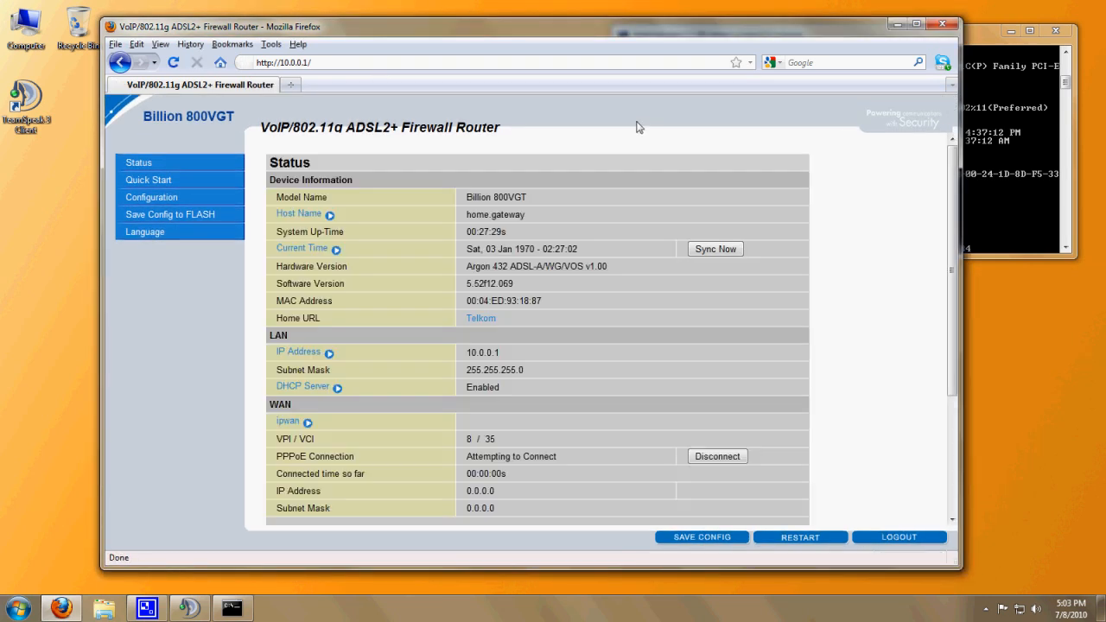
pyautogui.scroll(-3)
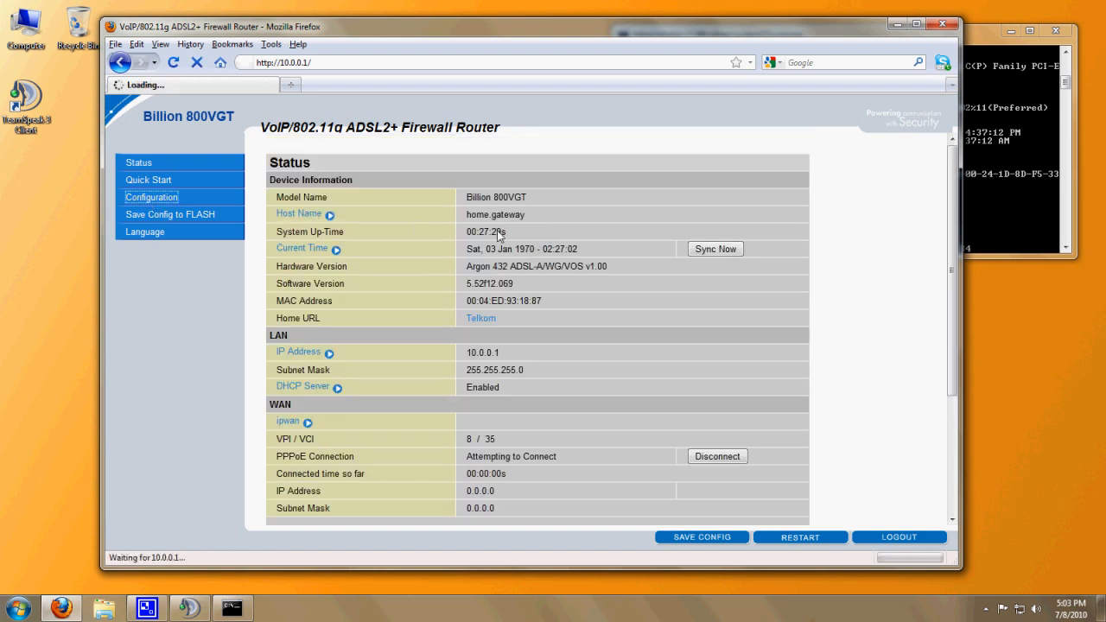
# - Expand the router's Configuration menu and start a new blank browser tab
pyautogui.click(152, 197)
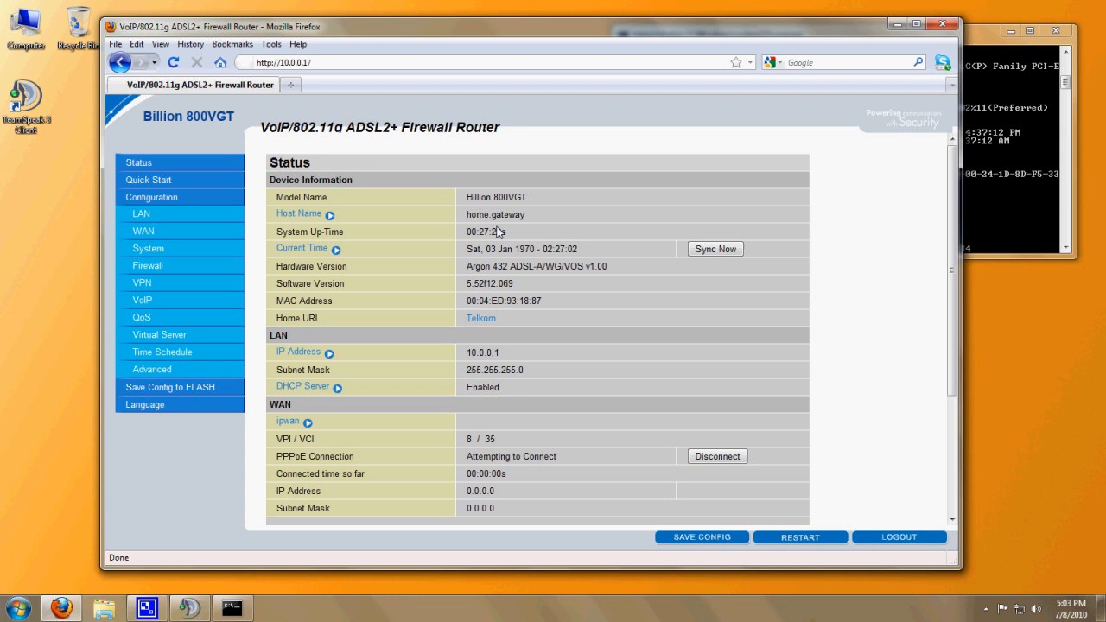
pyautogui.scroll(-3)
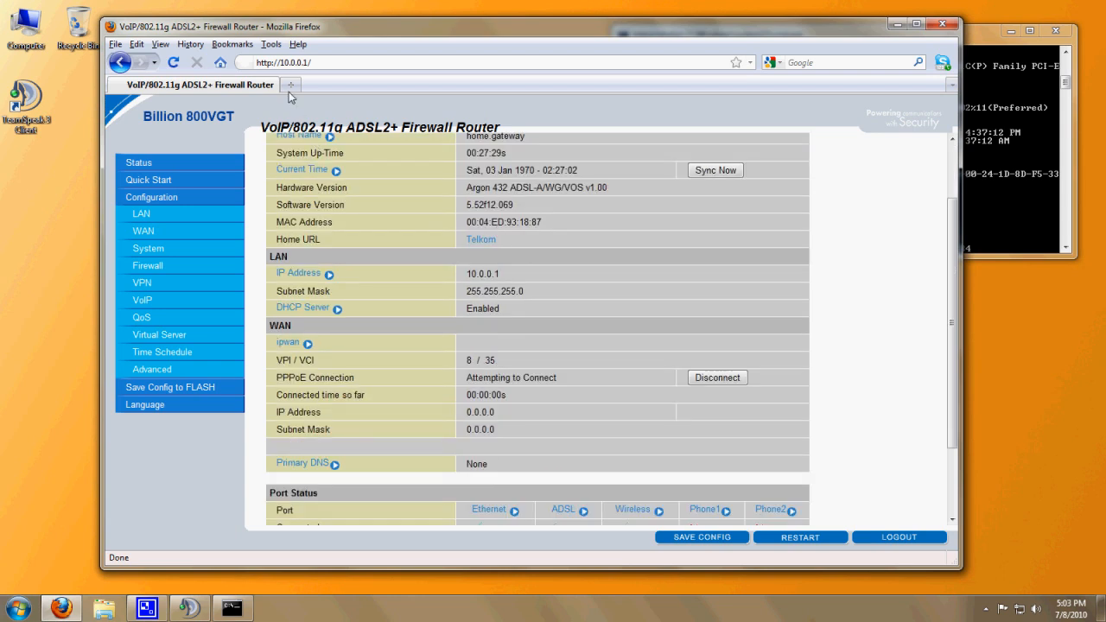
pyautogui.click(291, 83)
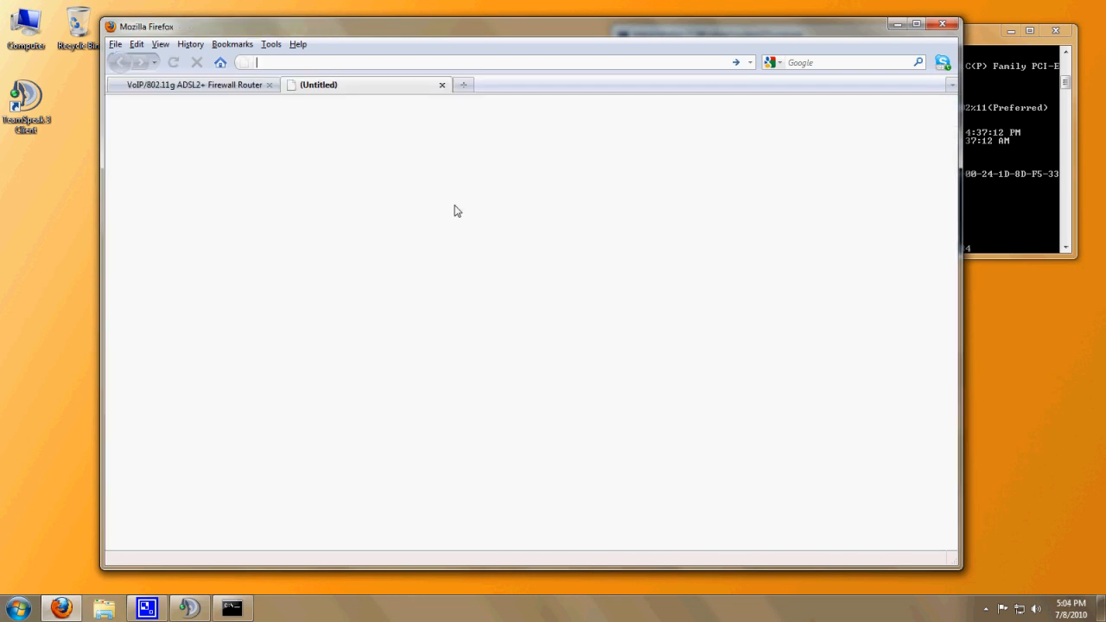
pyautogui.write('www.')
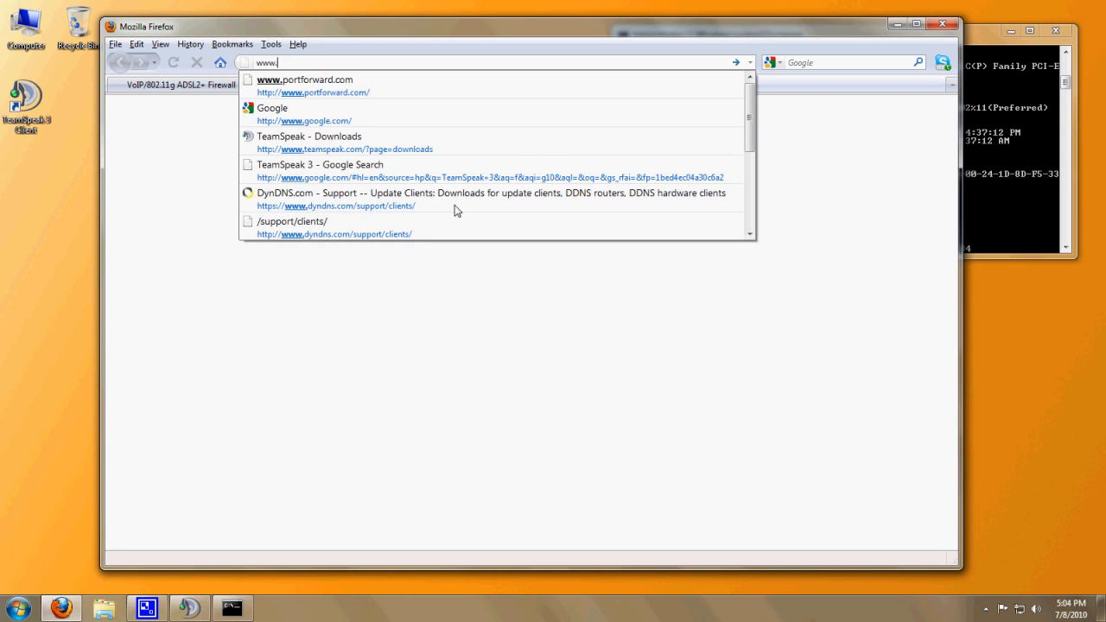
pyautogui.press('Down')
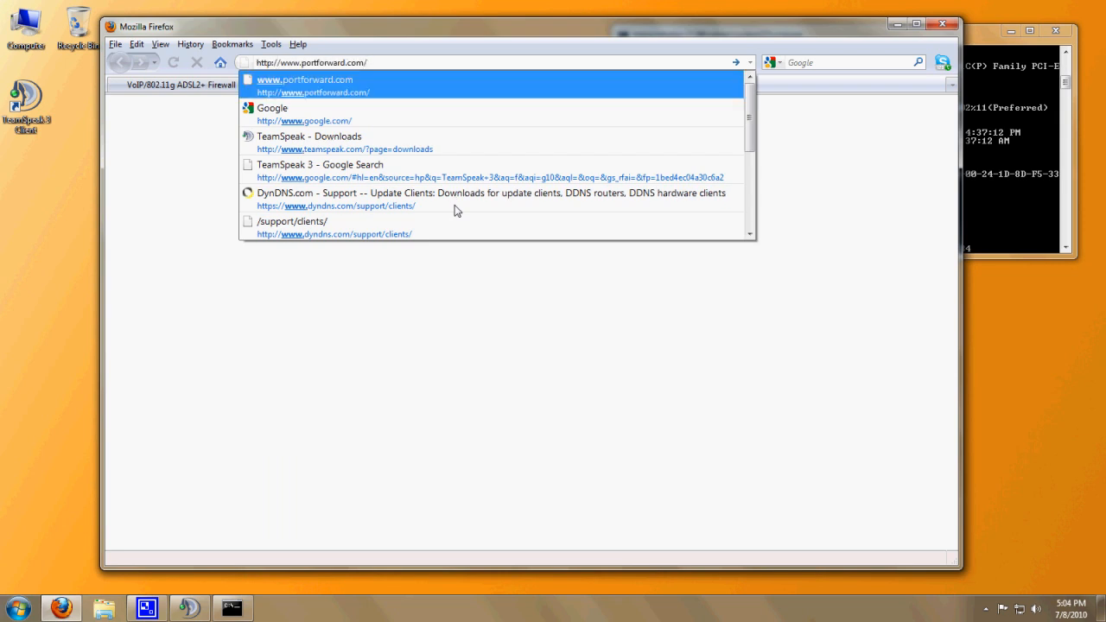
pyautogui.click(304, 87)
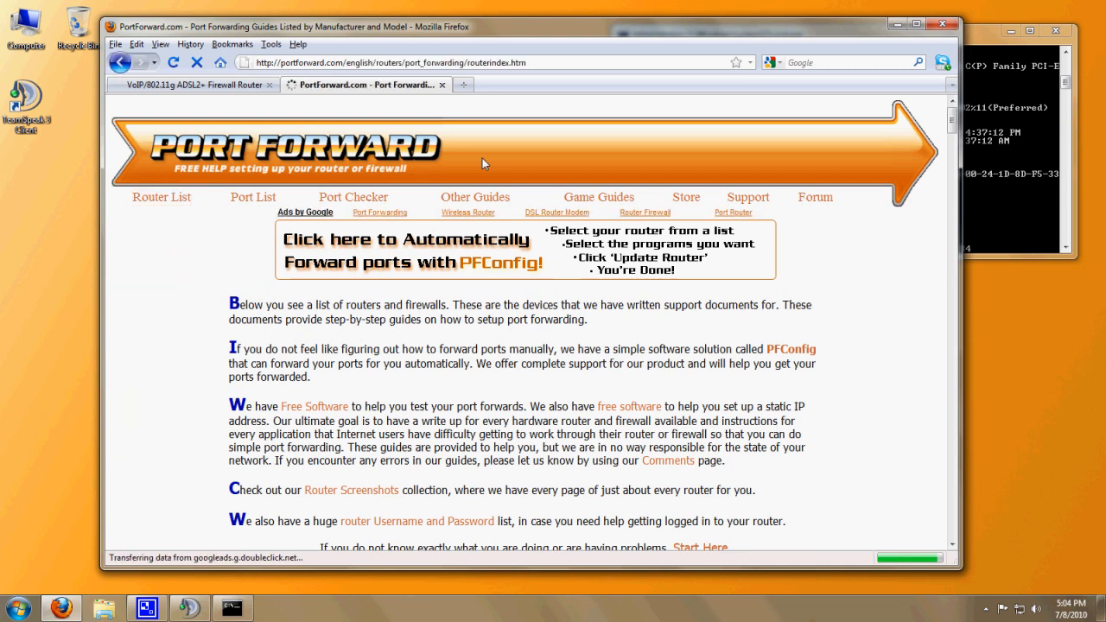
pyautogui.scroll(-3)
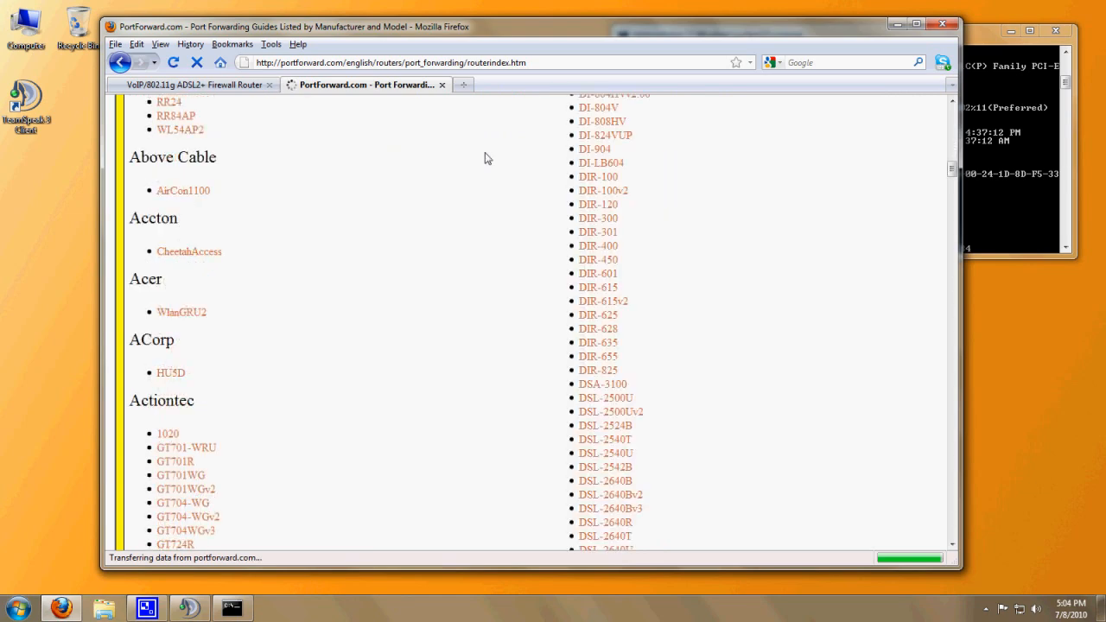
pyautogui.scroll(-3)
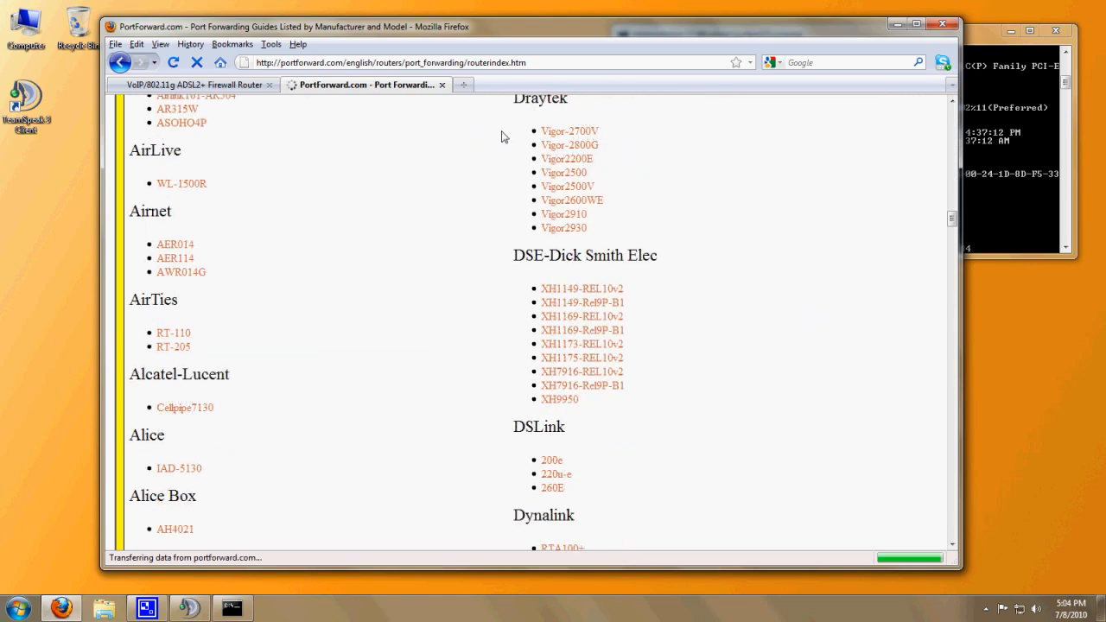
pyautogui.scroll(-3)
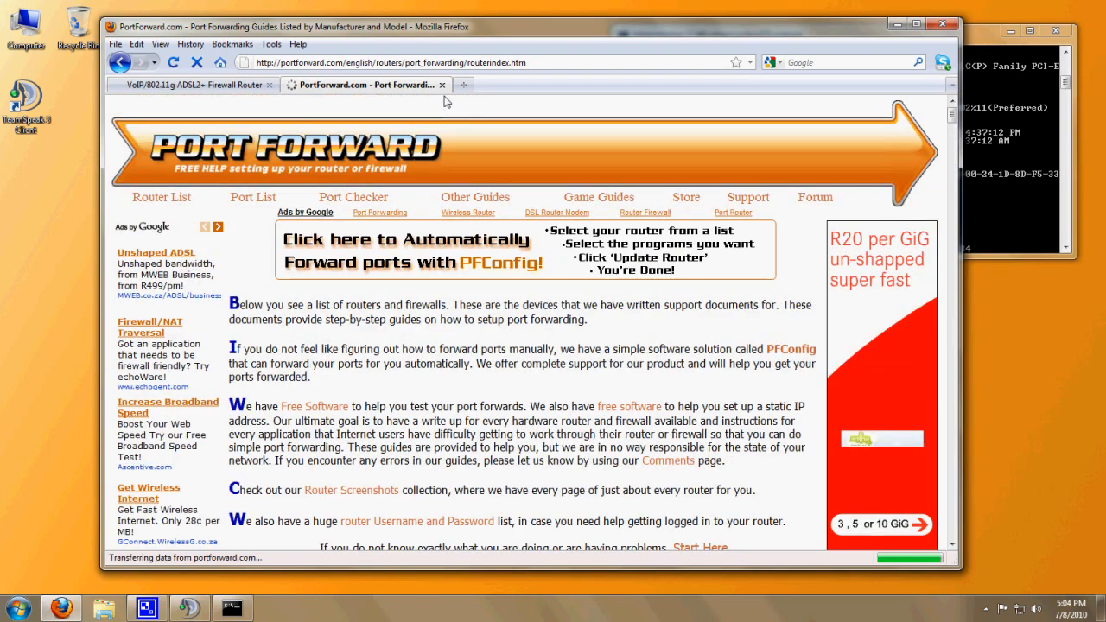
# - Return to the router tab and show the Virtual Server port forwarding table with the TS3 rule
pyautogui.click(186, 83)
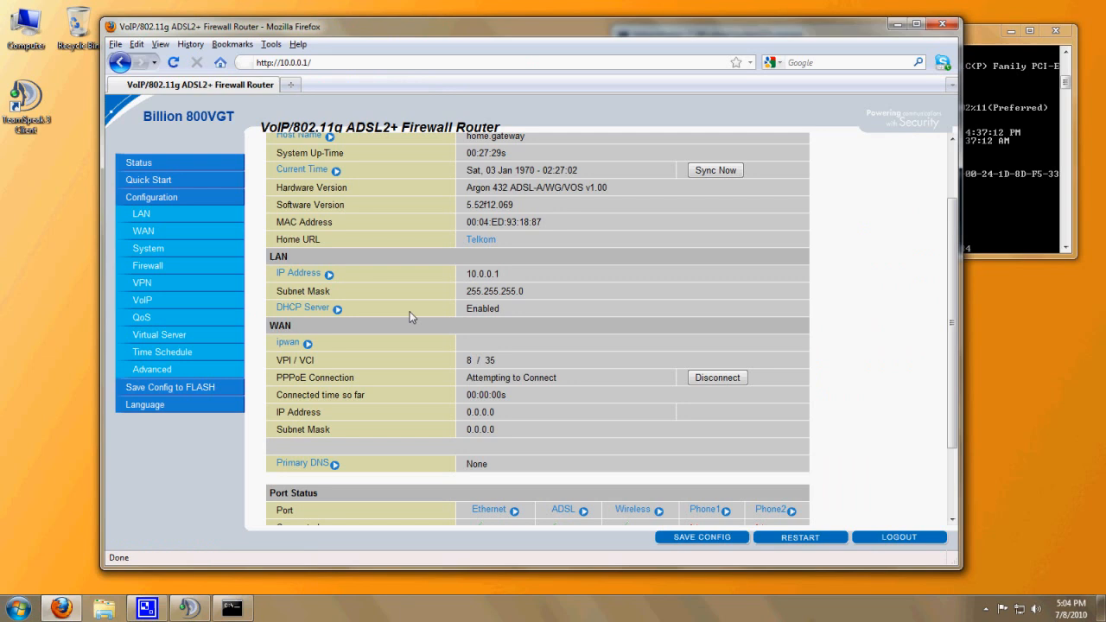
pyautogui.moveTo(159, 335)
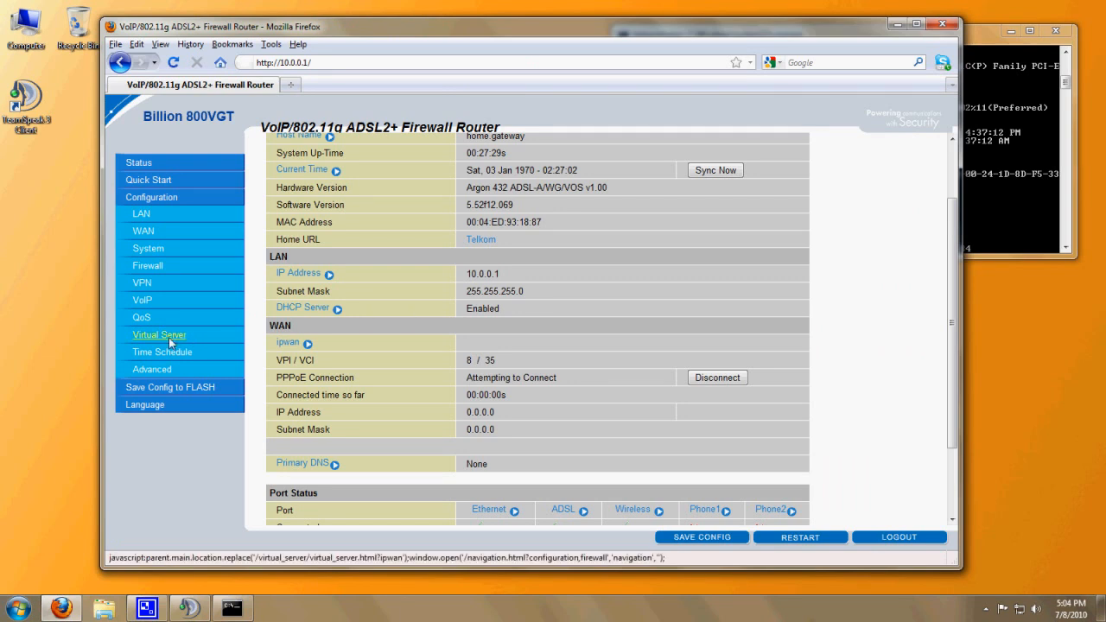
pyautogui.click(159, 336)
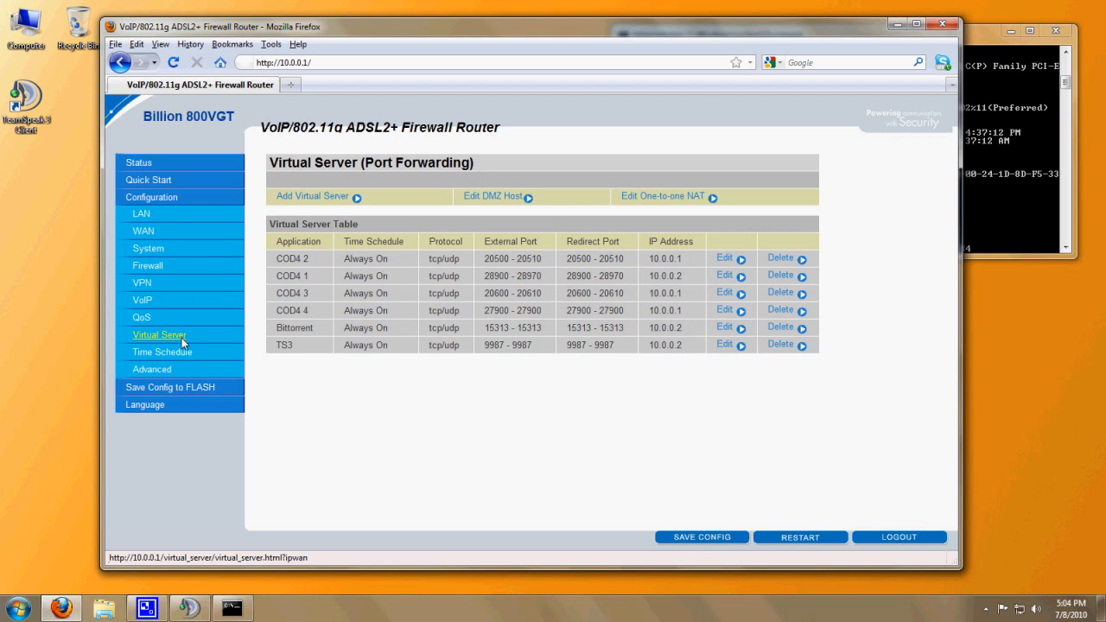
pyautogui.click(313, 197)
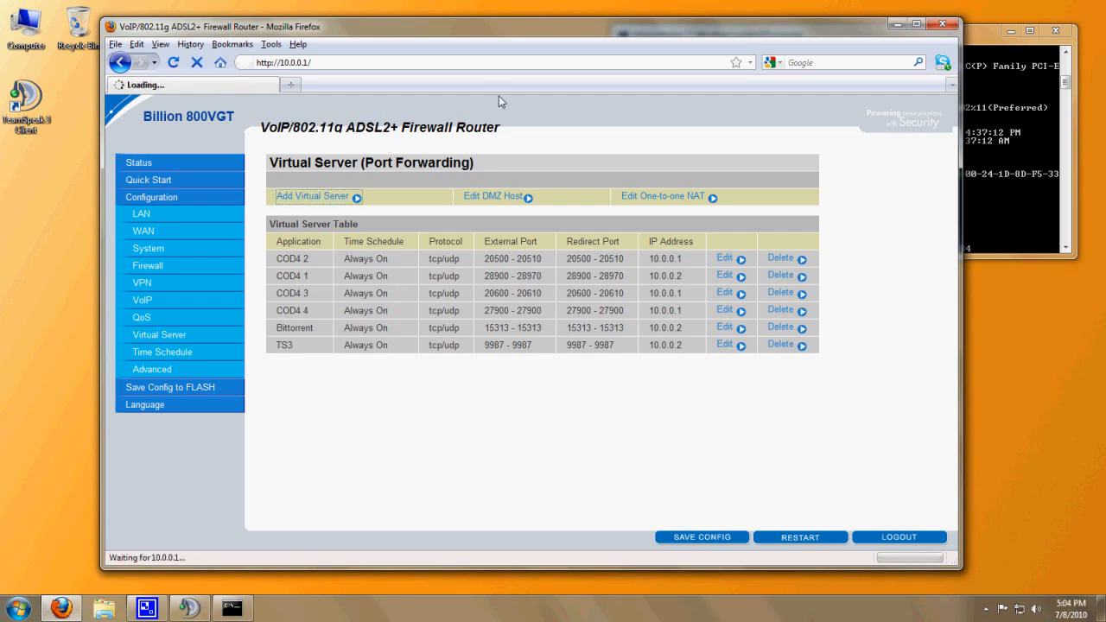
# - Name the new virtual server rule TS3 Server with protocol tcp/udp
pyautogui.click(311, 197)
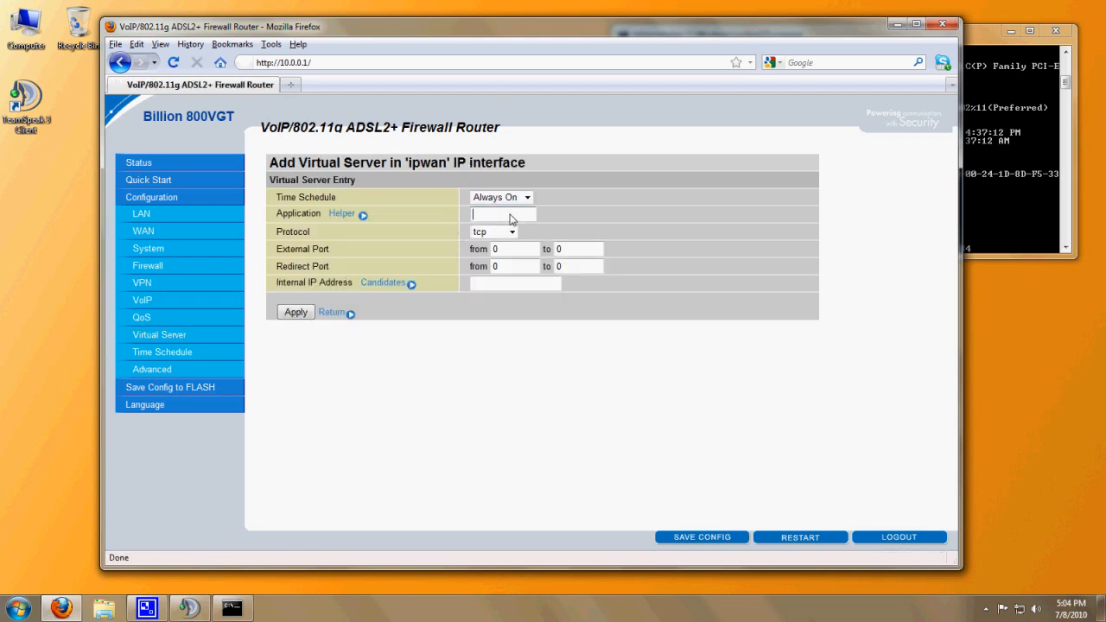
pyautogui.write('TS3 Server')
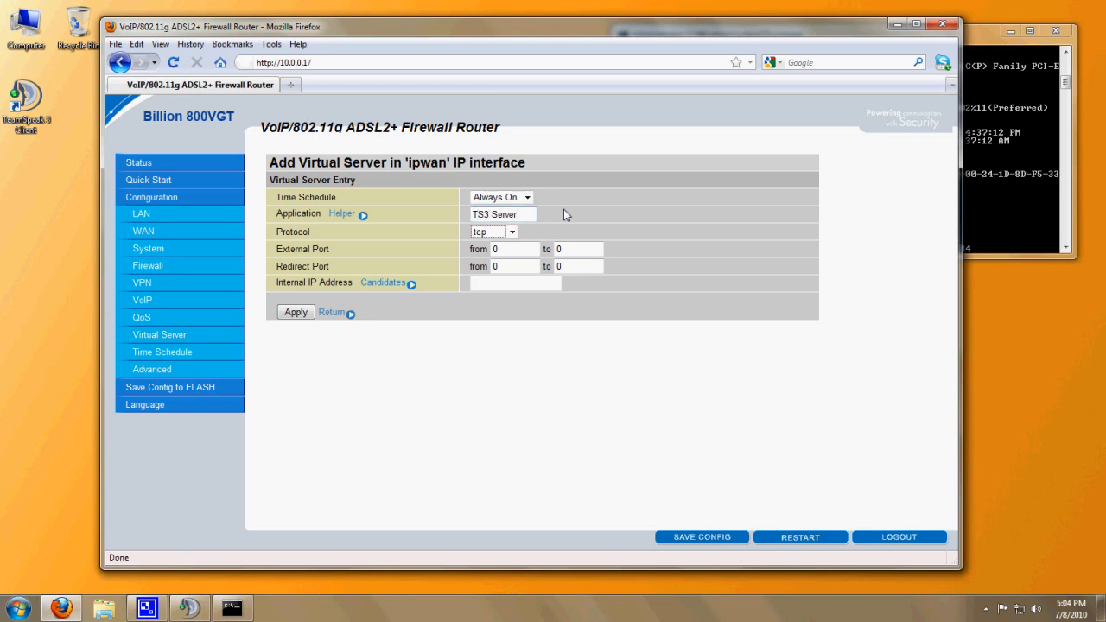
pyautogui.click(494, 232)
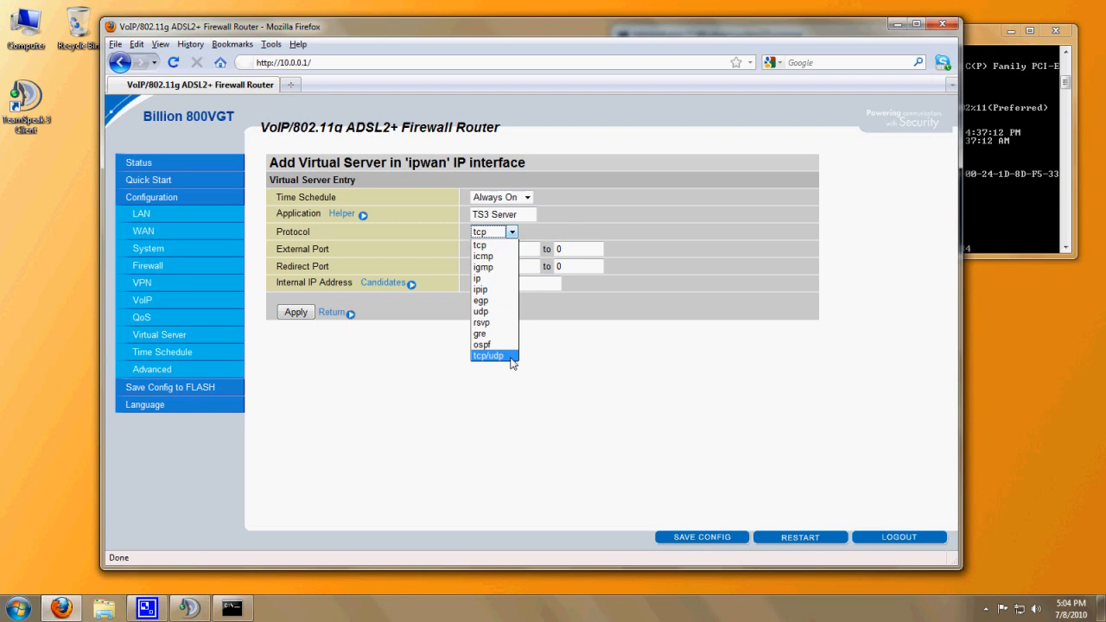
pyautogui.click(490, 356)
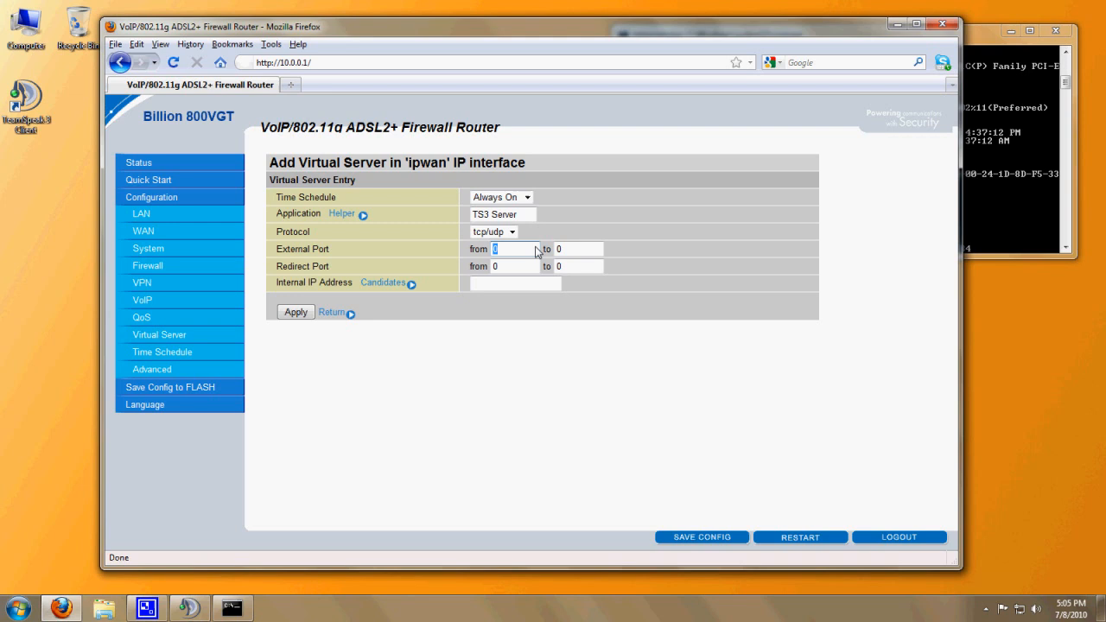
# - Set external and redirect ports 9987–9987 for the rule
pyautogui.write('99')
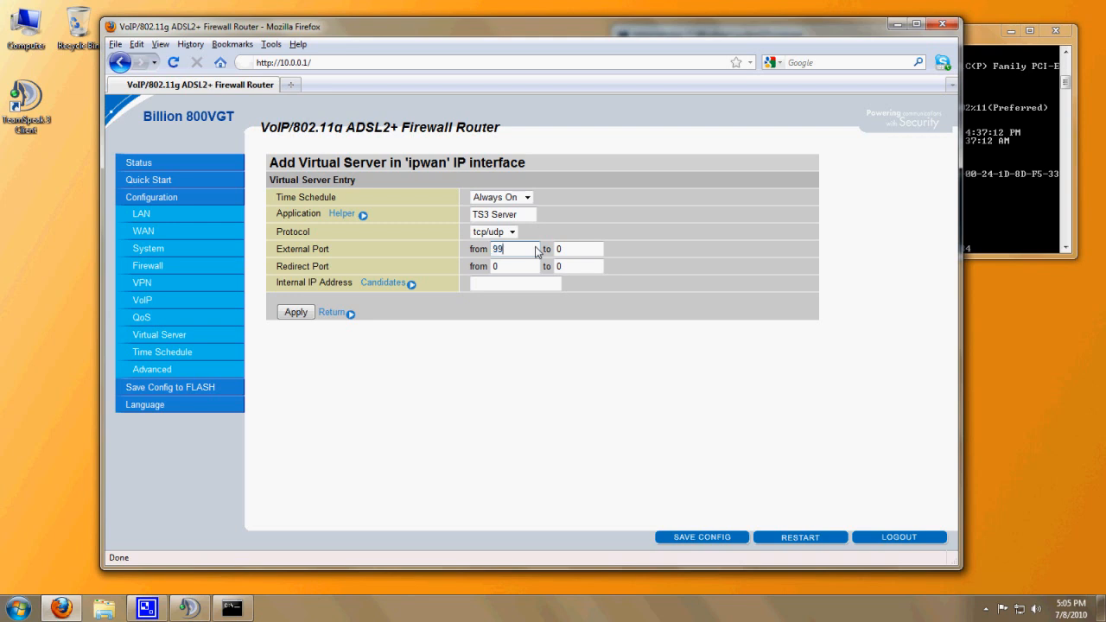
pyautogui.write('9987')
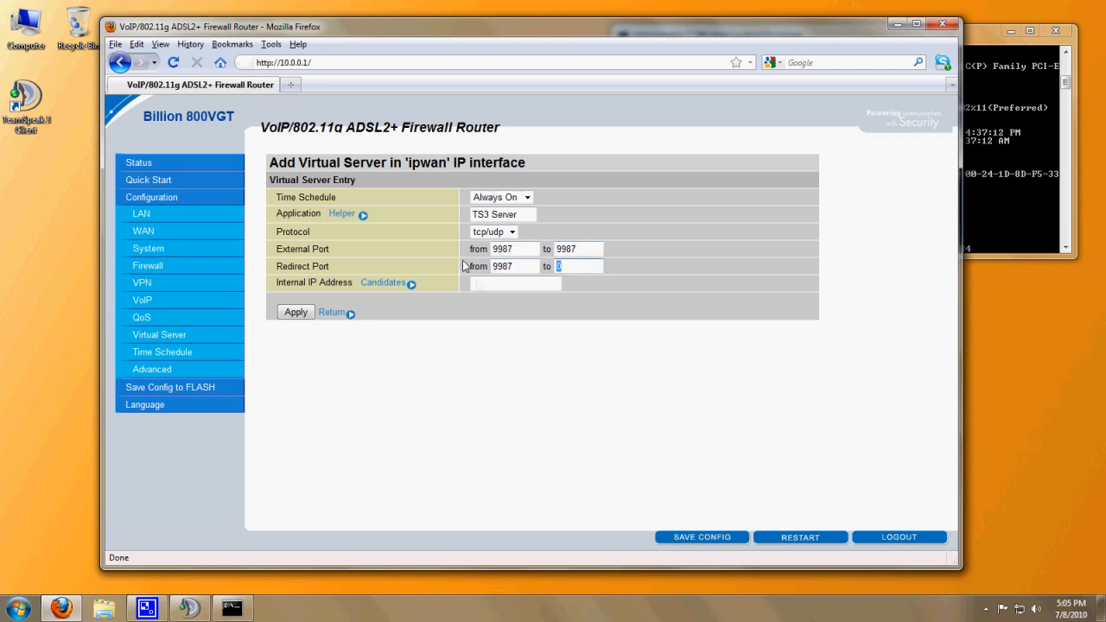
pyautogui.write('9987')
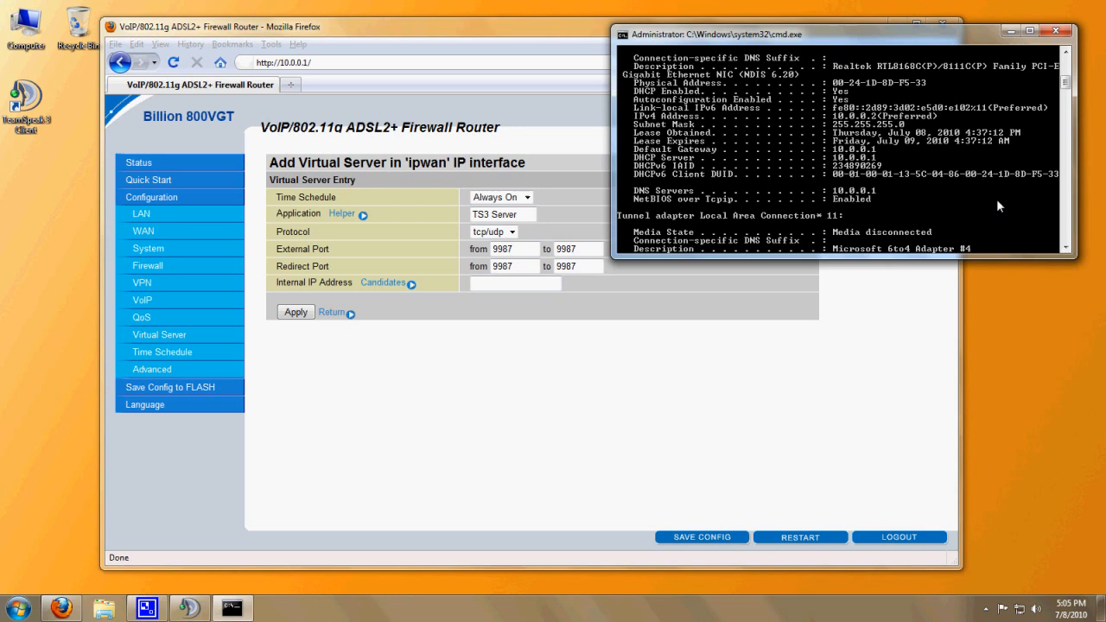
pyautogui.moveTo(966, 204)
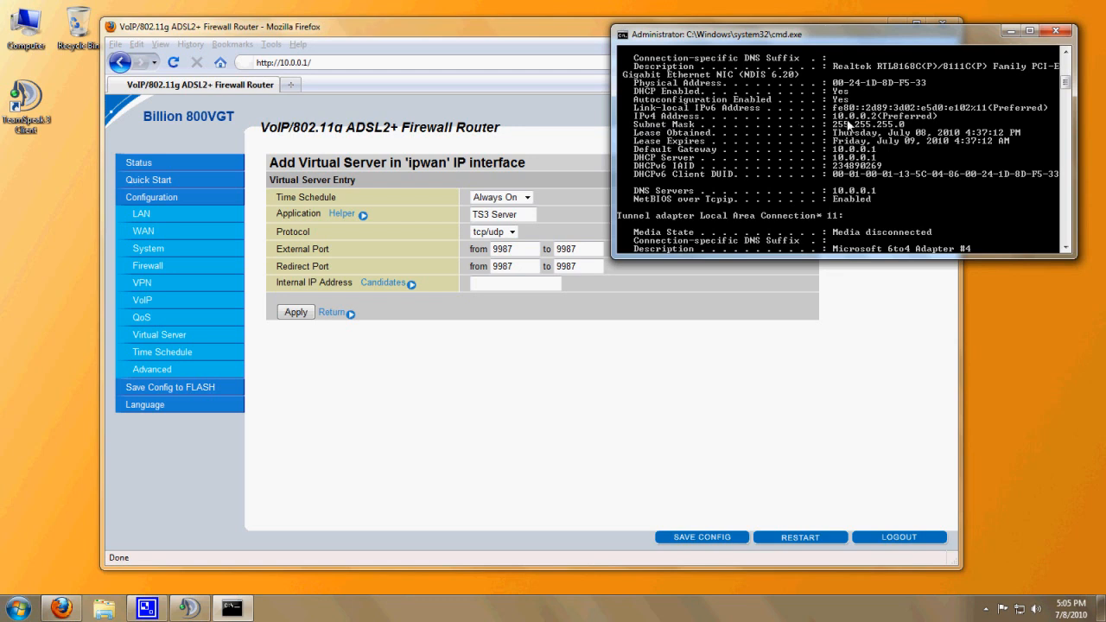
pyautogui.moveTo(858, 128)
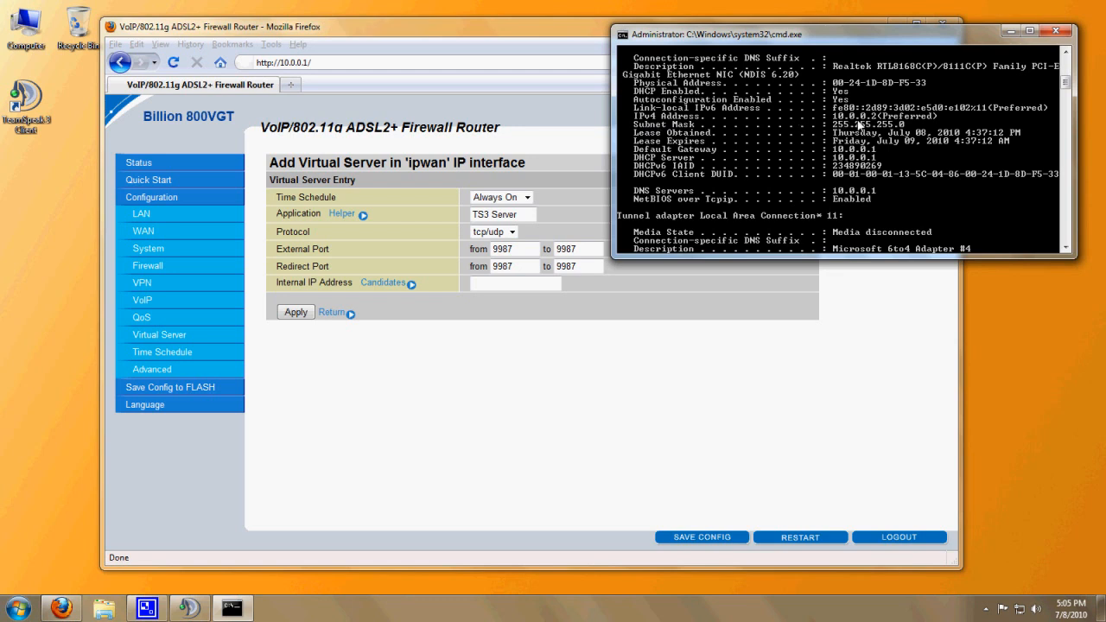
pyautogui.moveTo(515, 301)
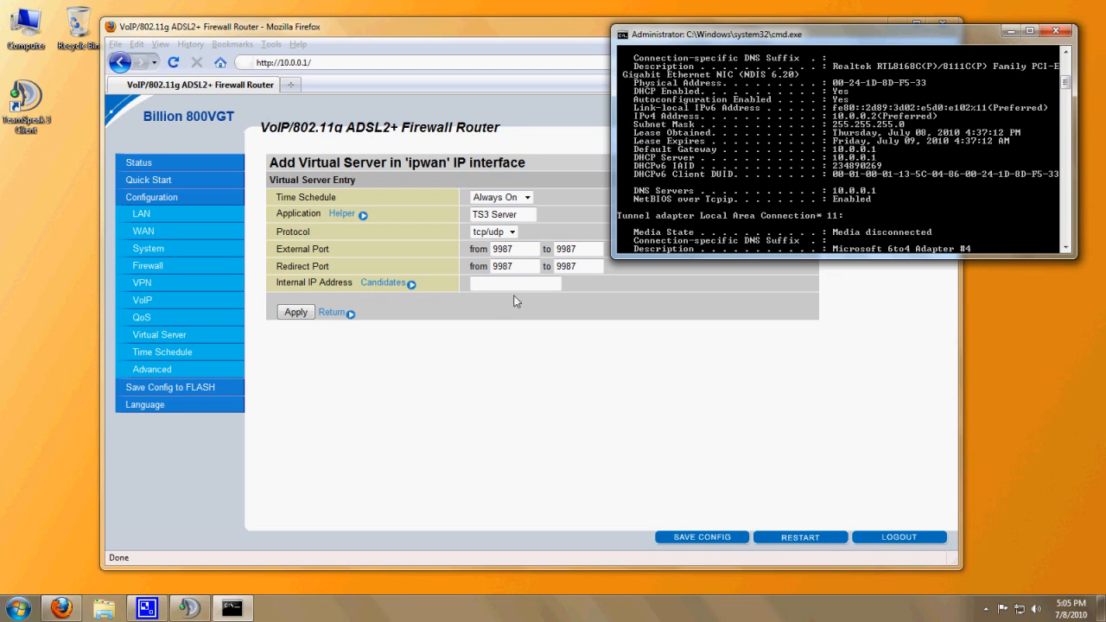
# - Enter this computer's IPv4 address 10.0.0.2 as the rule's Internal IP Address
pyautogui.write('10.0.')
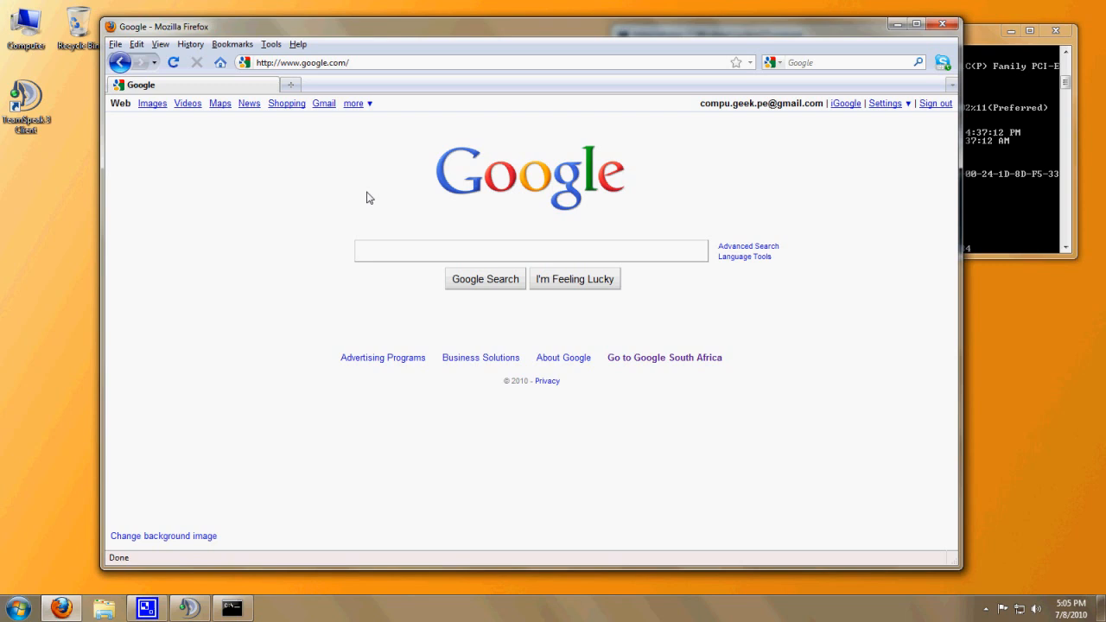
pyautogui.write('Dy')
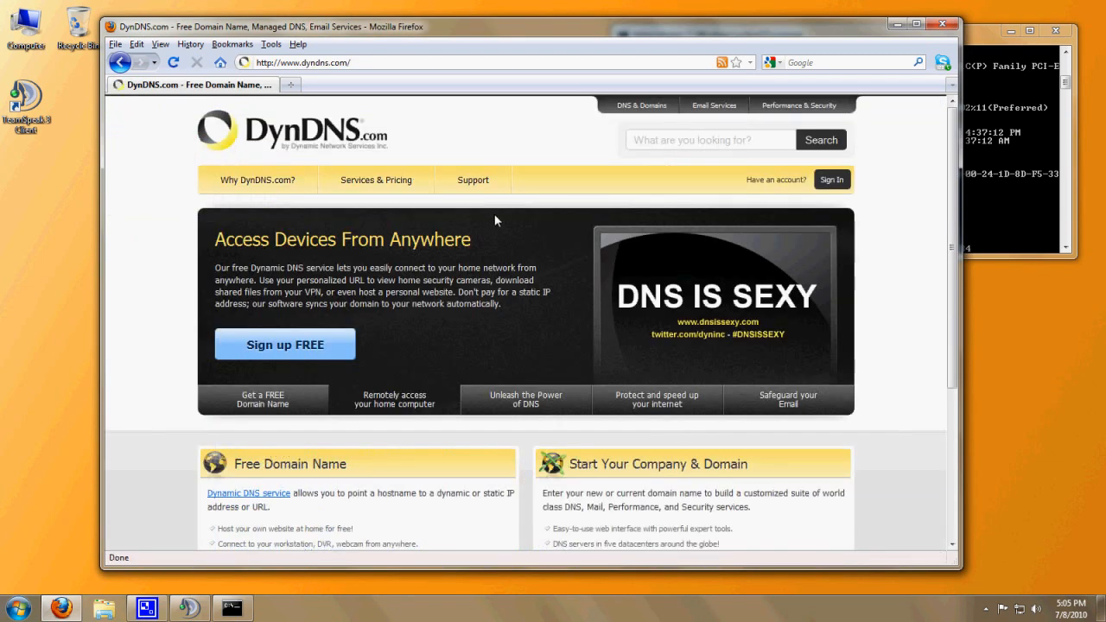
pyautogui.moveTo(832, 179)
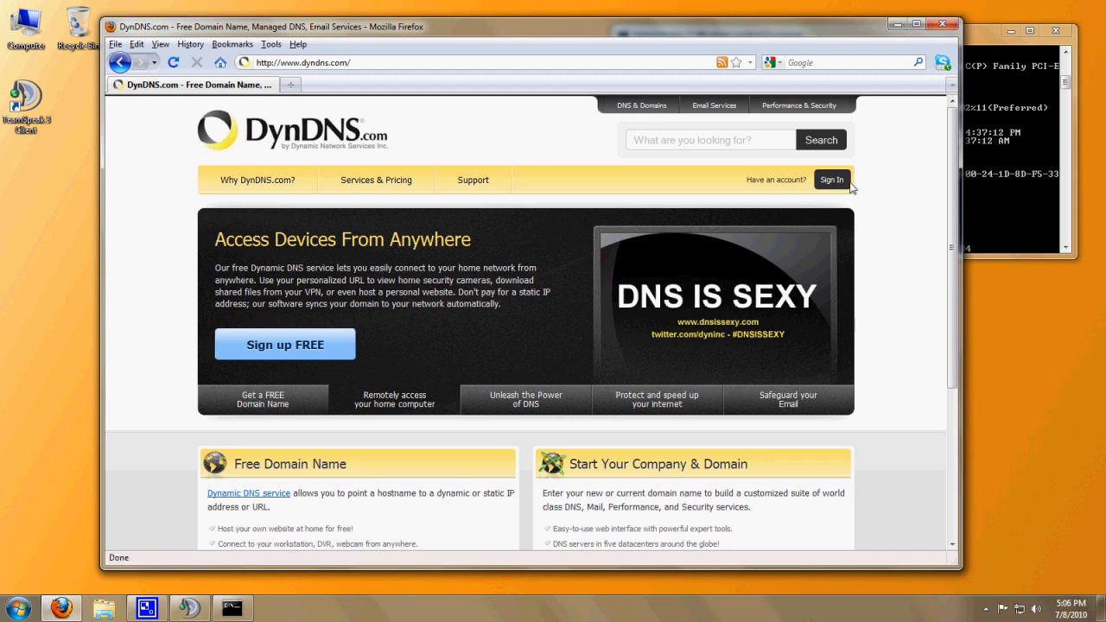
pyautogui.click(831, 180)
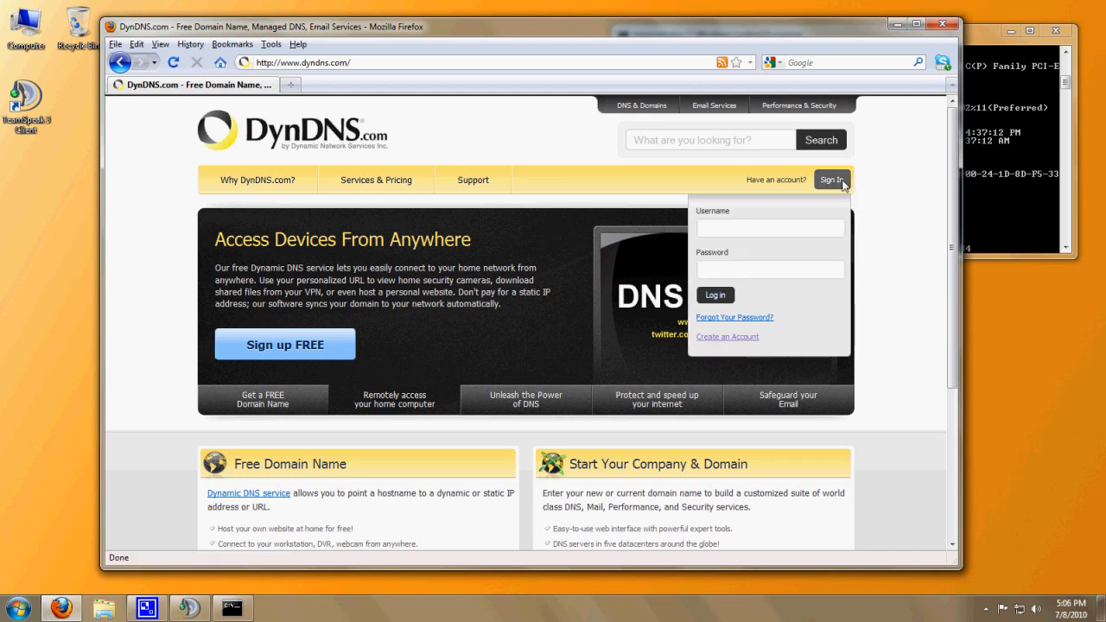
pyautogui.moveTo(785, 349)
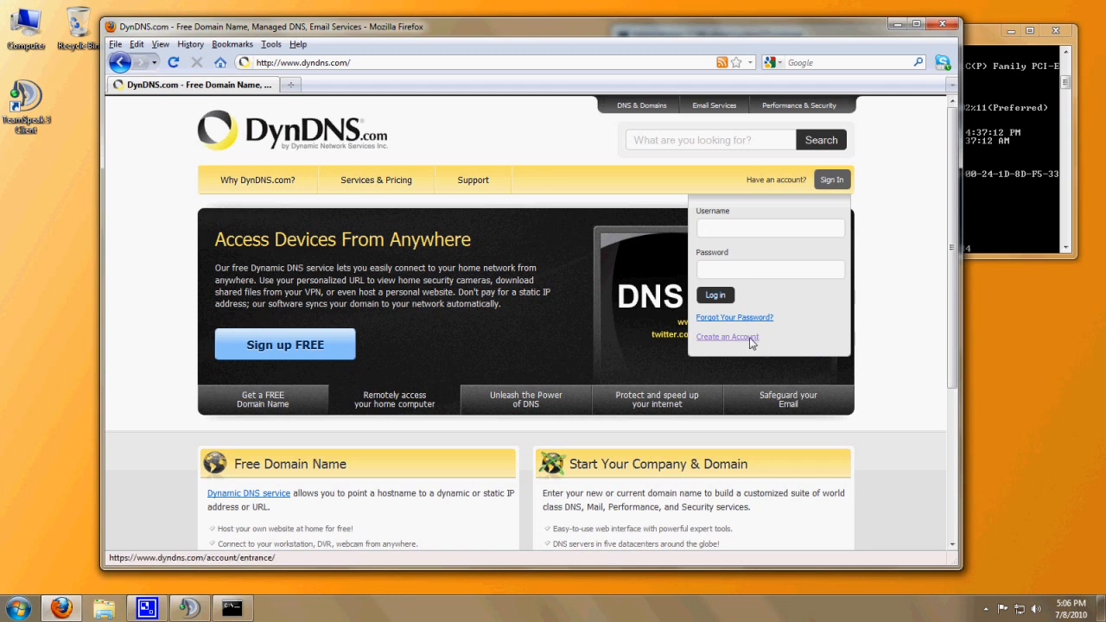
pyautogui.click(771, 228)
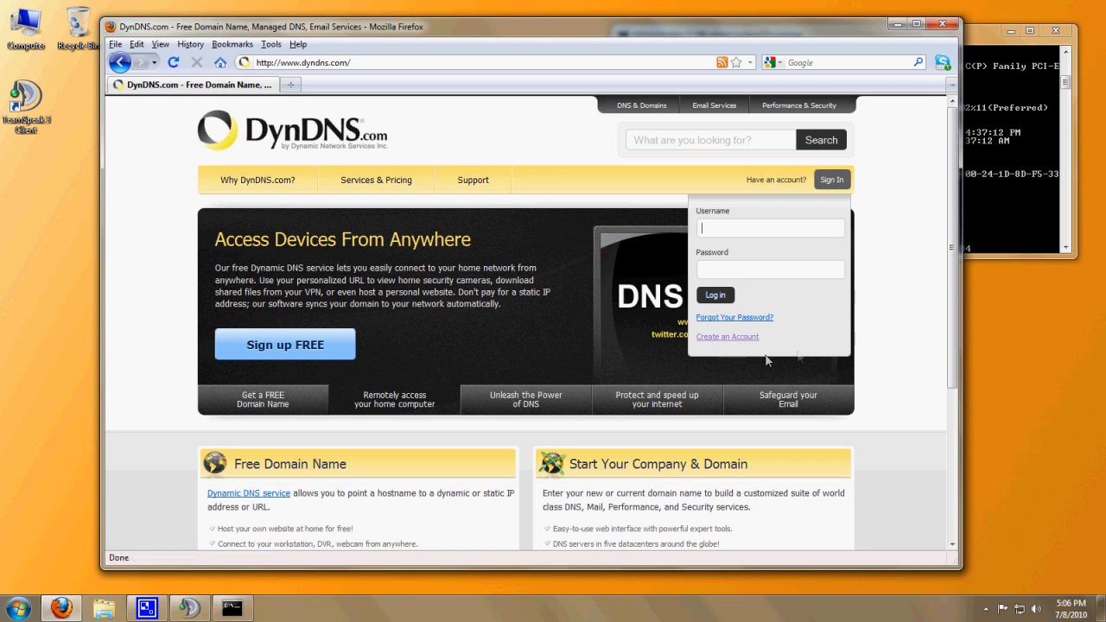
pyautogui.write('CompuGeek')
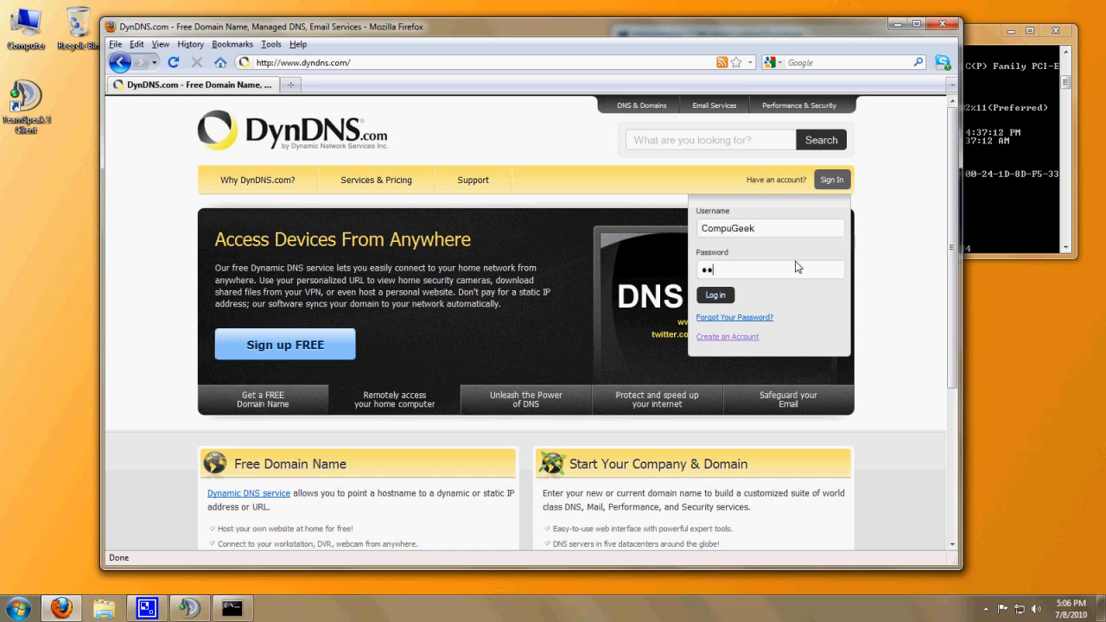
# - Submit the login to reach the DynDNS My Account page
pyautogui.click(715, 294)
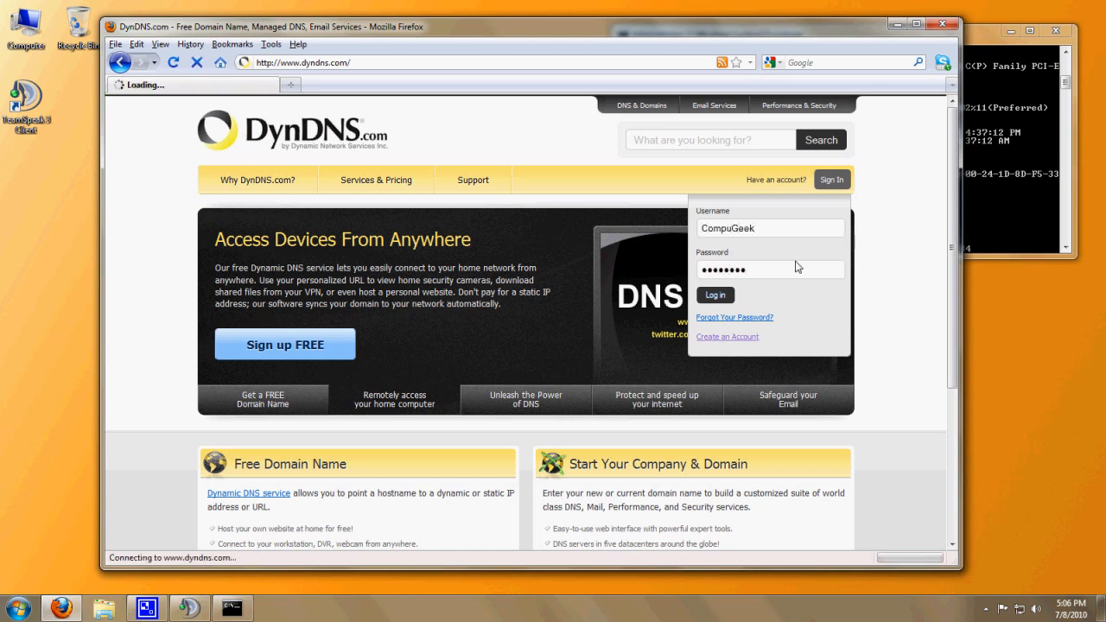
pyautogui.click(716, 294)
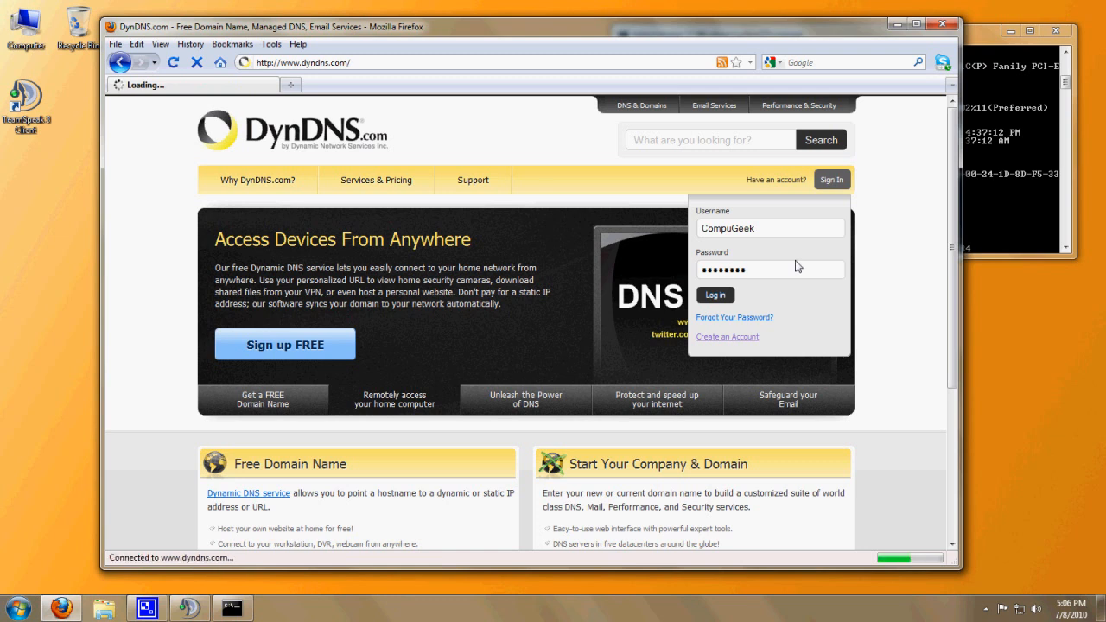
pyautogui.click(716, 294)
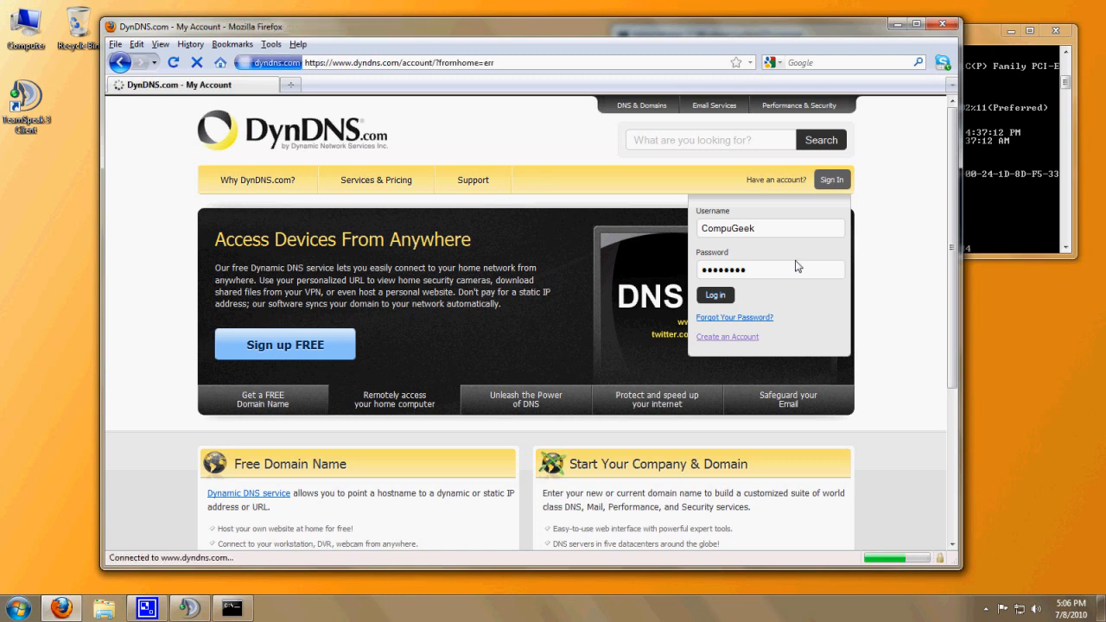
pyautogui.click(716, 294)
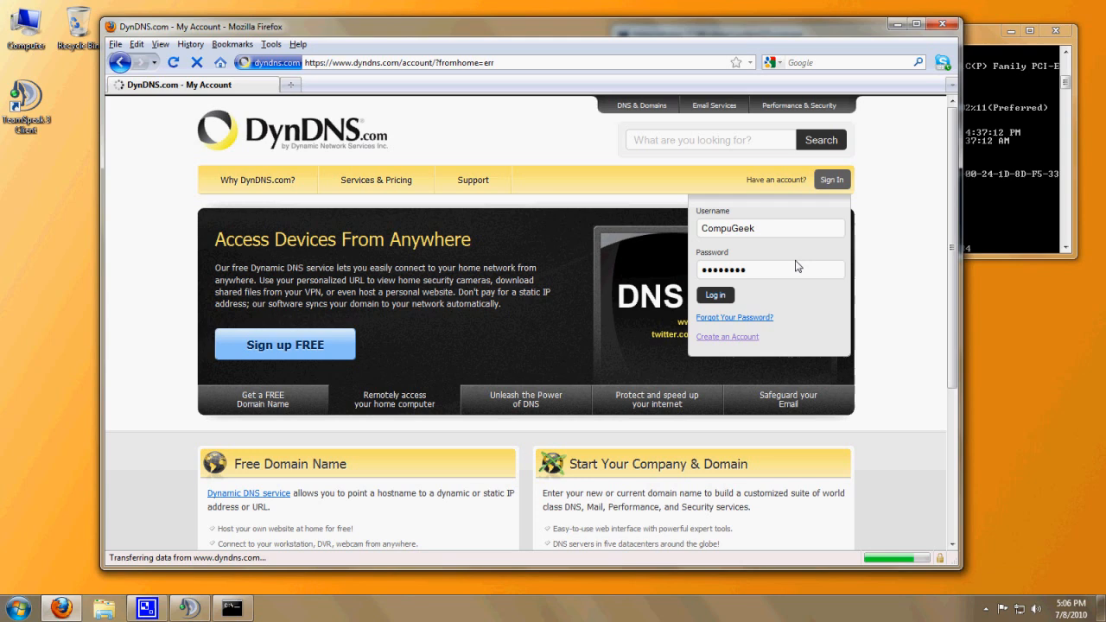
pyautogui.click(715, 294)
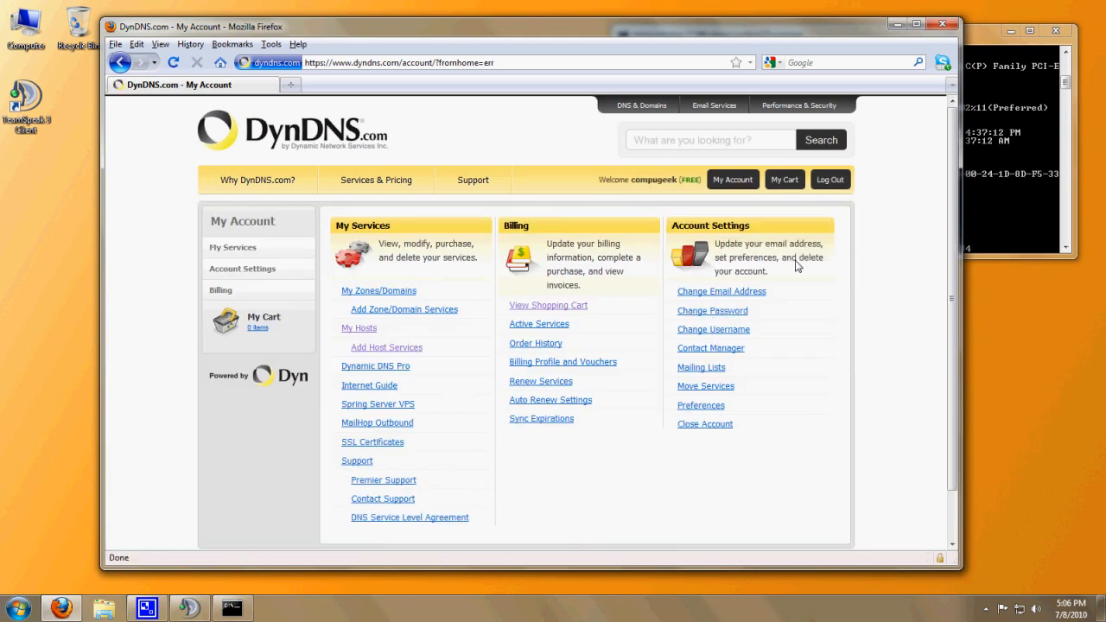
pyautogui.moveTo(263, 375)
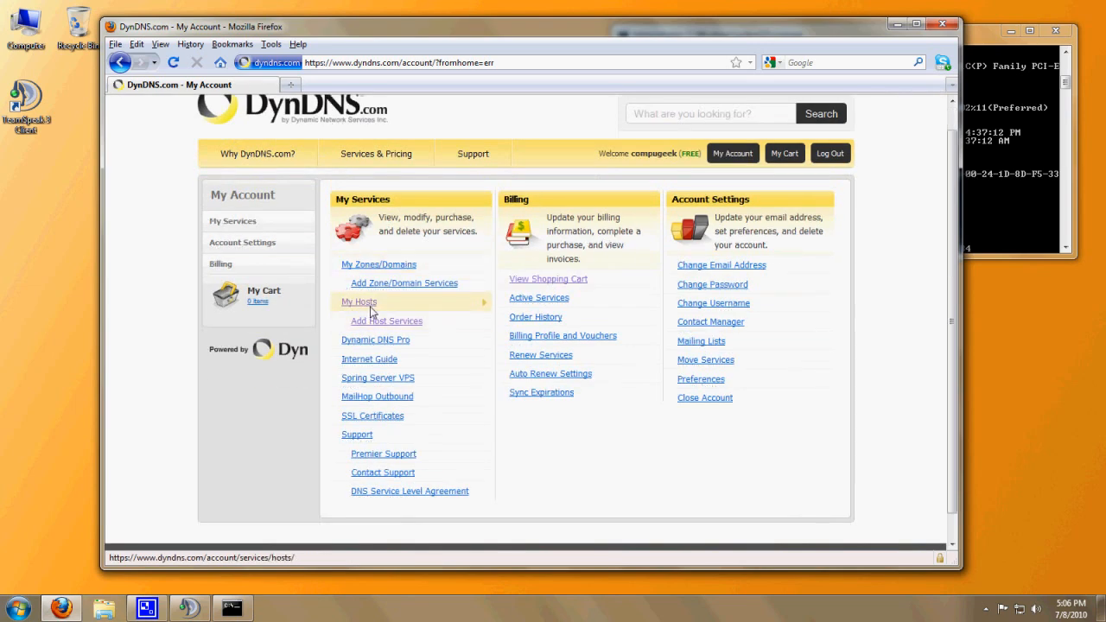
# - From My Hosts, start the Add New Hostname form
pyautogui.click(360, 301)
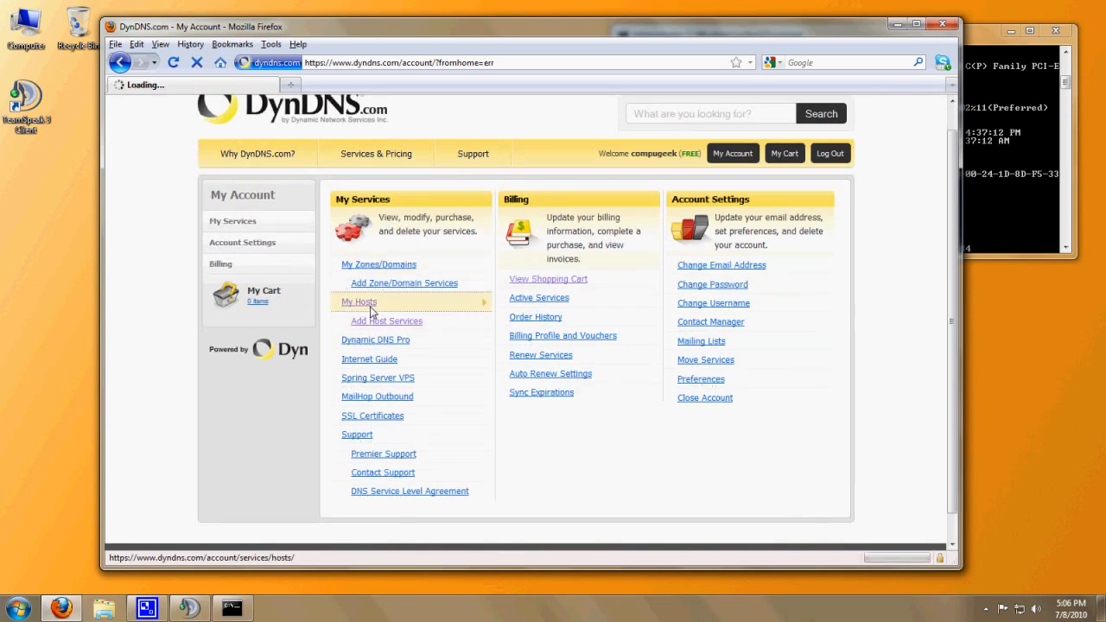
pyautogui.click(359, 301)
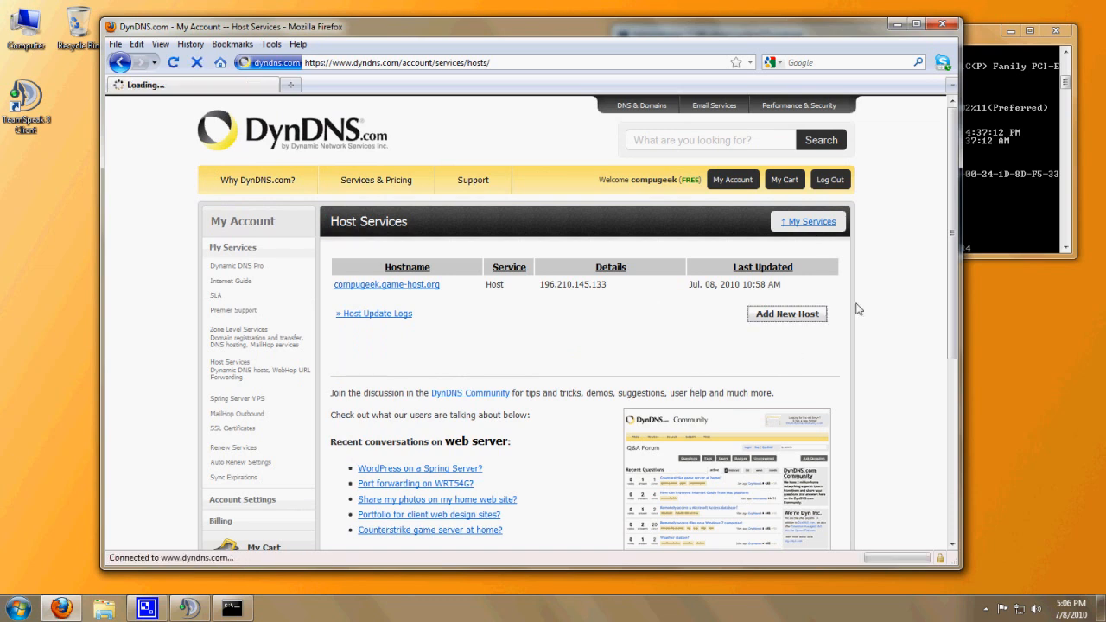
pyautogui.click(785, 315)
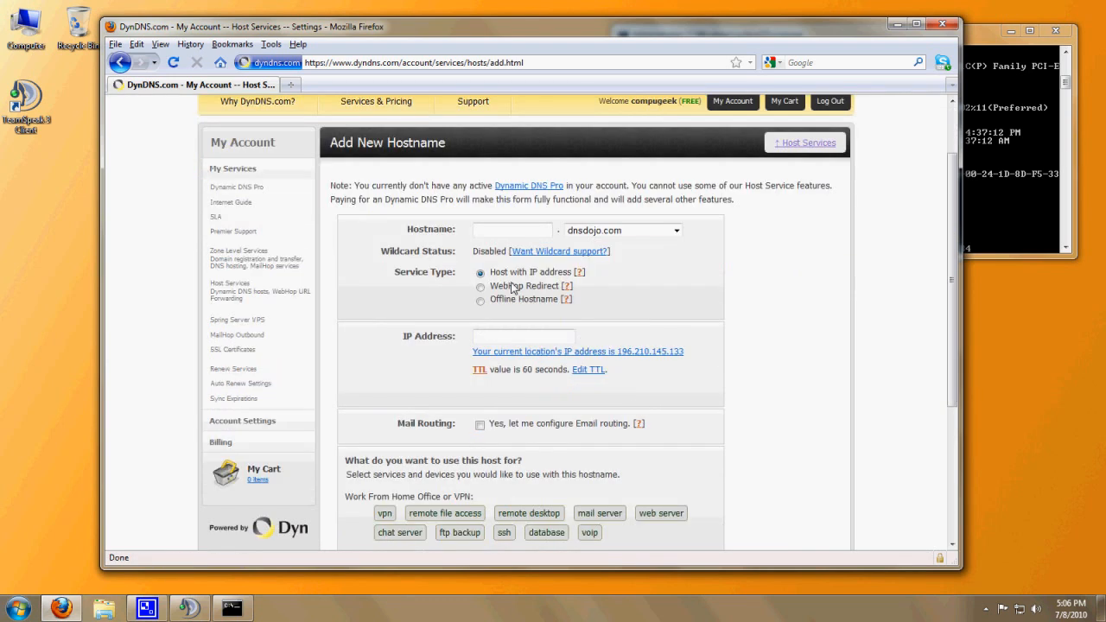
# - Enter hostname compugeek on dnsdojo.com as a Host with IP address
pyautogui.click(512, 229)
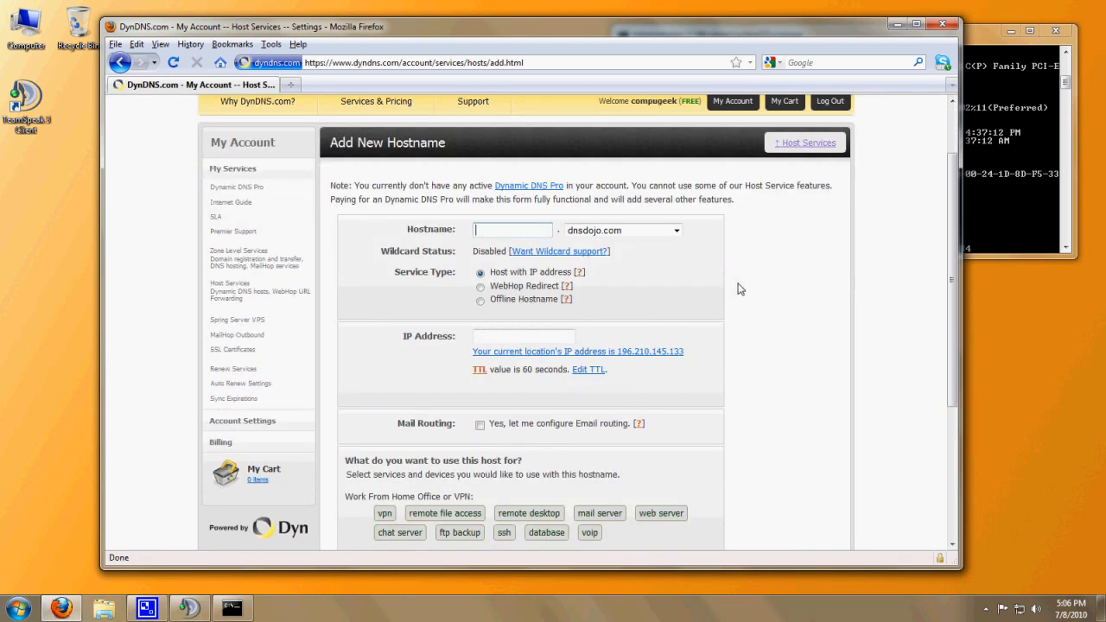
pyautogui.write('compu')
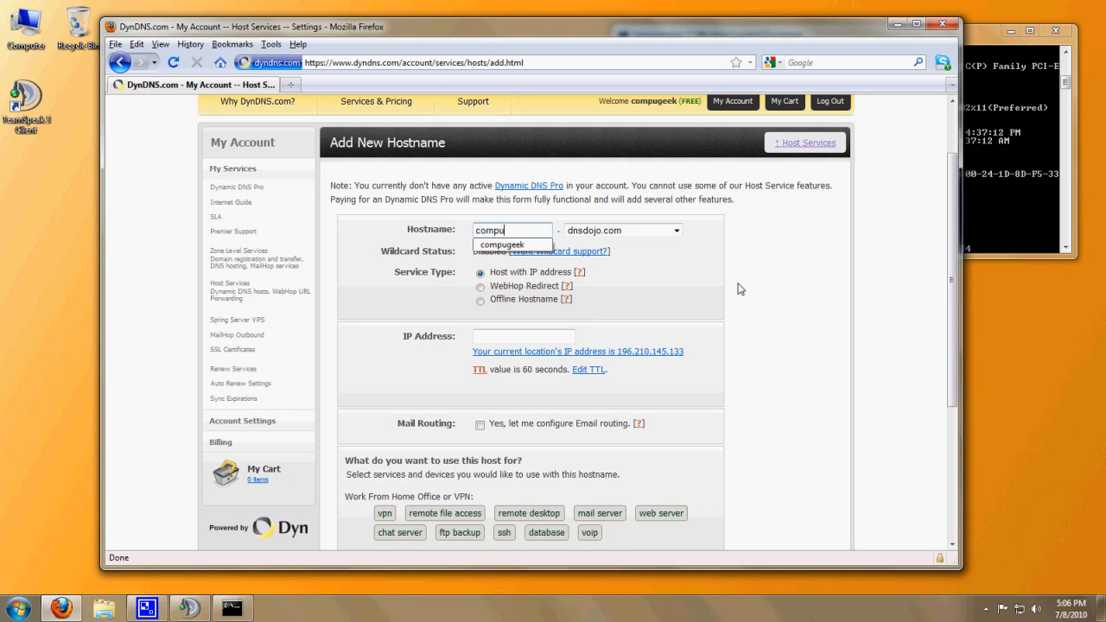
pyautogui.click(501, 246)
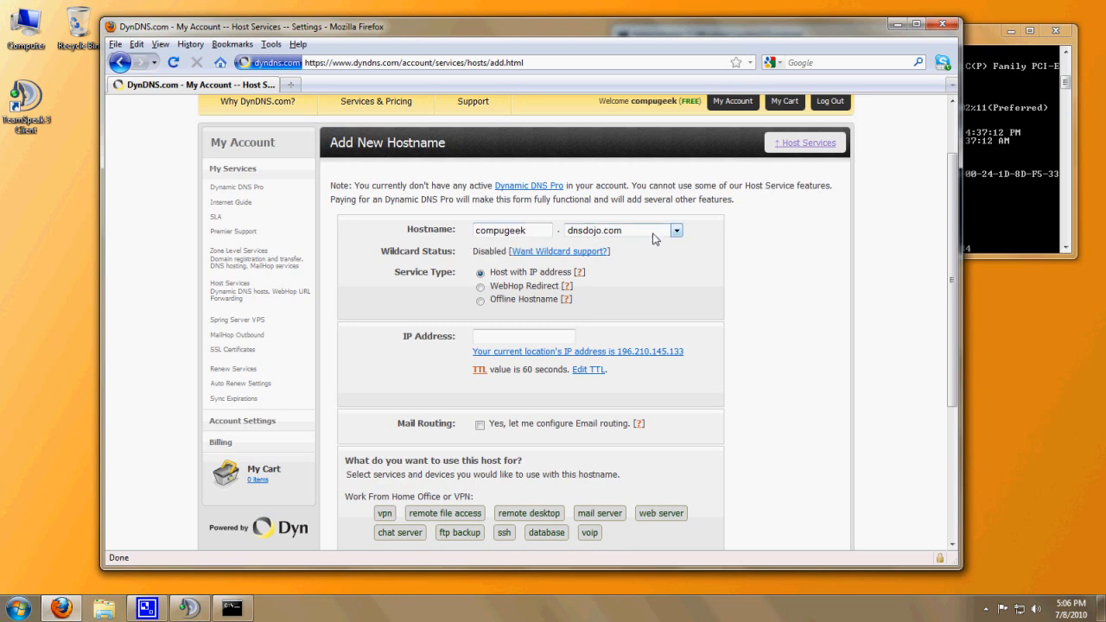
pyautogui.click(676, 230)
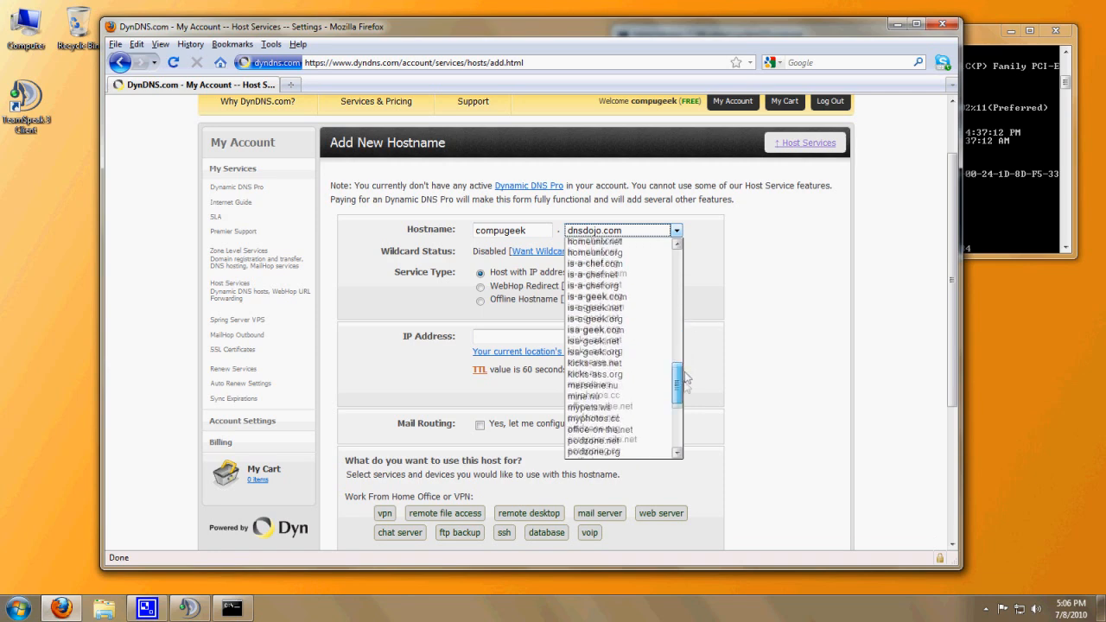
pyautogui.scroll(-3)
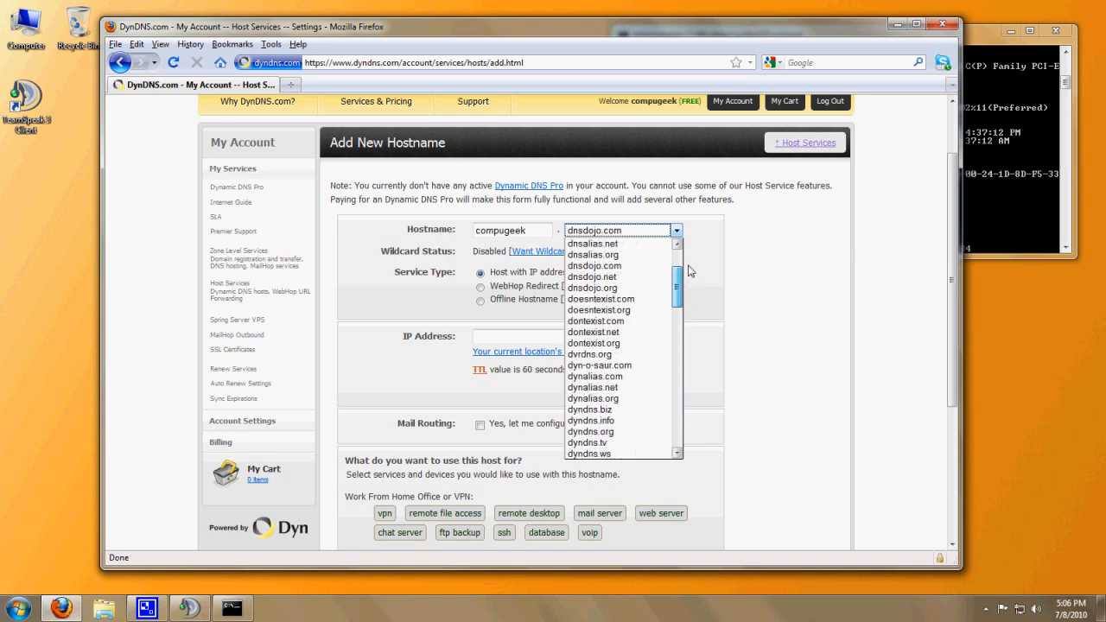
pyautogui.scroll(-3)
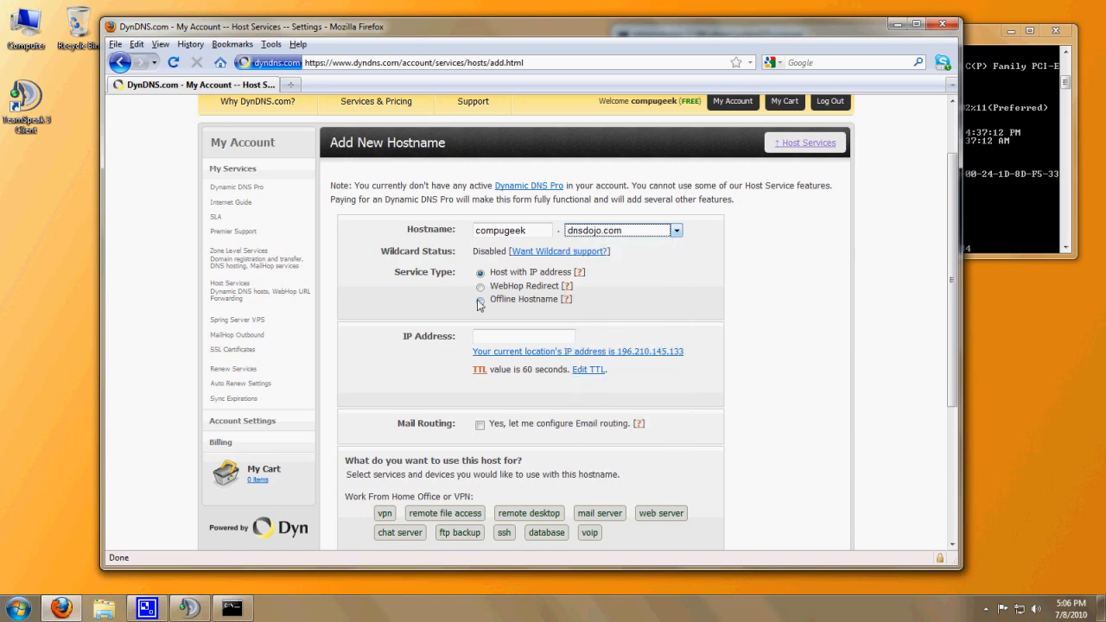
pyautogui.click(481, 273)
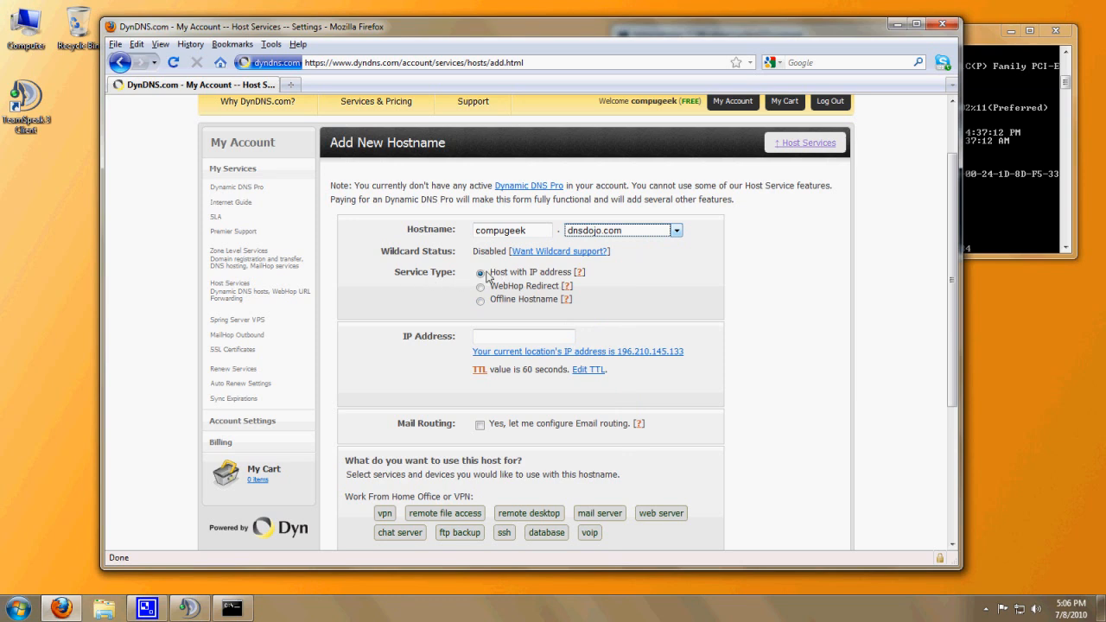
pyautogui.scroll(-3)
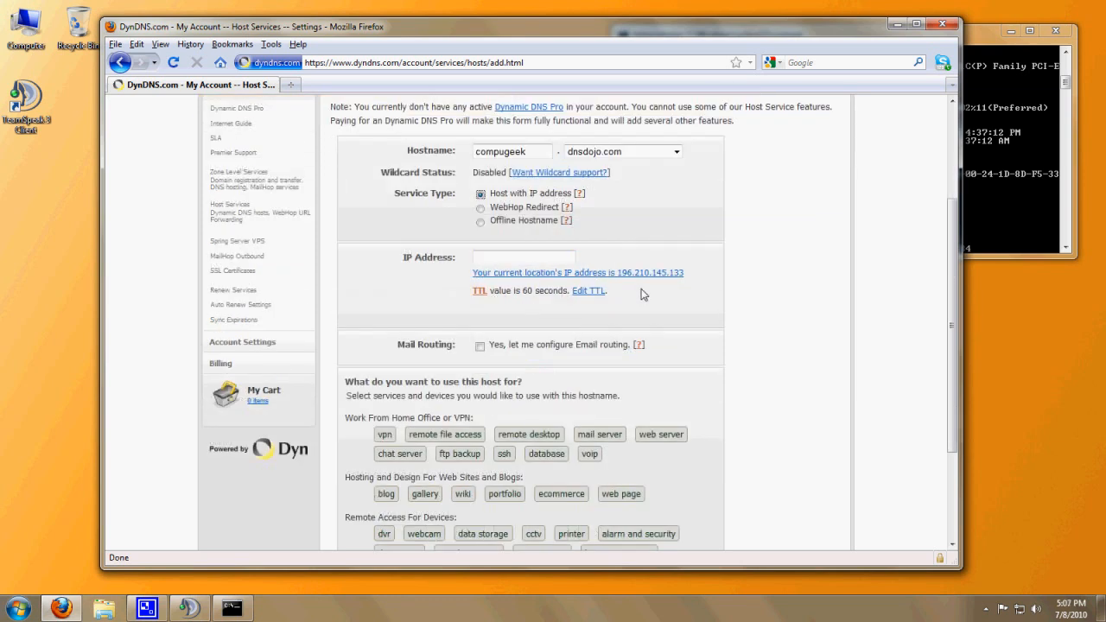
# - Use the current IP 196.210.145.133, tag web server, web page and game server, and add to cart
pyautogui.click(522, 255)
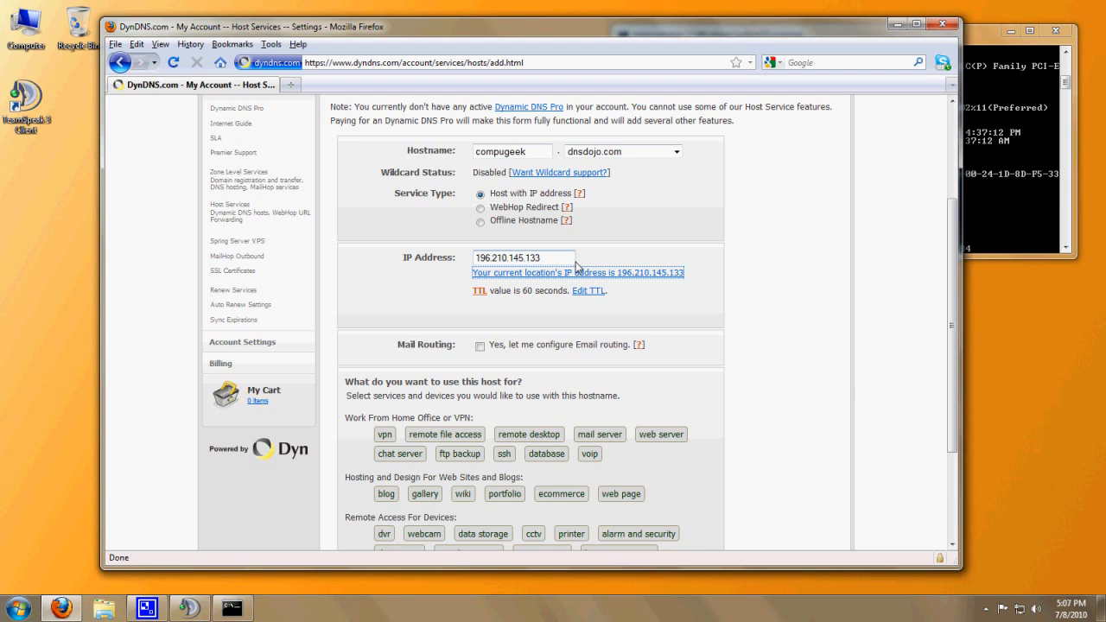
pyautogui.moveTo(616, 287)
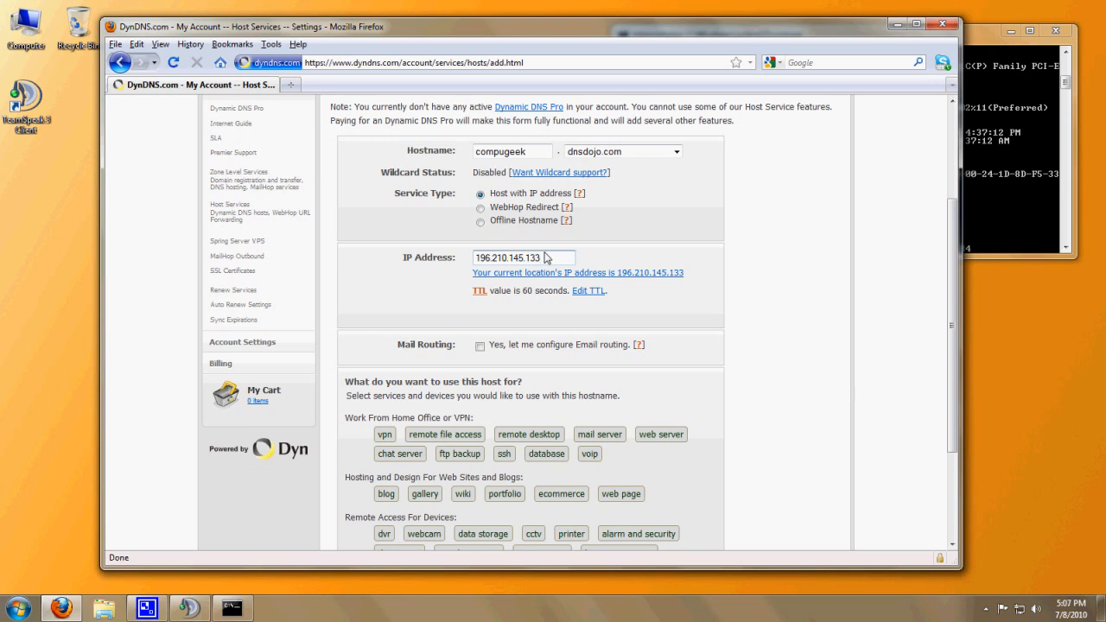
pyautogui.scroll(-3)
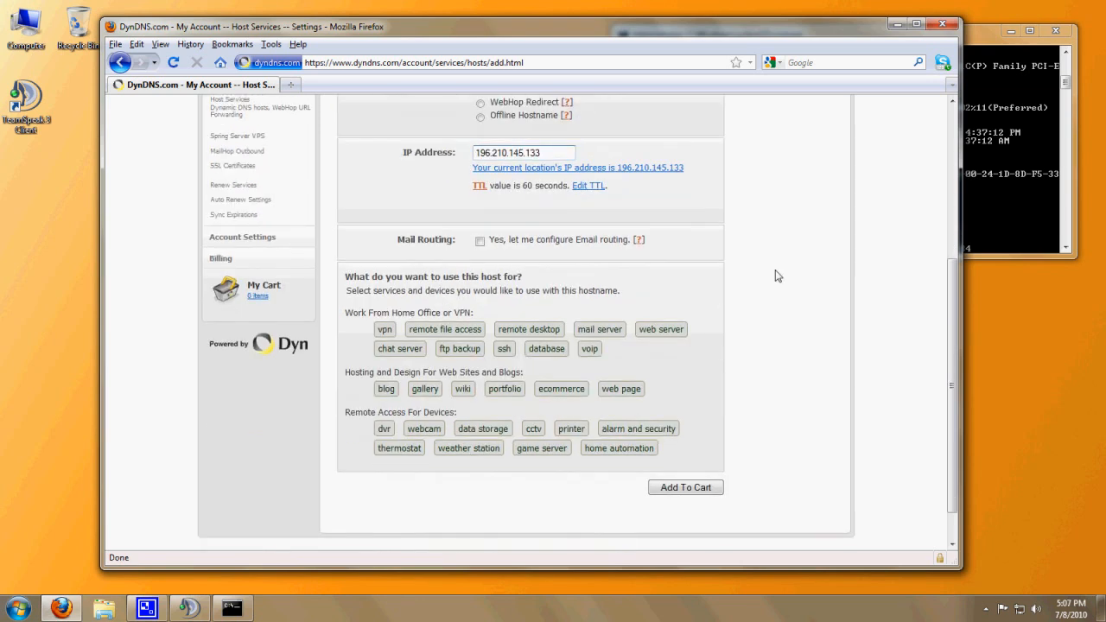
pyautogui.scroll(-3)
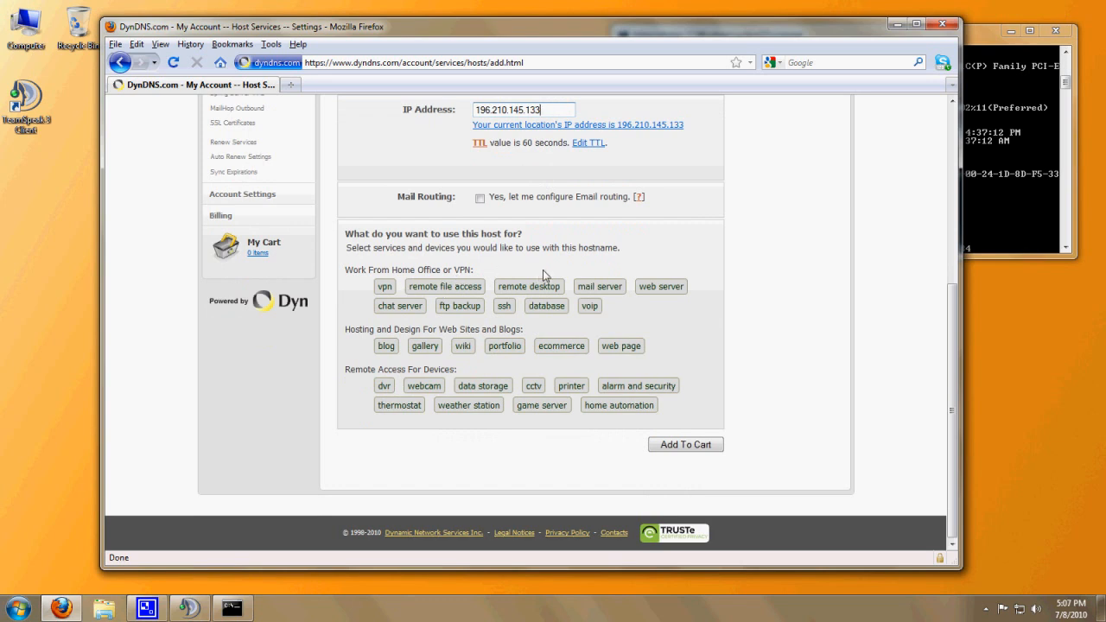
pyautogui.moveTo(621, 251)
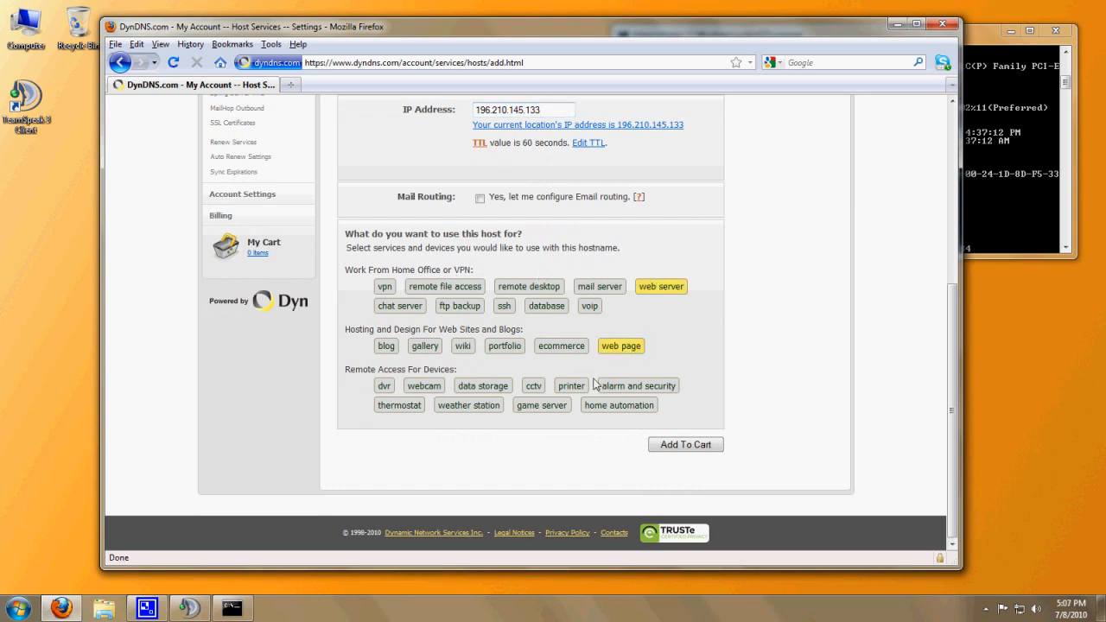
pyautogui.click(541, 404)
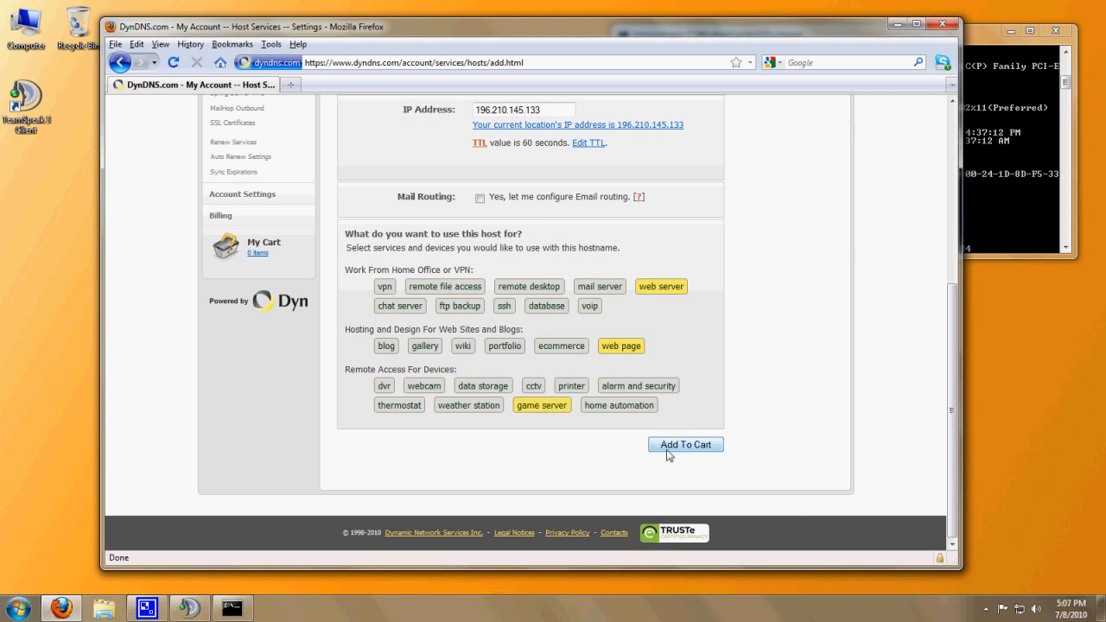
pyautogui.click(685, 445)
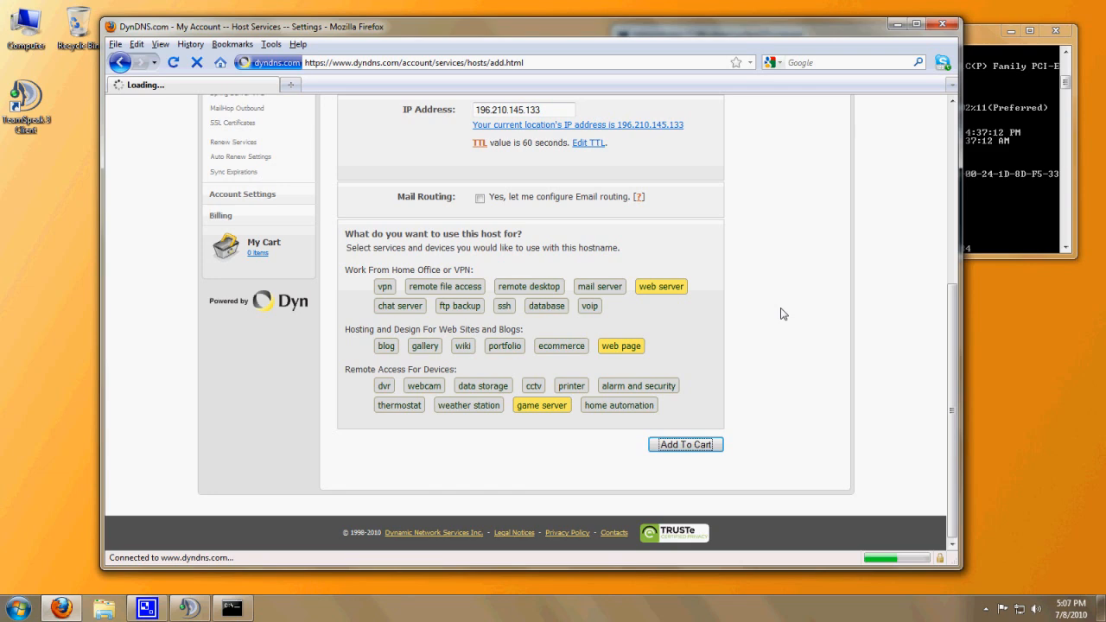
# - Proceed from the cart through free checkout and activate the compugeek.dnsdojo.com hostname
pyautogui.click(684, 444)
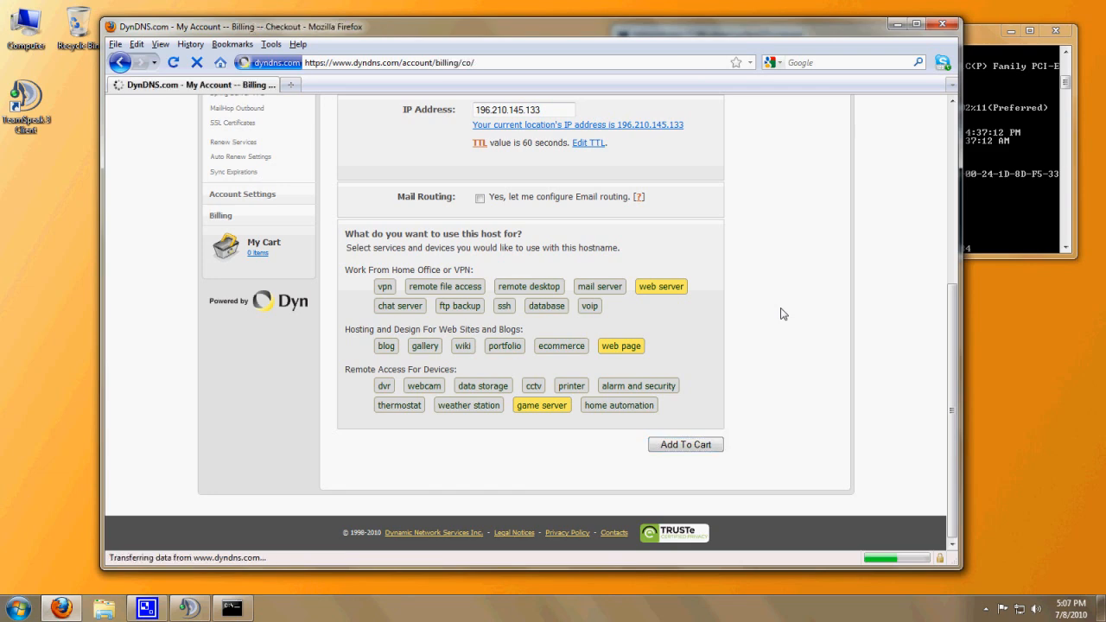
pyautogui.click(684, 445)
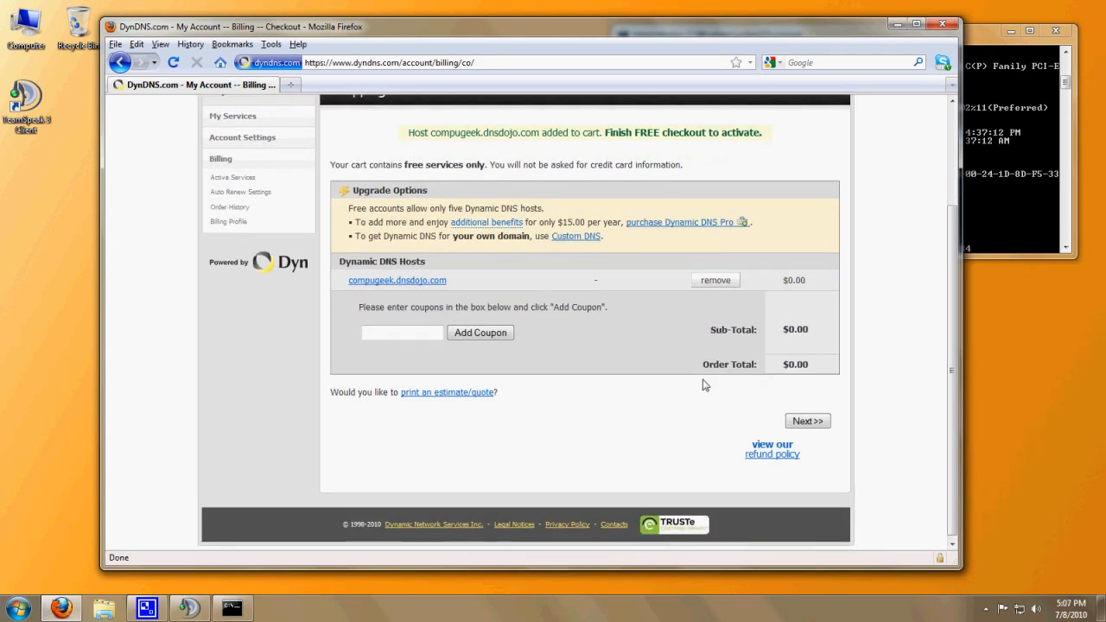
pyautogui.moveTo(816, 394)
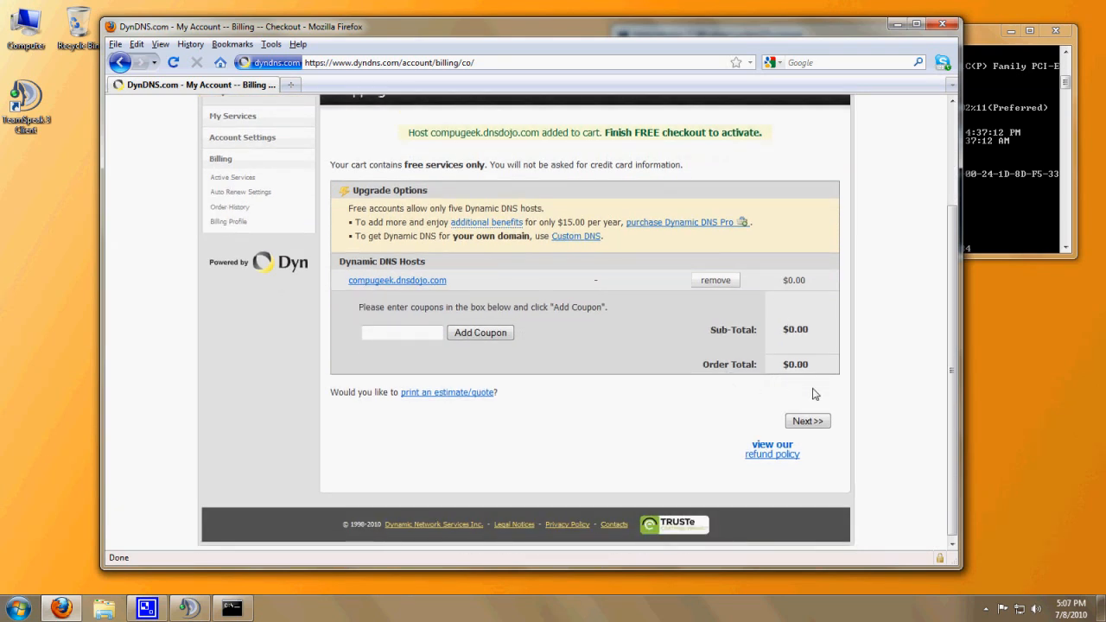
pyautogui.click(805, 422)
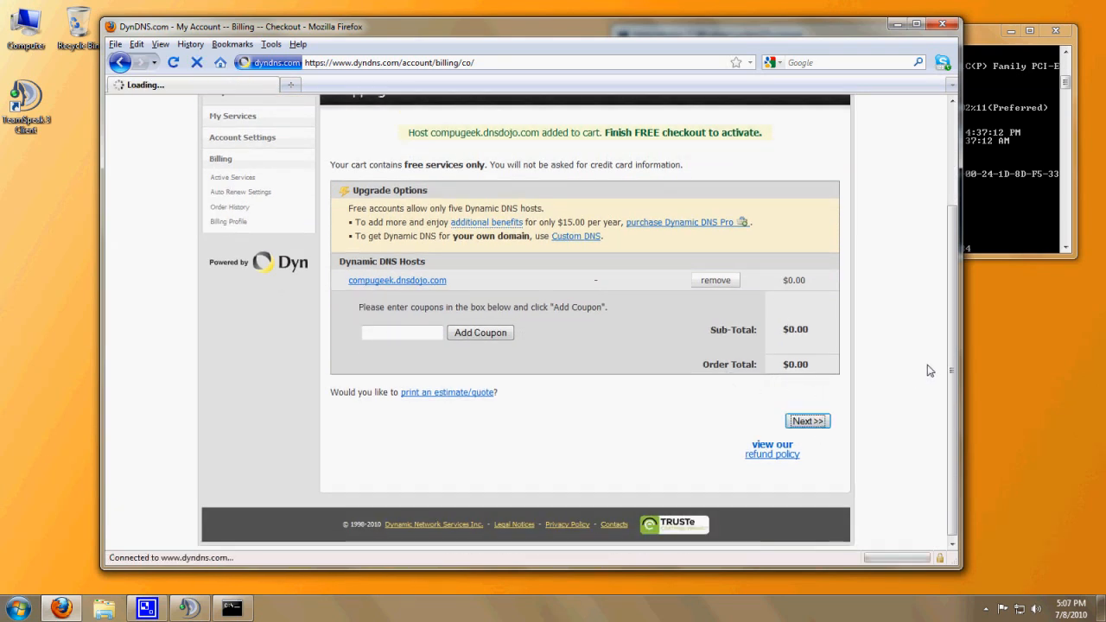
pyautogui.click(805, 422)
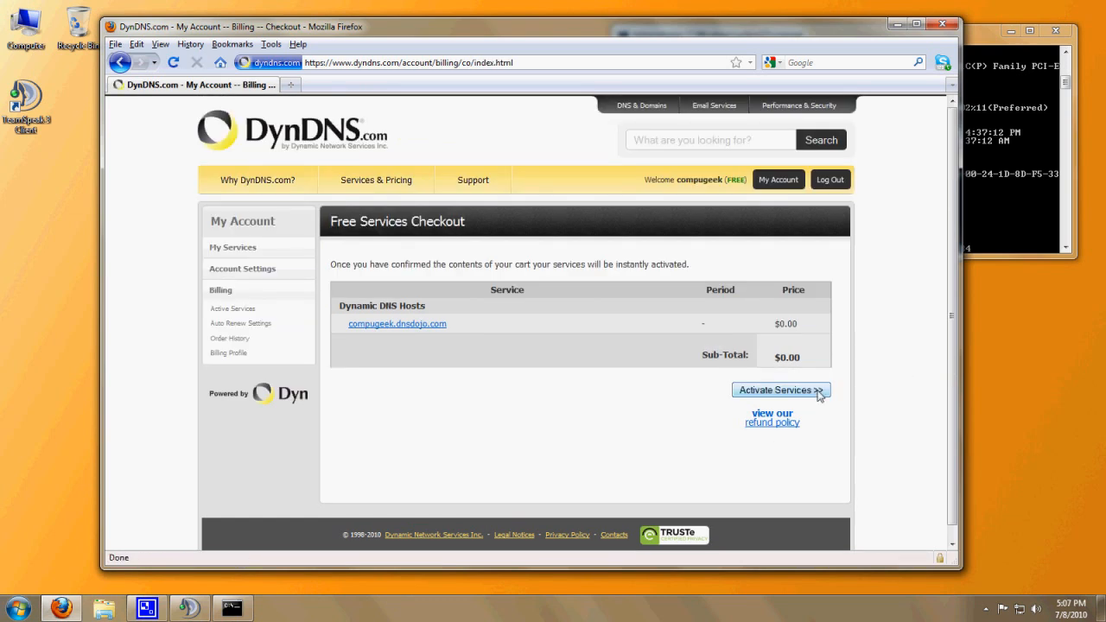
pyautogui.moveTo(544, 354)
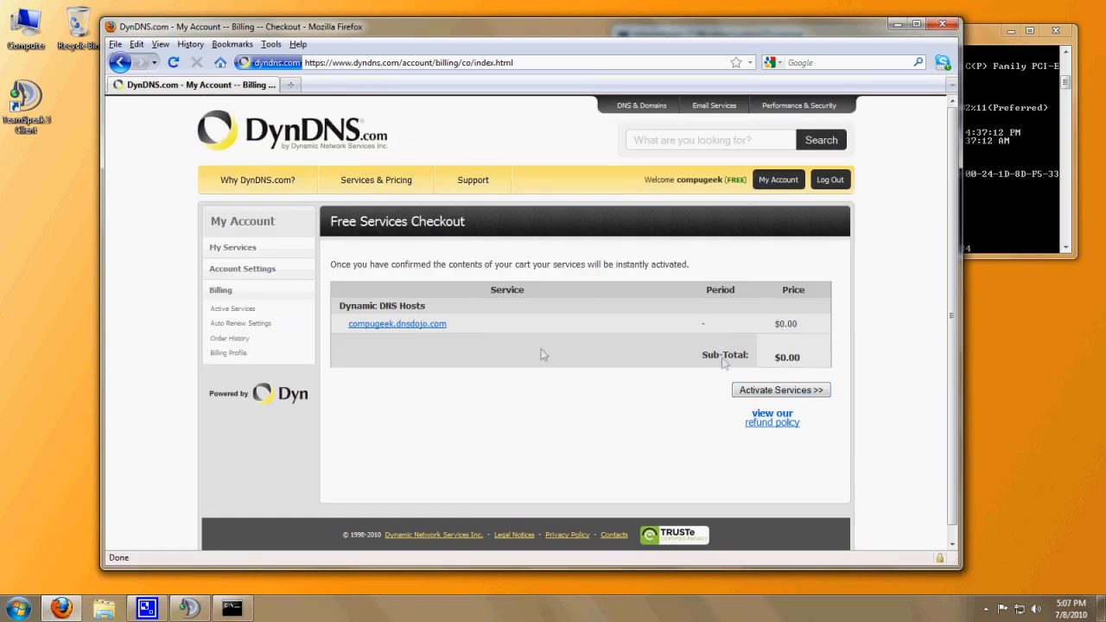
pyautogui.click(231, 247)
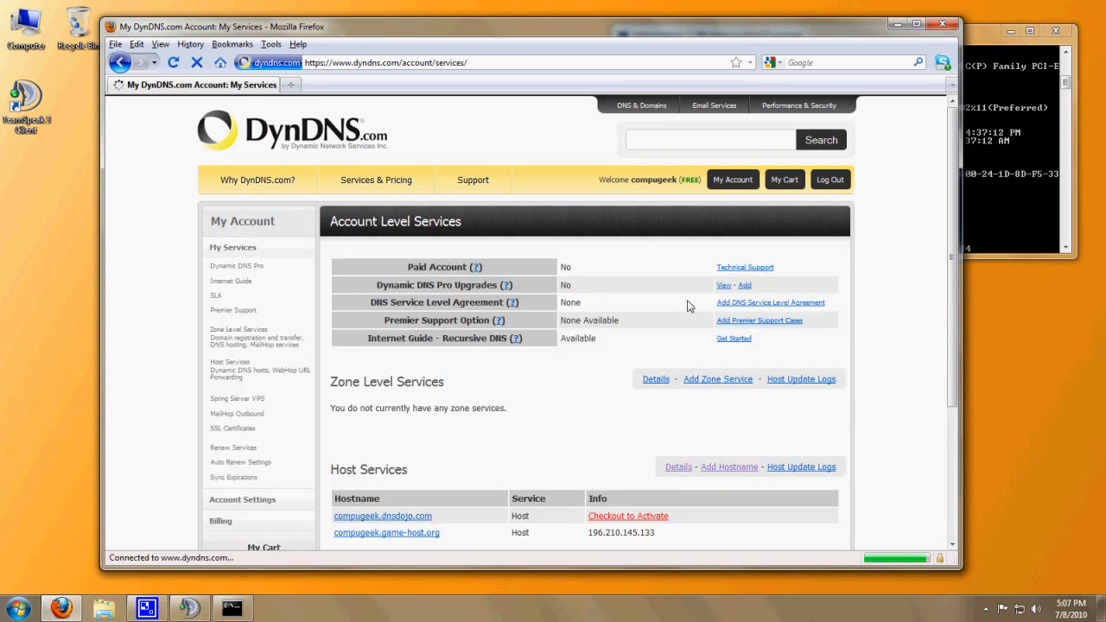
# - Reach Host Services and bring up Modify Hostname for compugeek.game-host.org
pyautogui.scroll(-3)
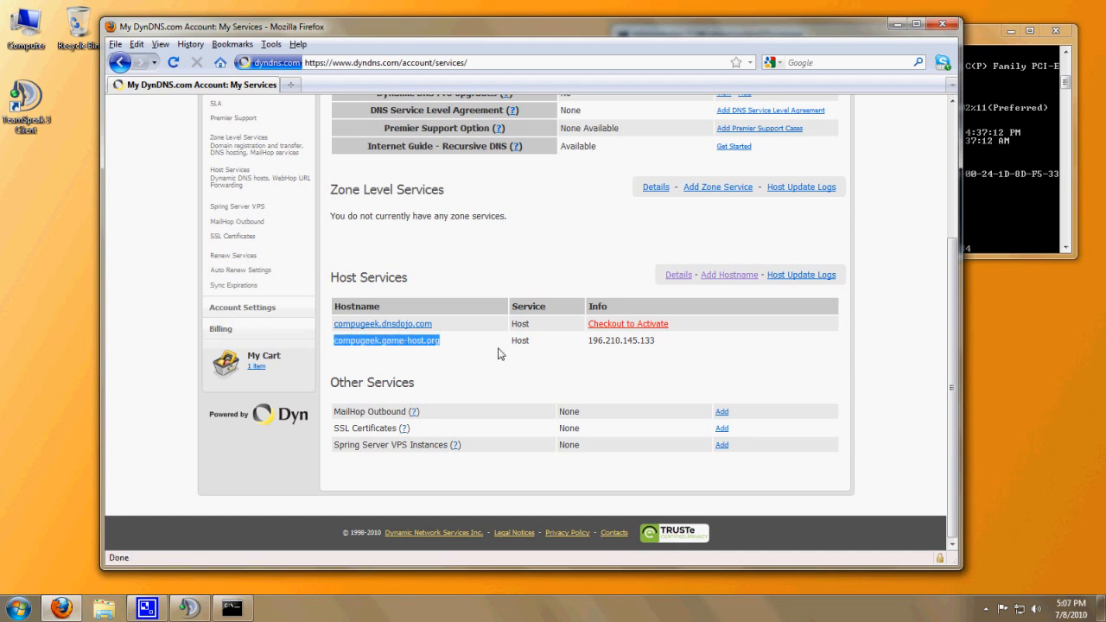
pyautogui.moveTo(491, 353)
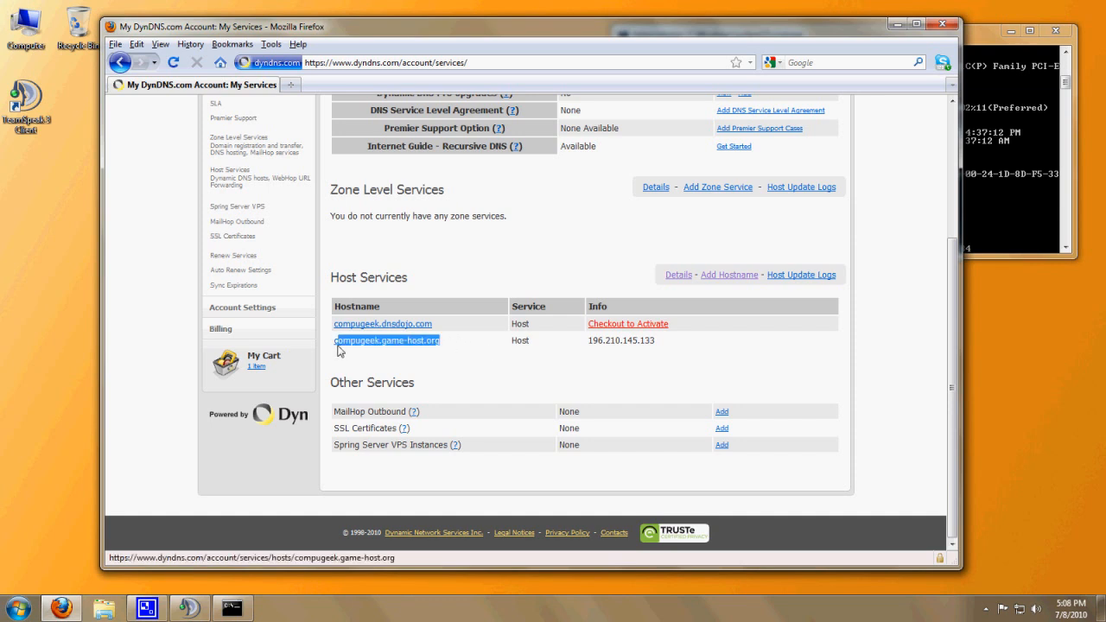
pyautogui.click(385, 339)
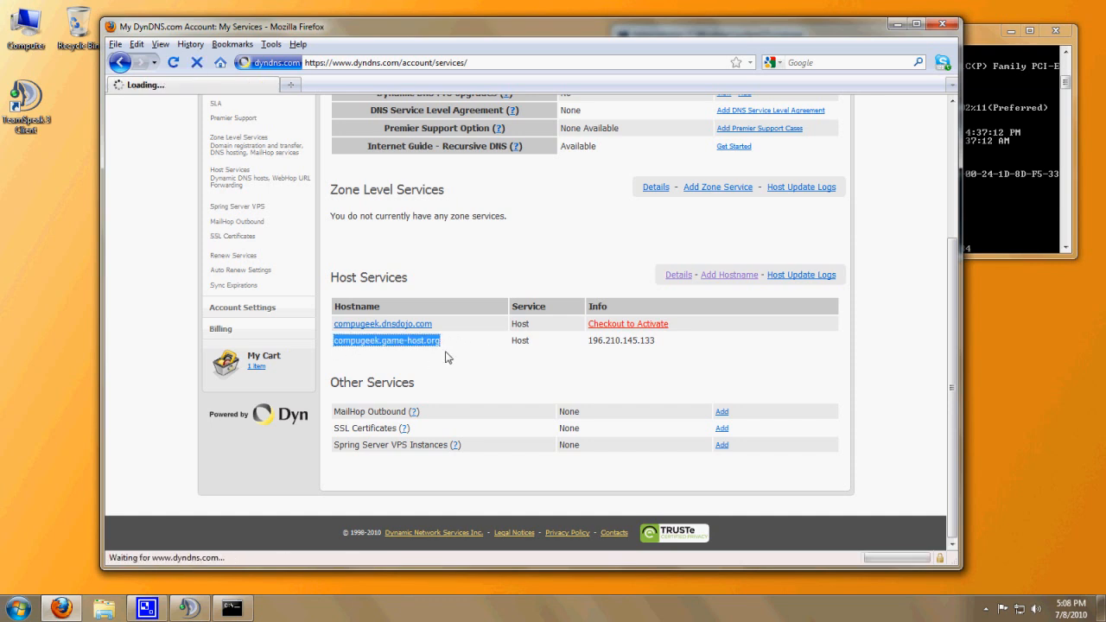
pyautogui.click(385, 339)
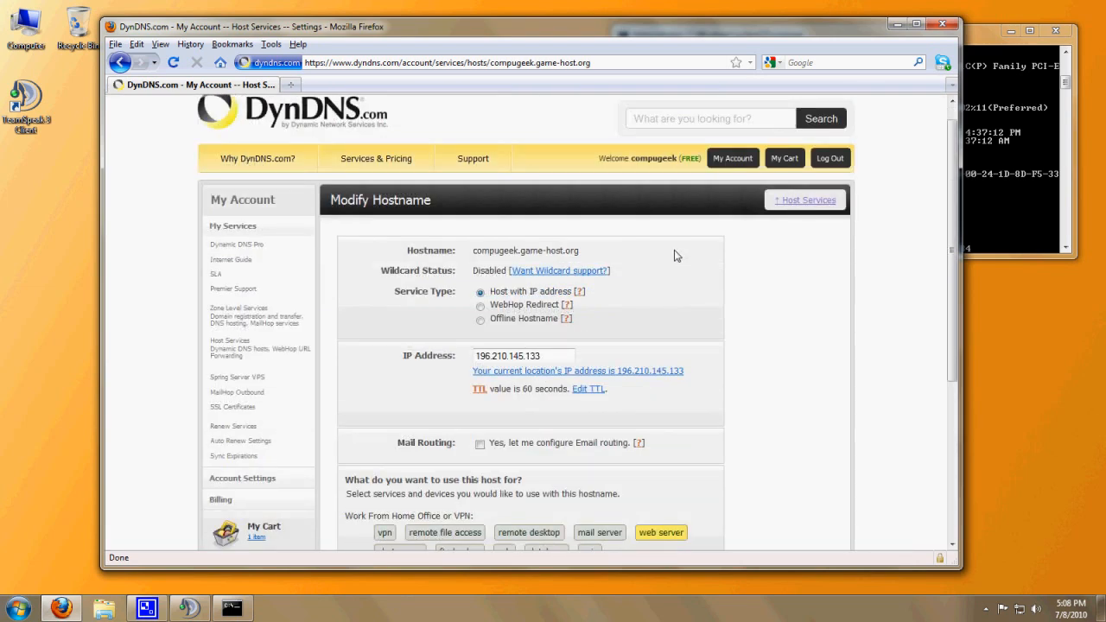
pyautogui.doubleClick(526, 251)
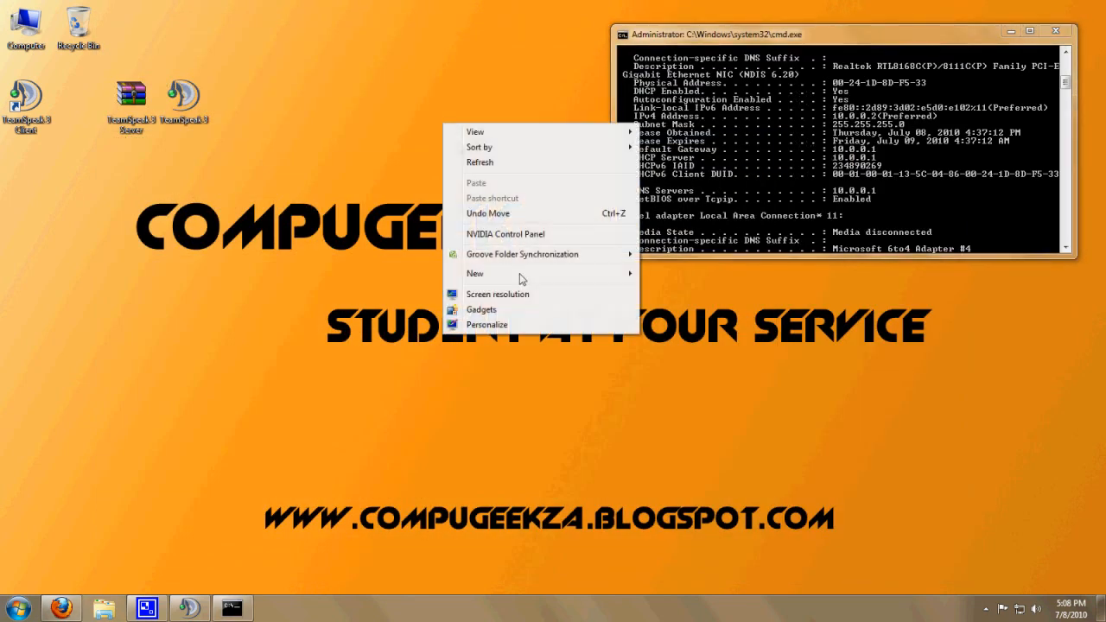
# - Make a new desktop text document and note compugeek.game-host.org in it
pyautogui.click(474, 273)
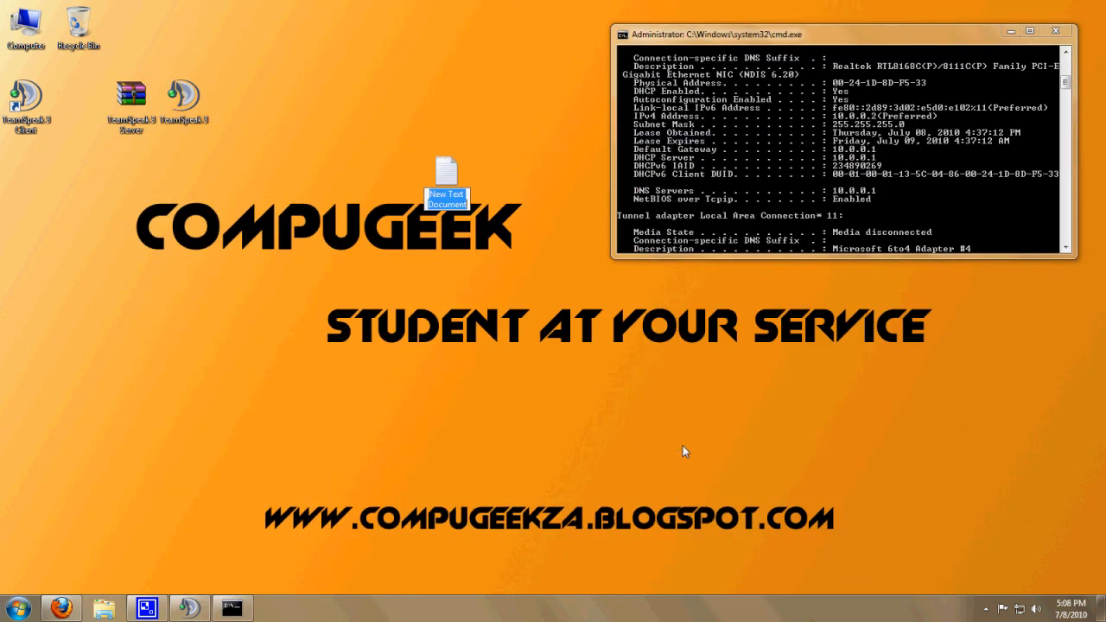
pyautogui.doubleClick(446, 171)
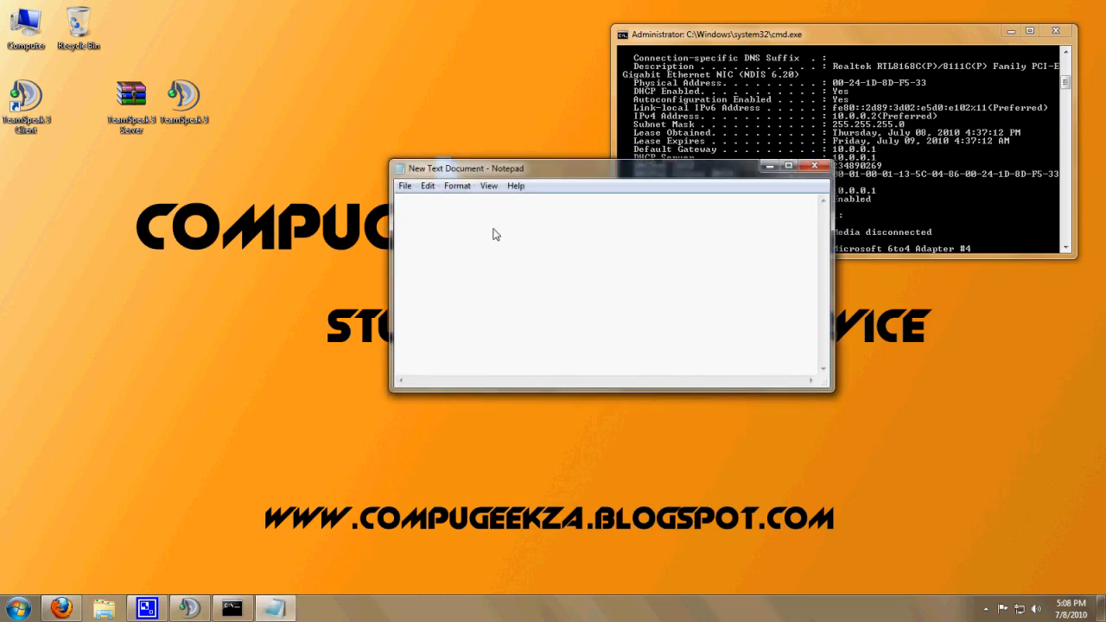
pyautogui.write('compugeek.game-host.org')
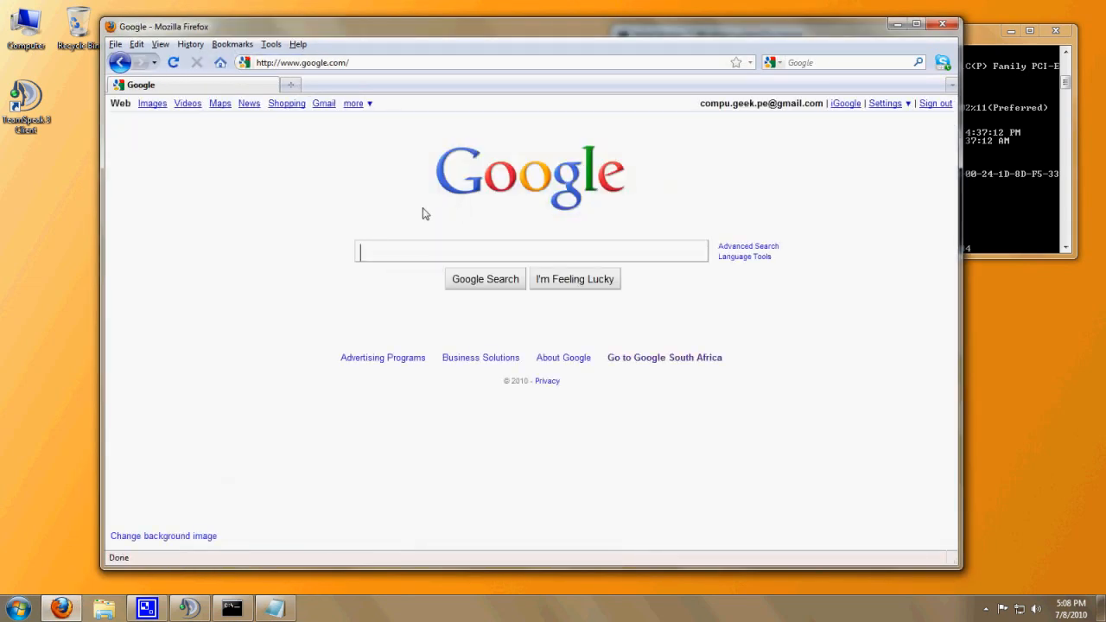
# - Search Google for DYNDNS Updater and land on the DynDNS Update Clients page
pyautogui.write('DYNDNS Updater')
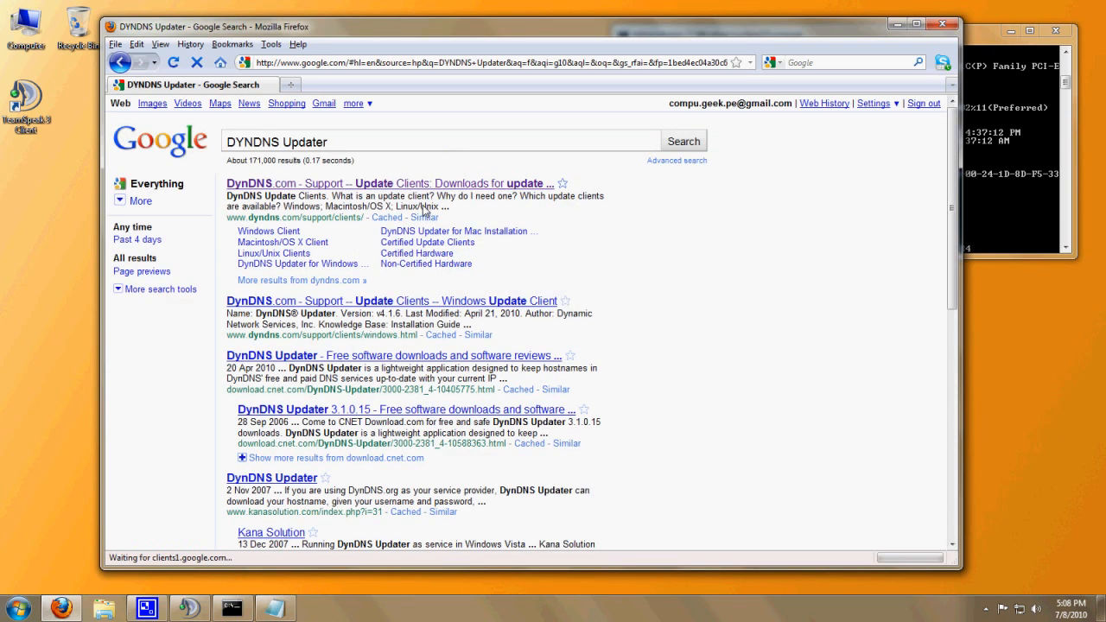
pyautogui.click(377, 183)
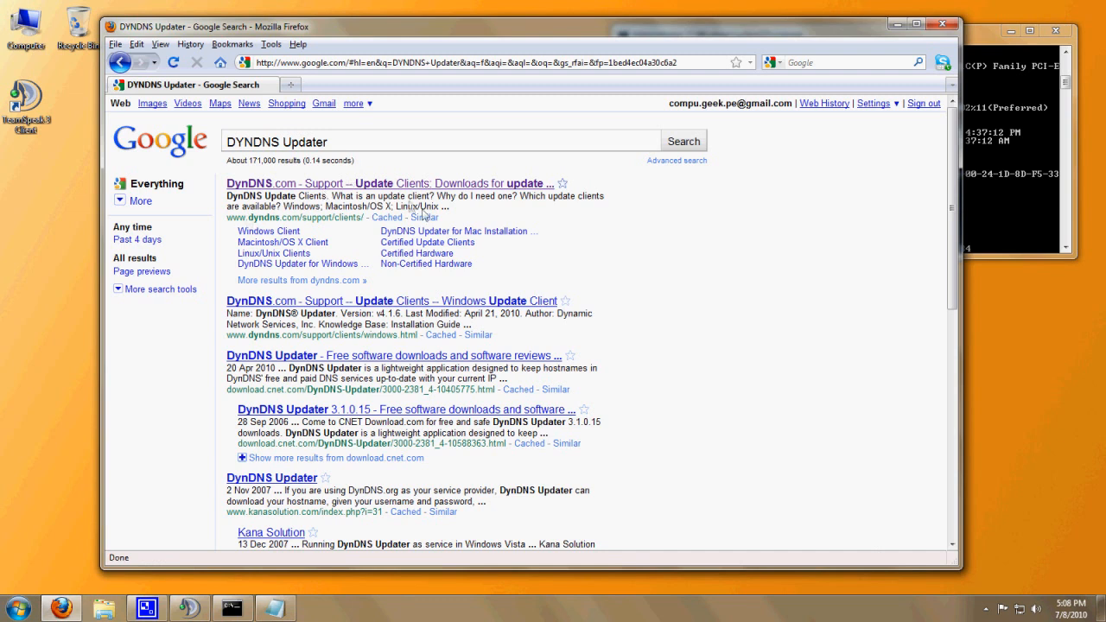
pyautogui.click(389, 184)
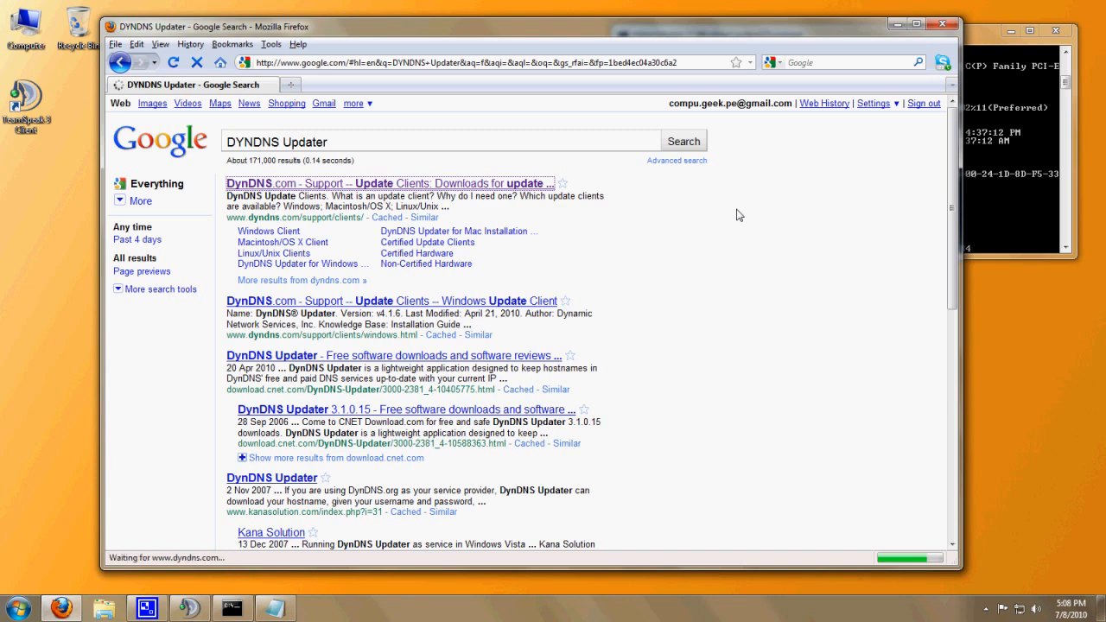
pyautogui.click(388, 183)
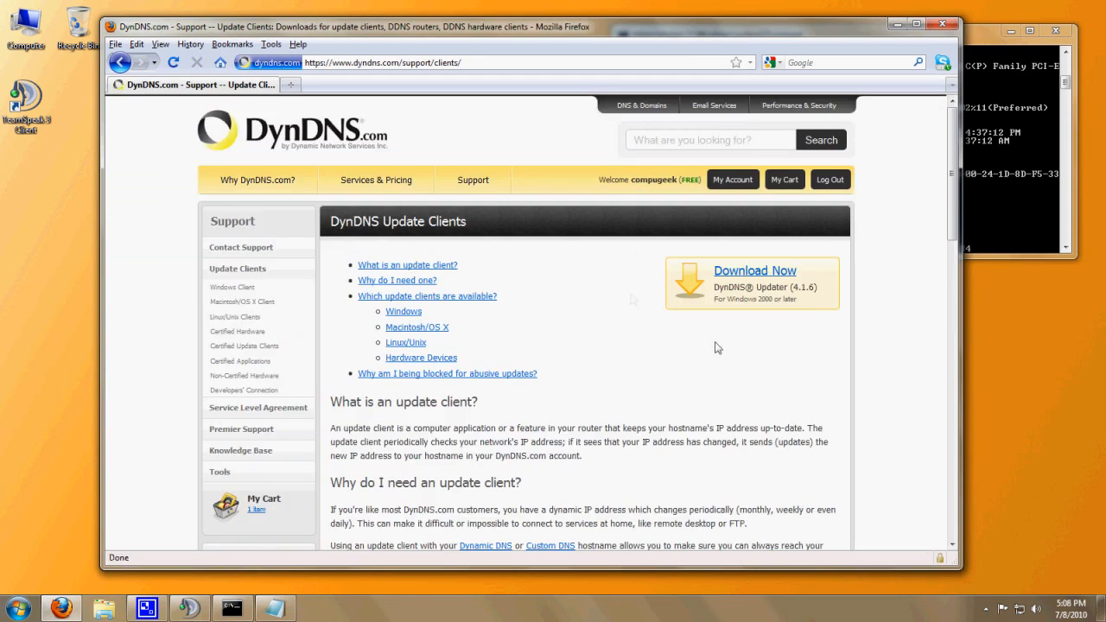
# - Start the DynDNS Updater for Windows download and answer the duplicate download prompt
pyautogui.click(754, 269)
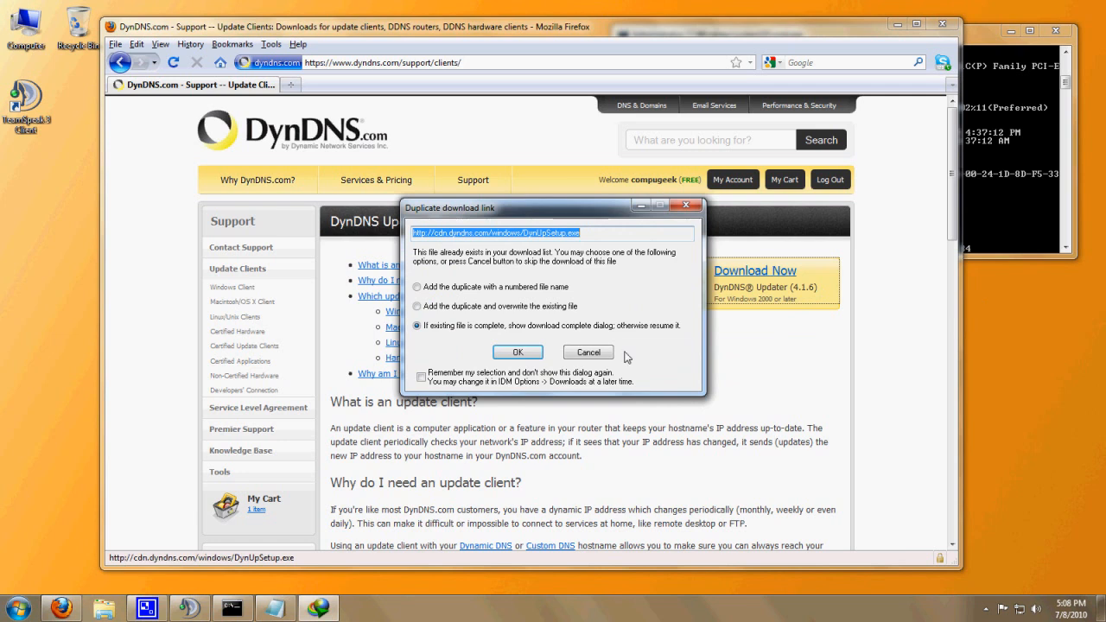
pyautogui.click(587, 352)
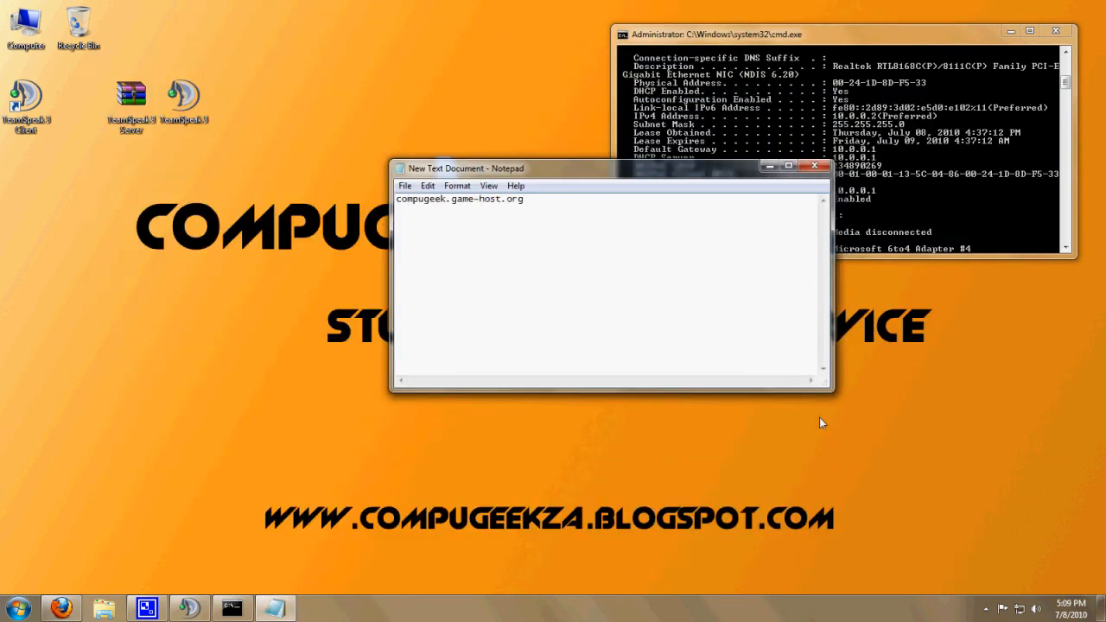
pyautogui.moveTo(985, 608)
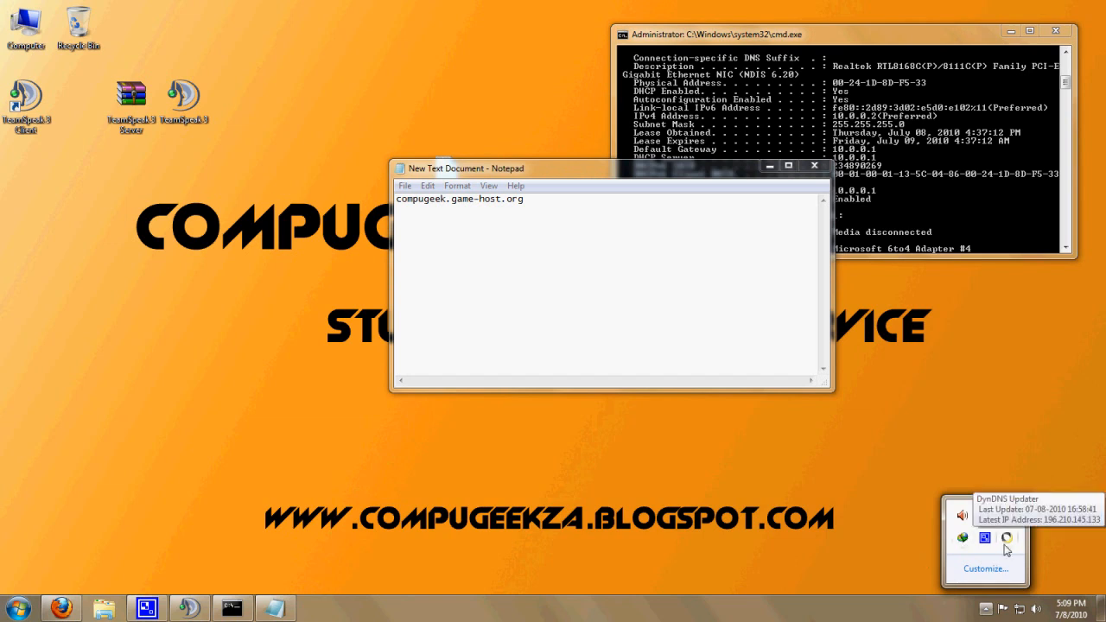
# - Keep compugeek.game-host.org checked for updates, apply the settings and close with OK
pyautogui.click(1006, 539)
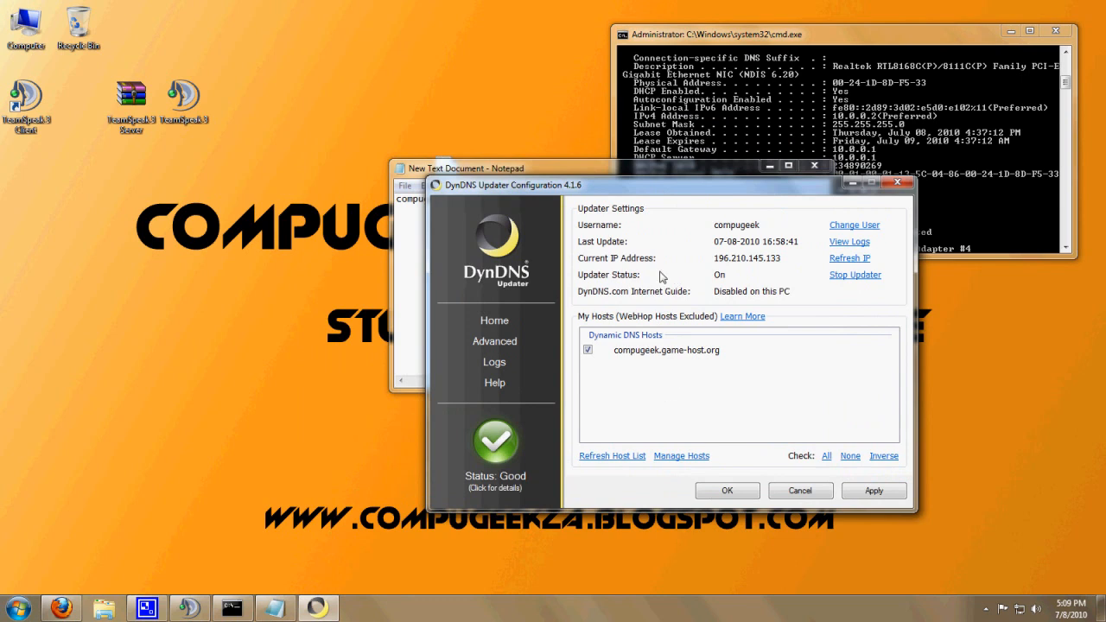
pyautogui.moveTo(844, 238)
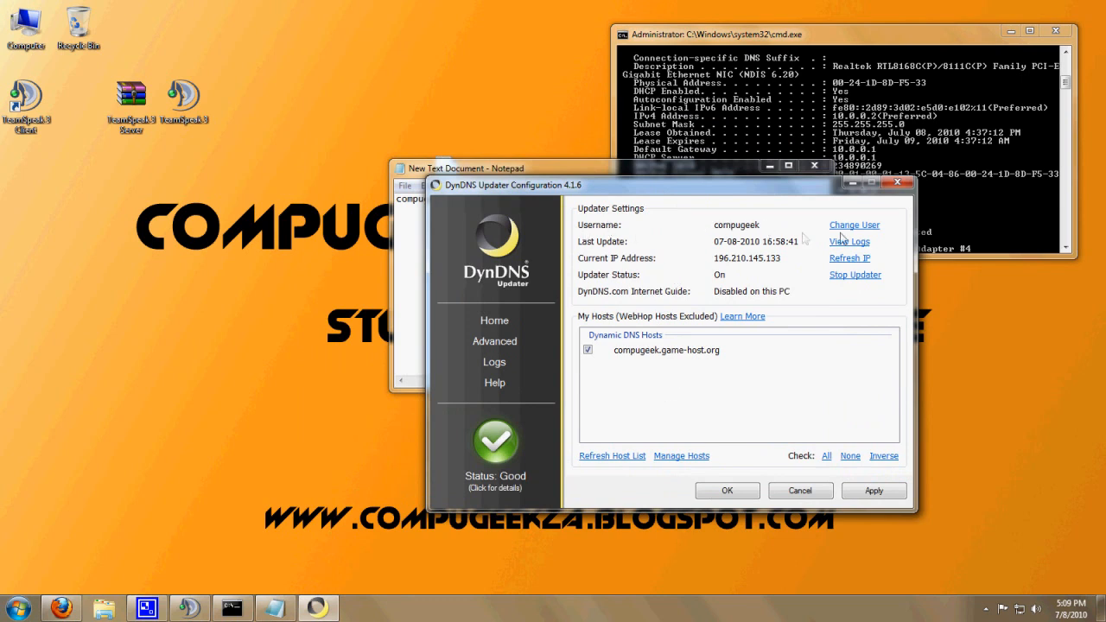
pyautogui.moveTo(785, 354)
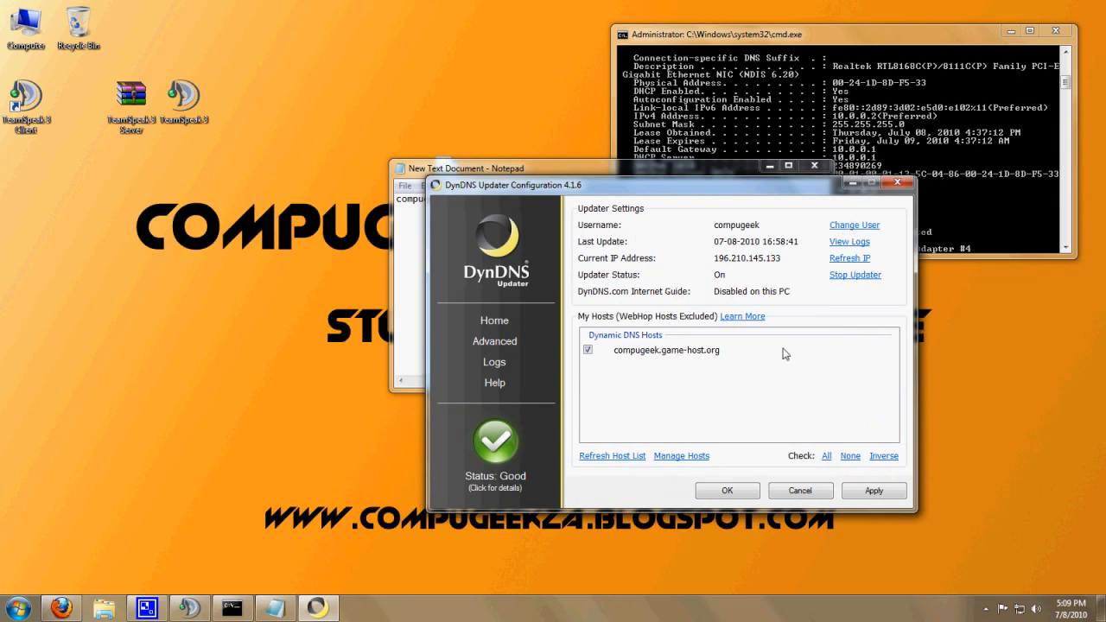
pyautogui.moveTo(707, 292)
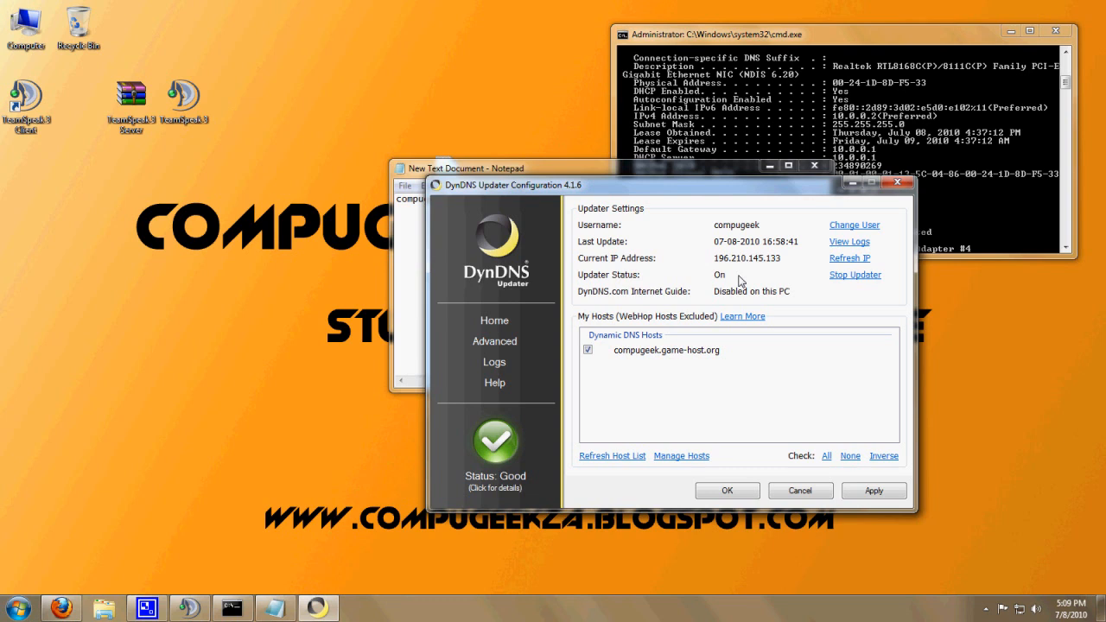
pyautogui.moveTo(740, 280)
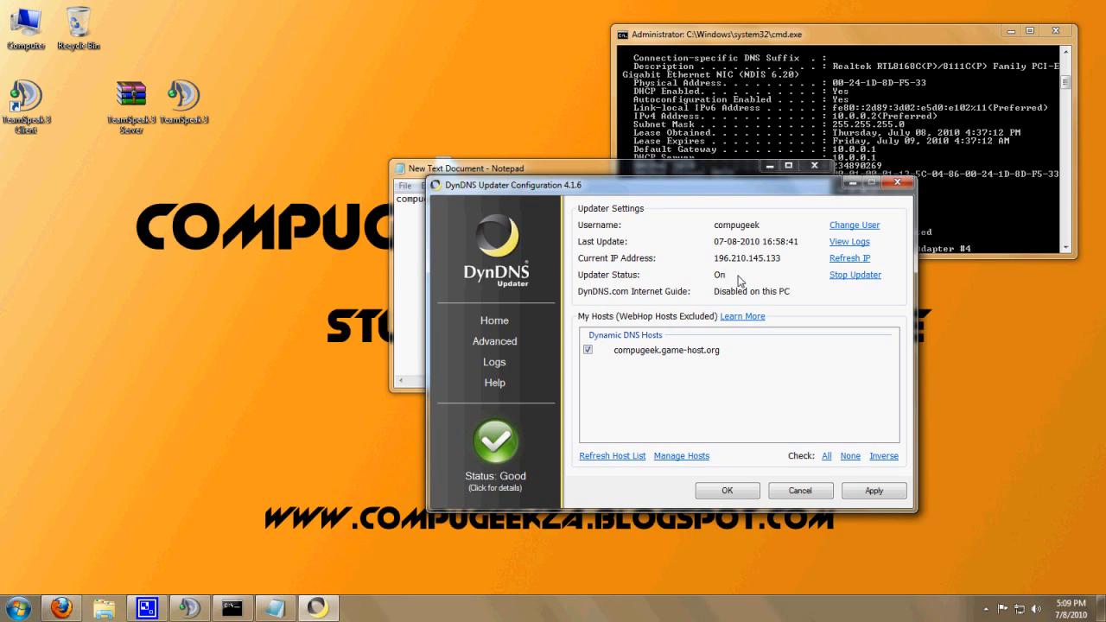
pyautogui.click(666, 349)
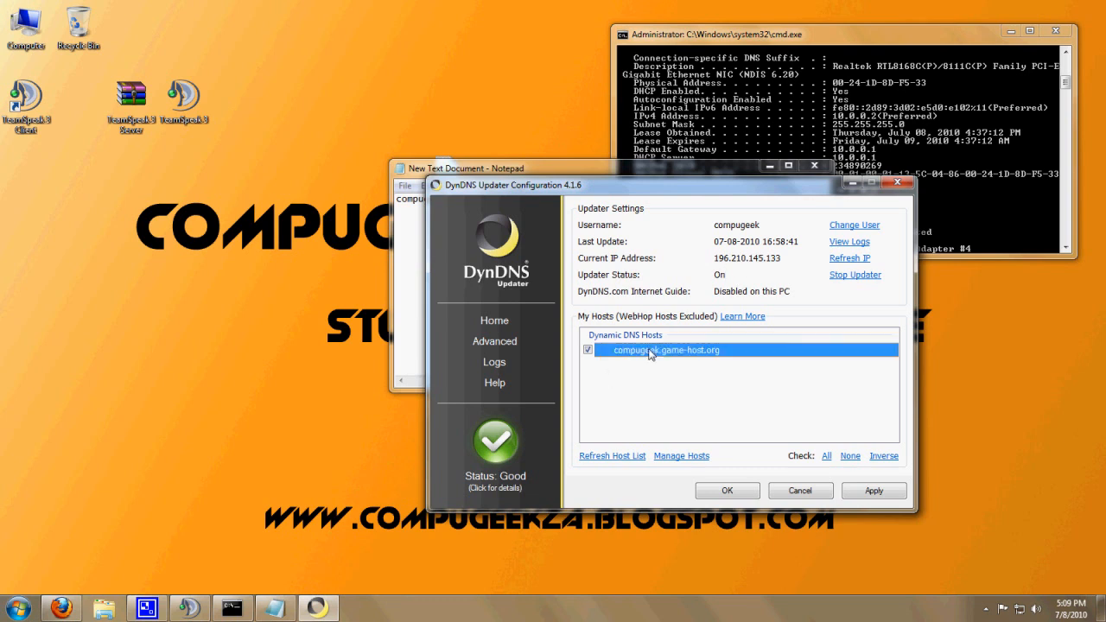
pyautogui.moveTo(653, 394)
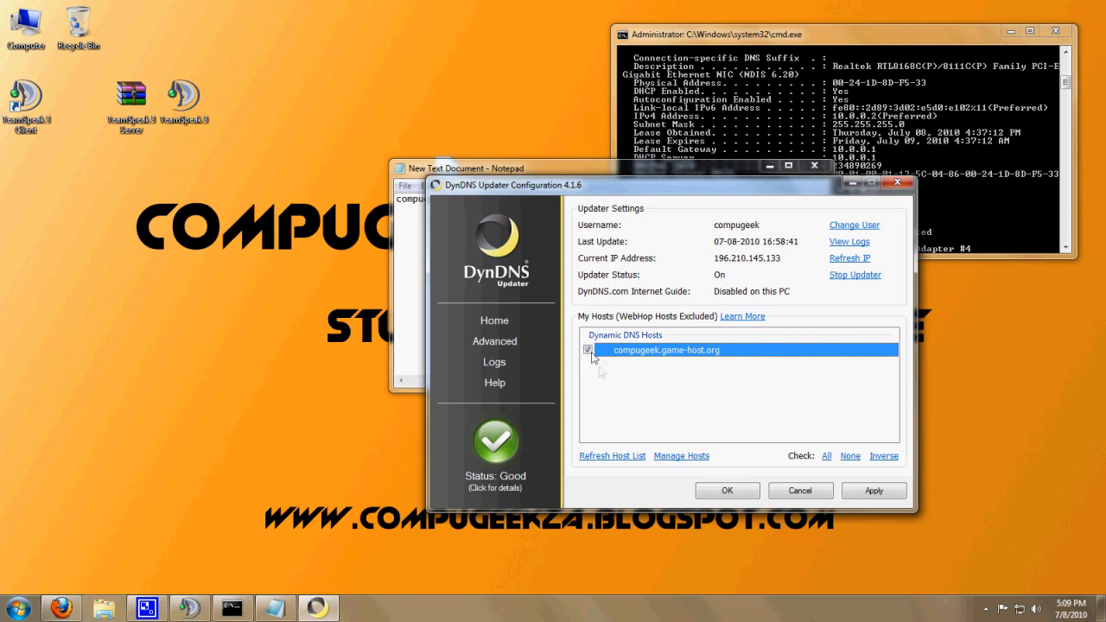
pyautogui.moveTo(590, 361)
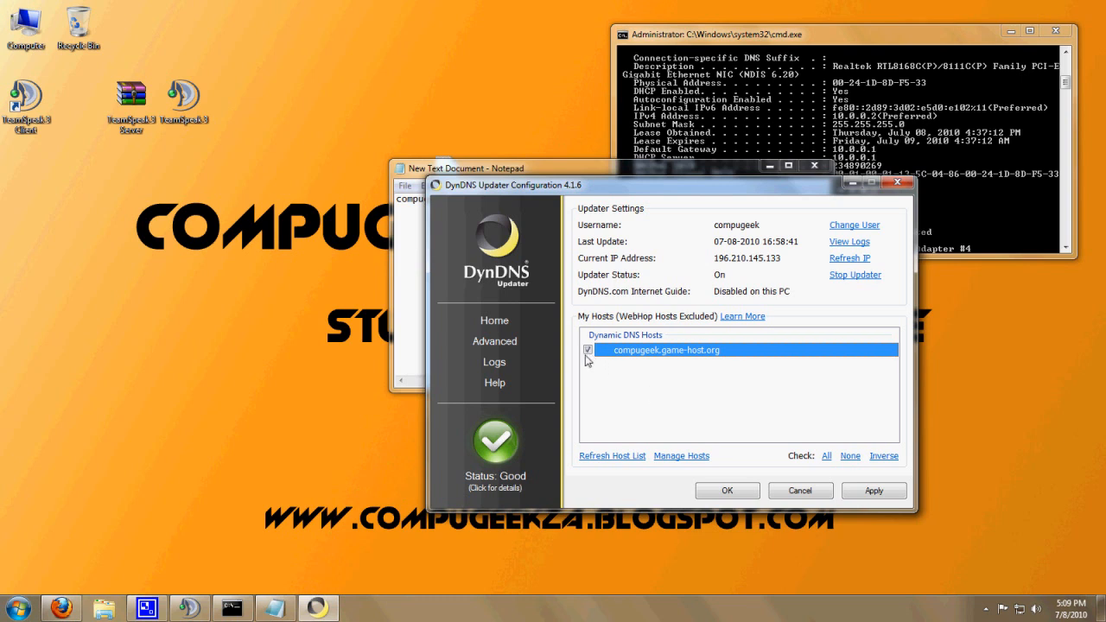
pyautogui.moveTo(660, 368)
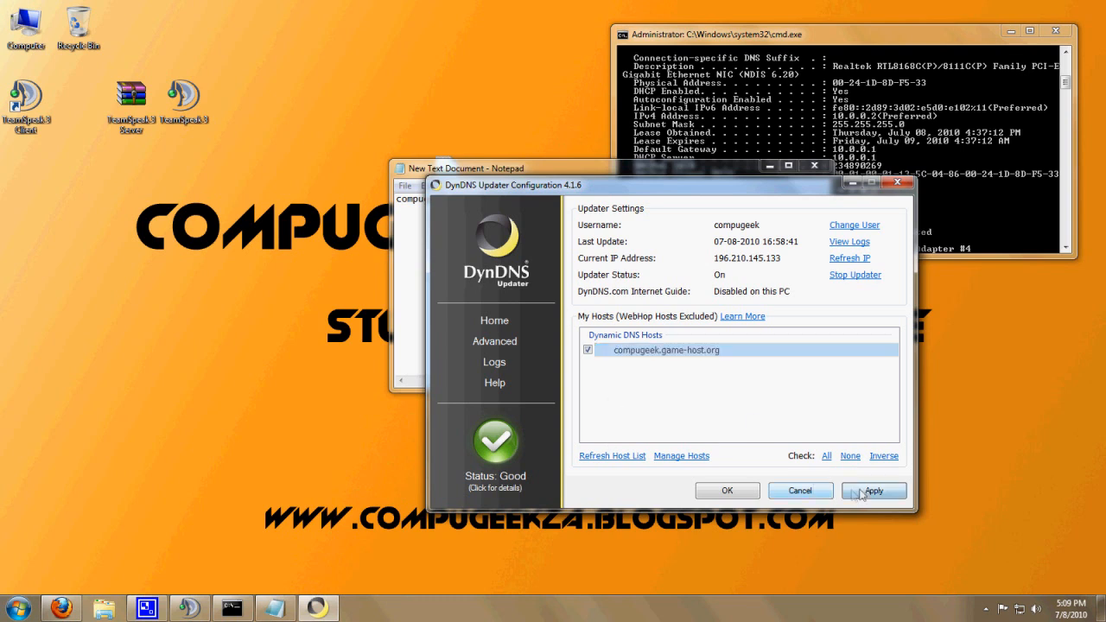
pyautogui.click(875, 491)
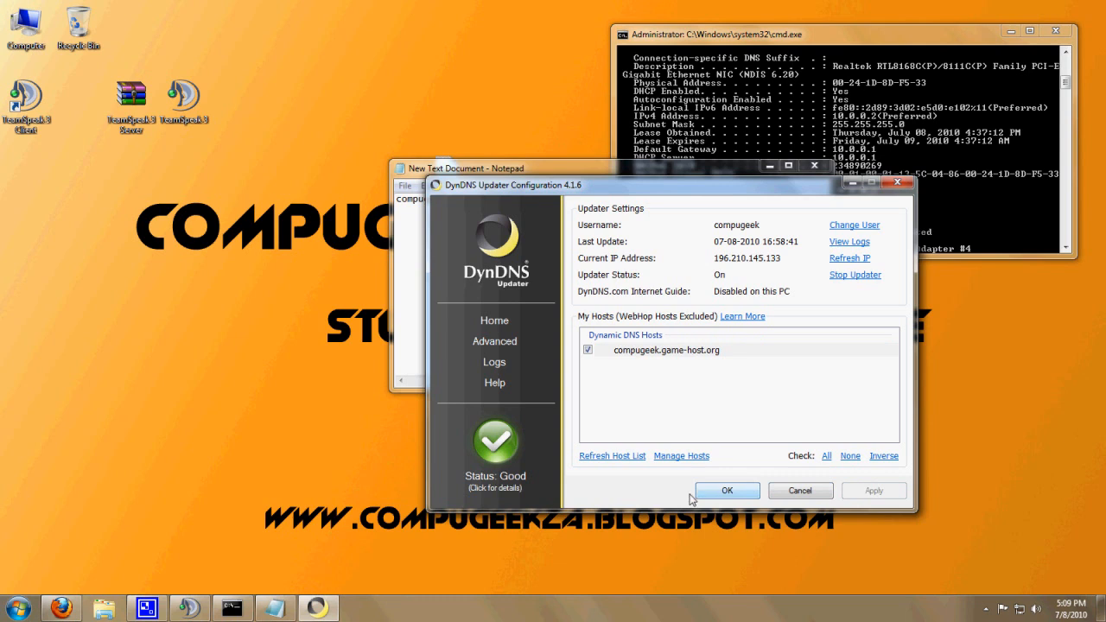
pyautogui.moveTo(708, 390)
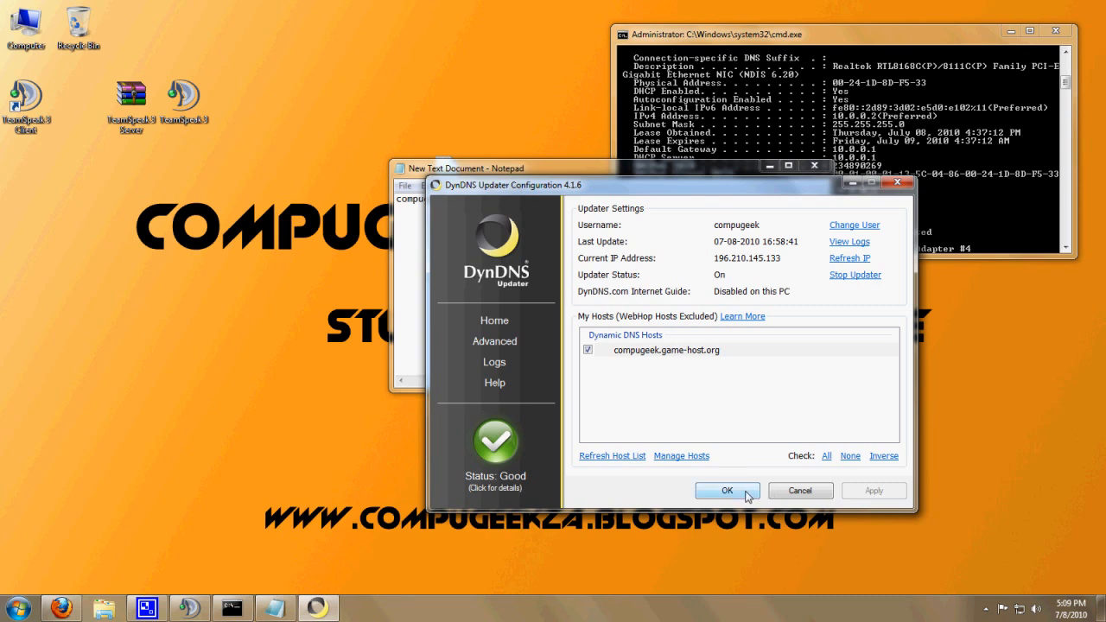
pyautogui.click(726, 491)
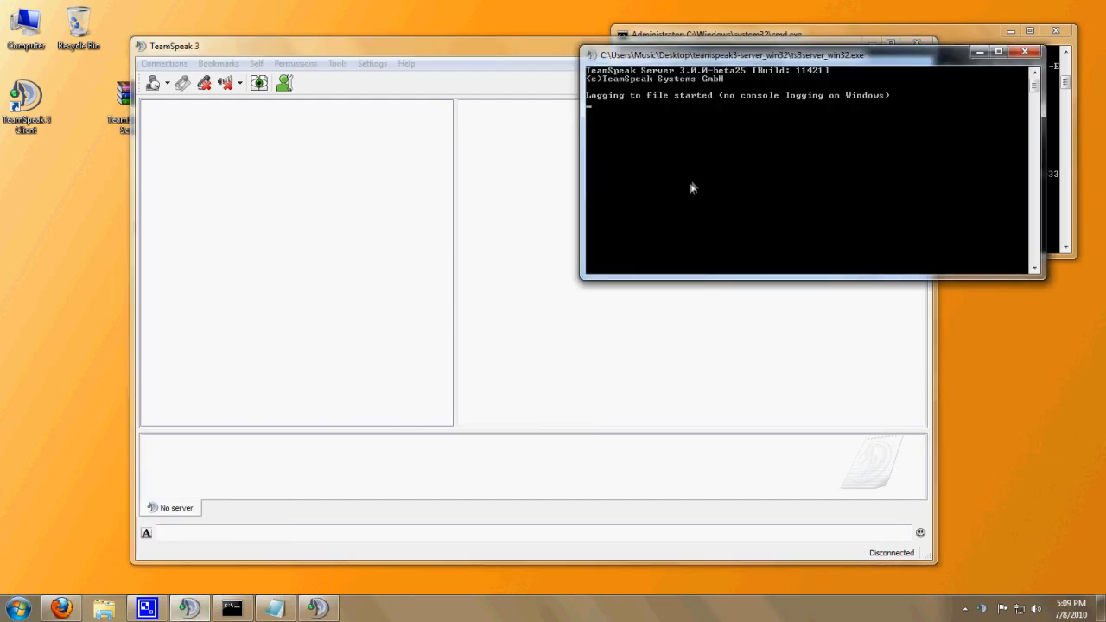
pyautogui.moveTo(983, 62)
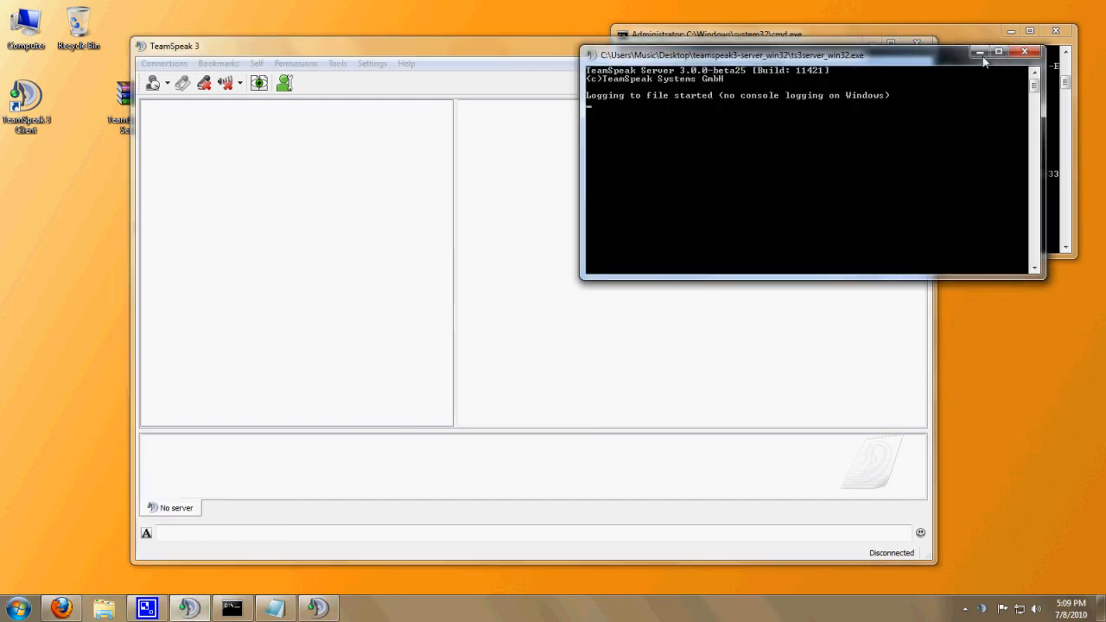
pyautogui.moveTo(980, 52)
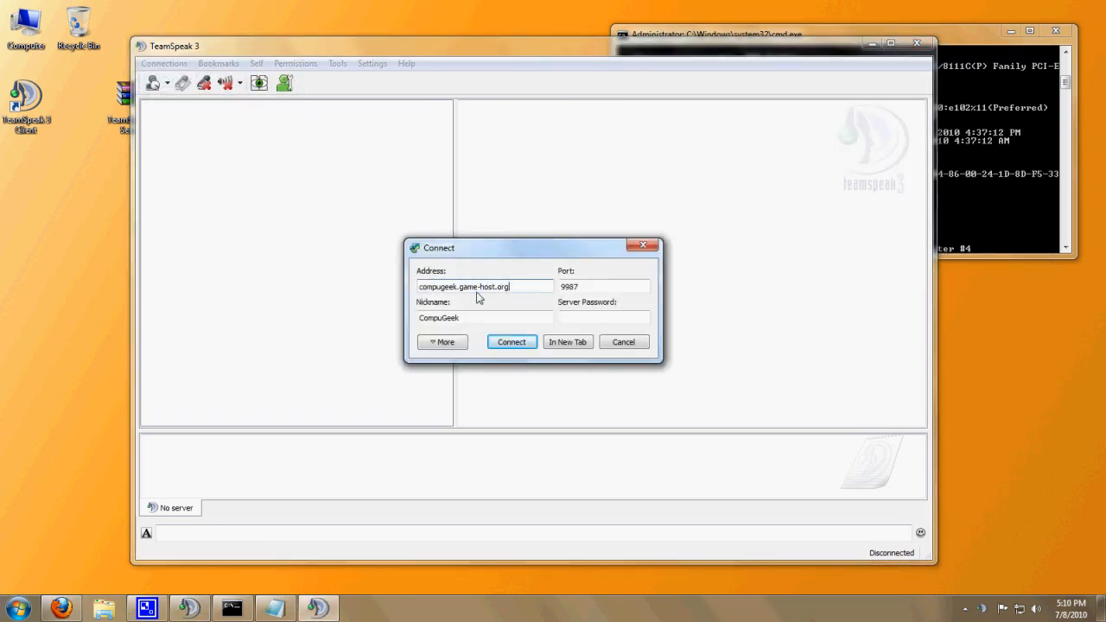
# - Connect TeamSpeak 3 to the server address compugeek.game-host.org
pyautogui.tripleClick(484, 287)
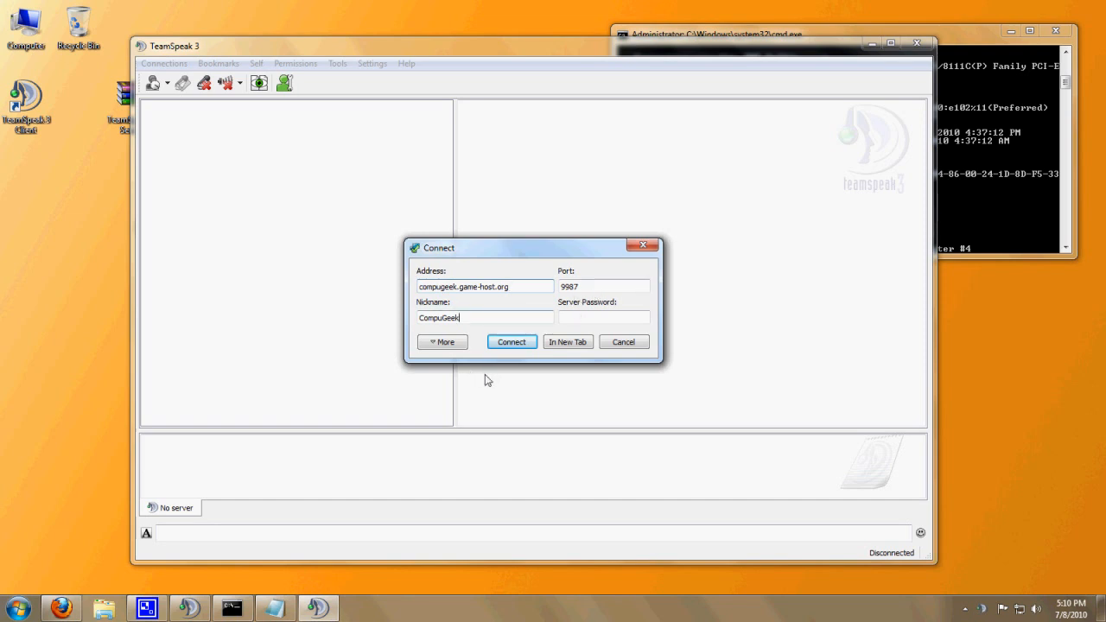
pyautogui.moveTo(511, 342)
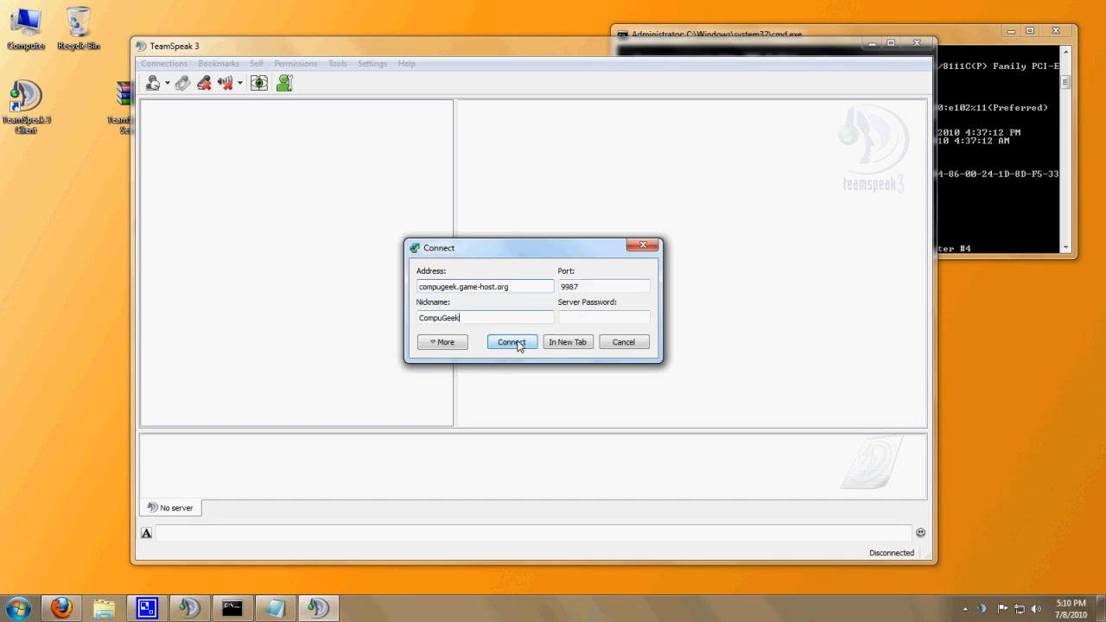
pyautogui.click(511, 342)
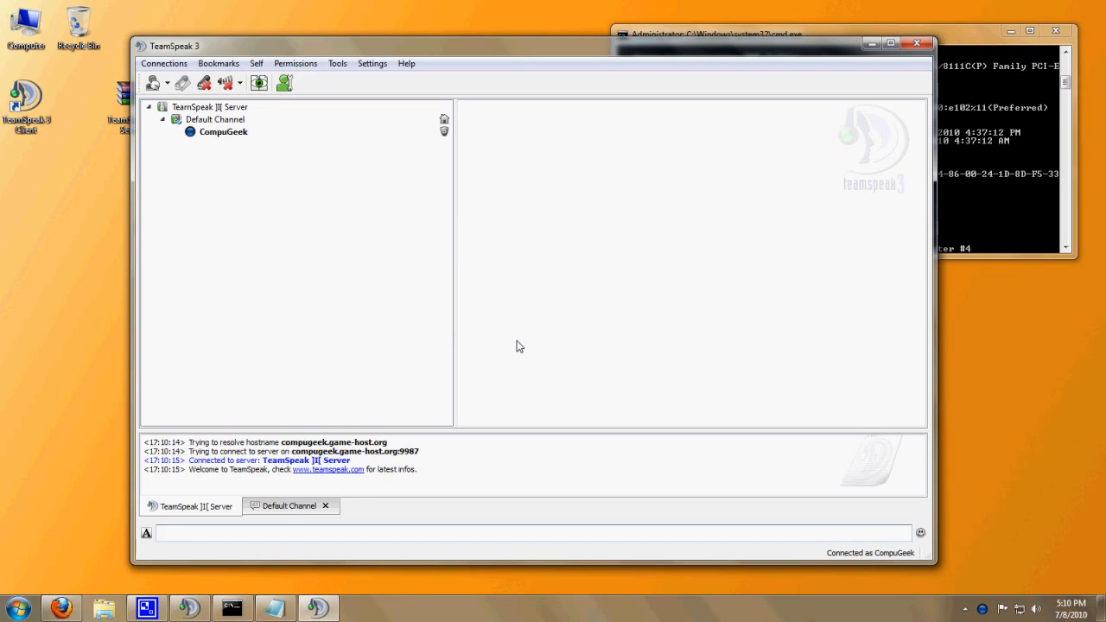
pyautogui.moveTo(534, 356)
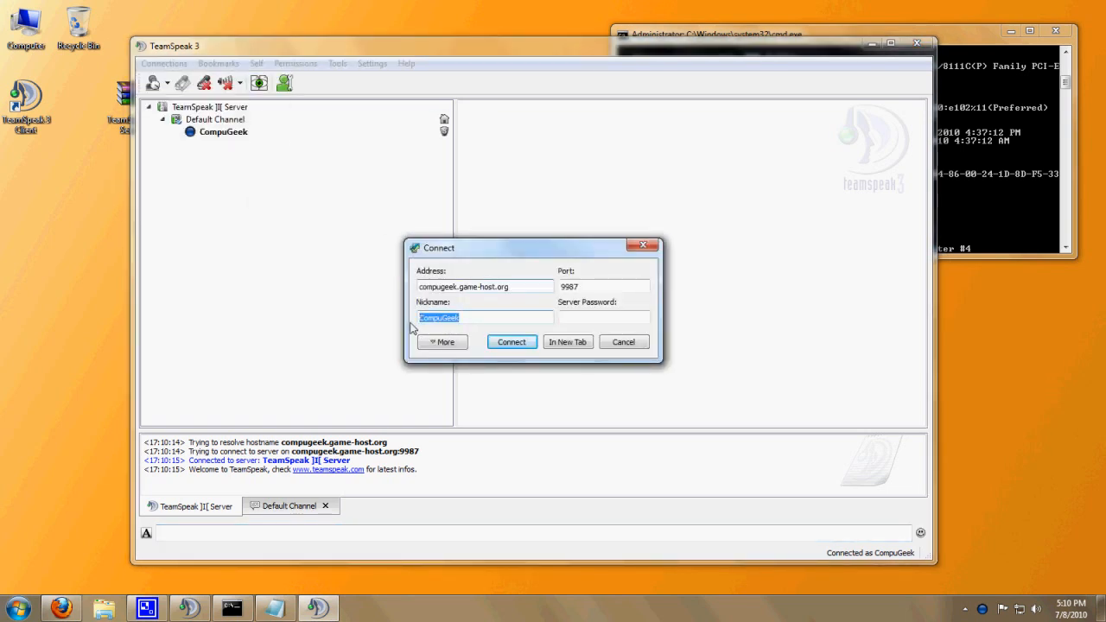
# - Reconnect under the nickname Aboesdjf and show that client's details
pyautogui.write('Aboesdjf')
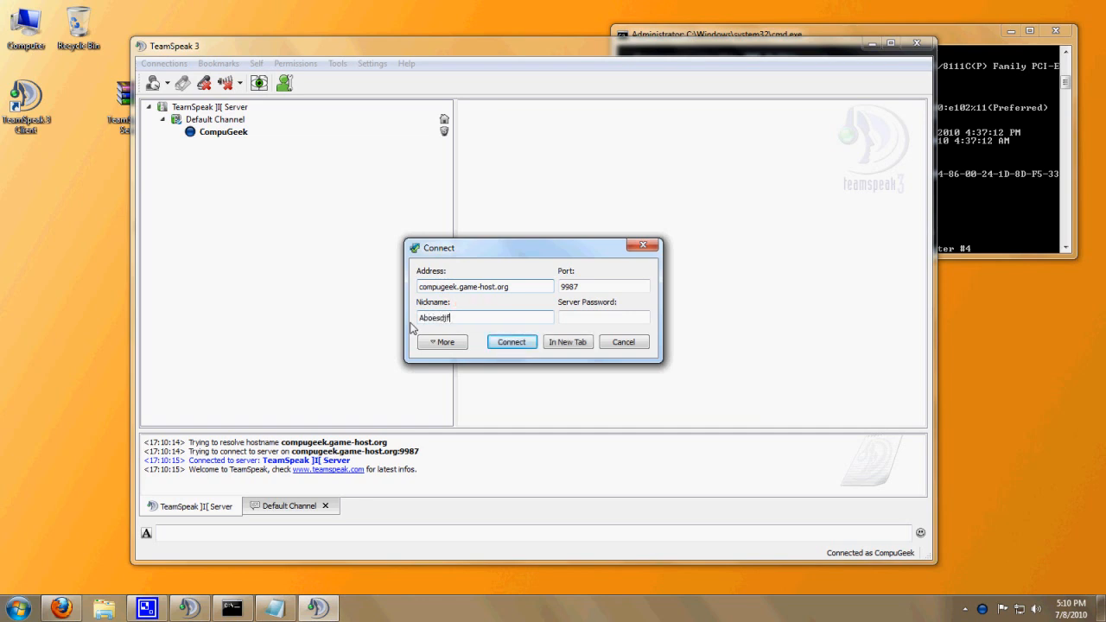
pyautogui.click(512, 342)
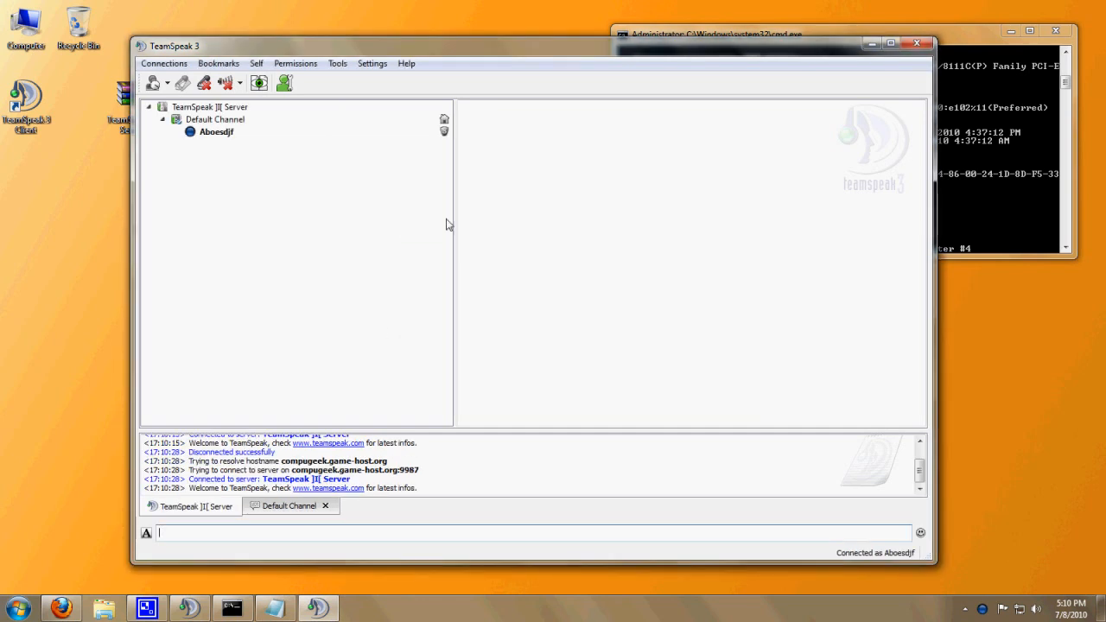
pyautogui.click(218, 131)
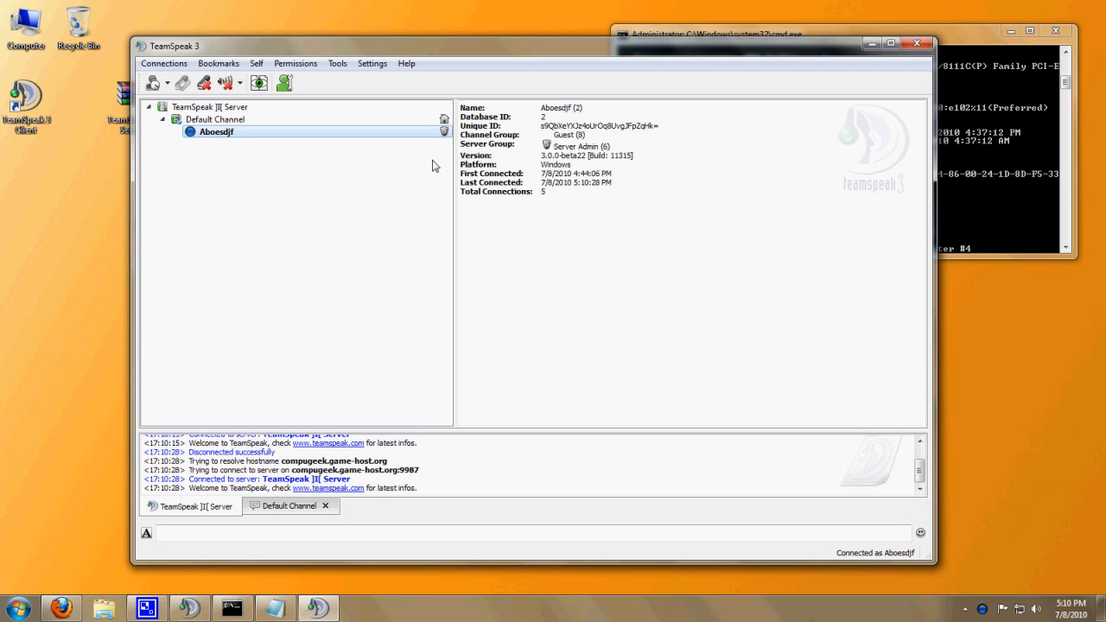
pyautogui.moveTo(543, 135)
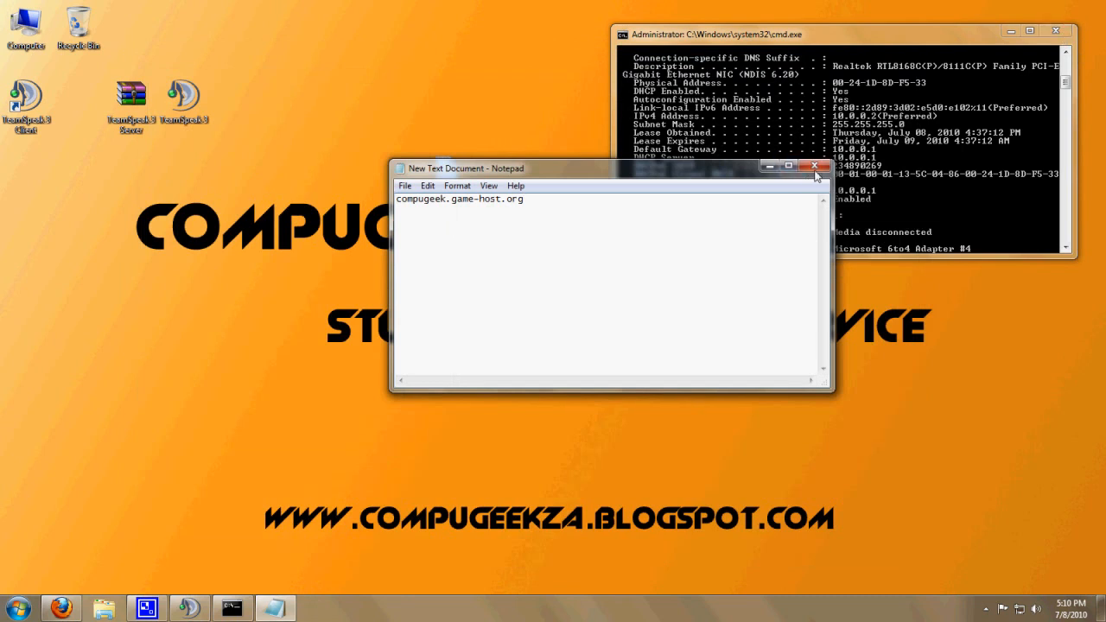
# - Close the hostname note in Notepad, choosing Don't Save
pyautogui.click(812, 166)
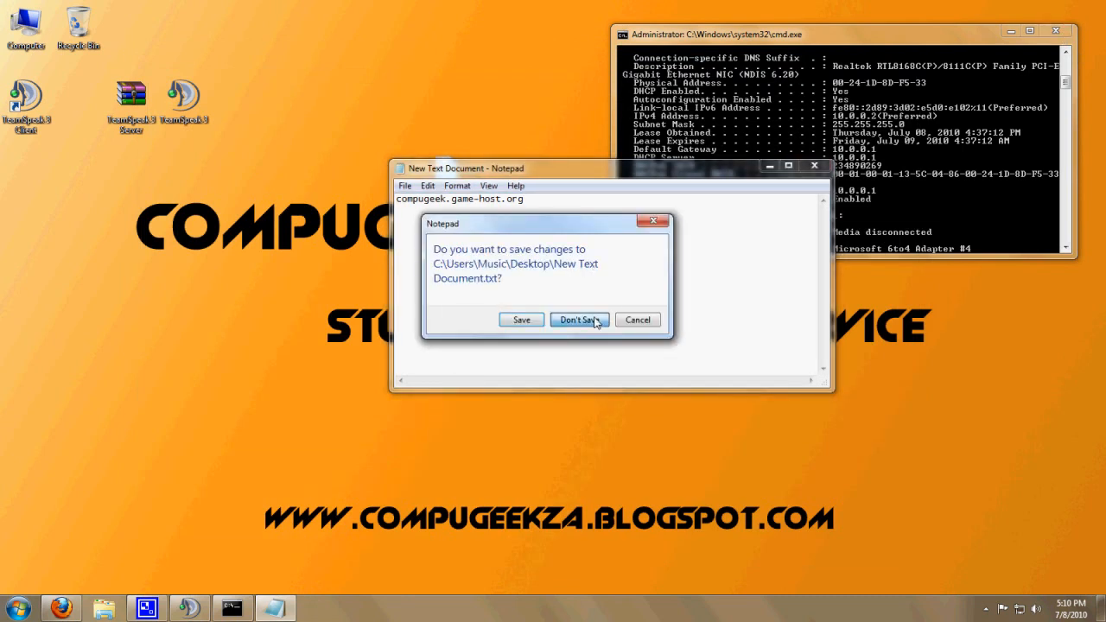
pyautogui.click(577, 320)
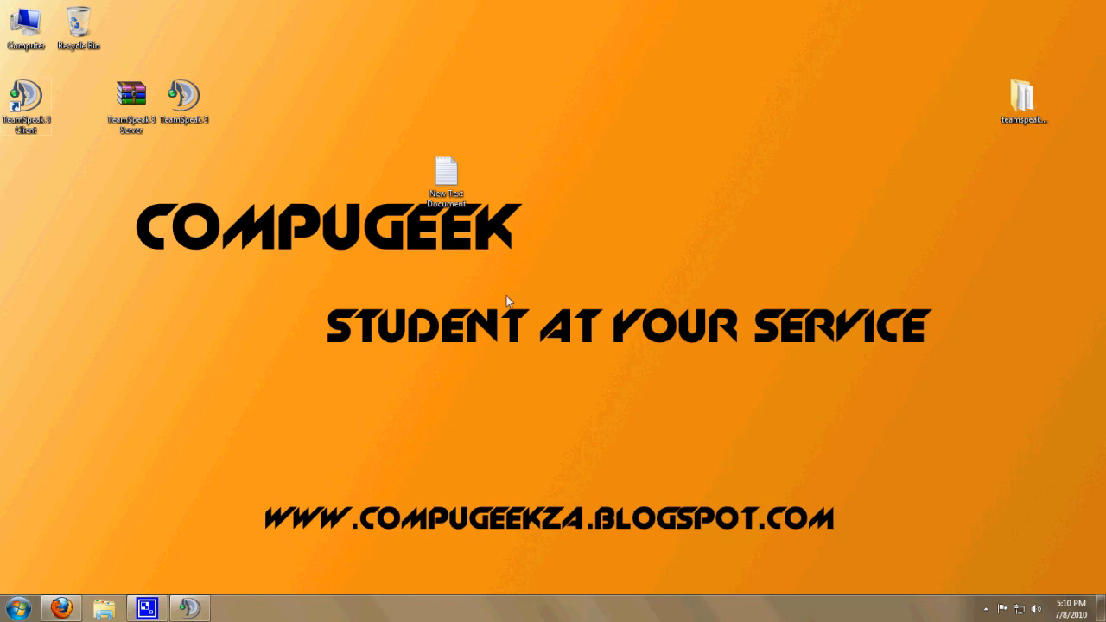
pyautogui.moveTo(474, 536)
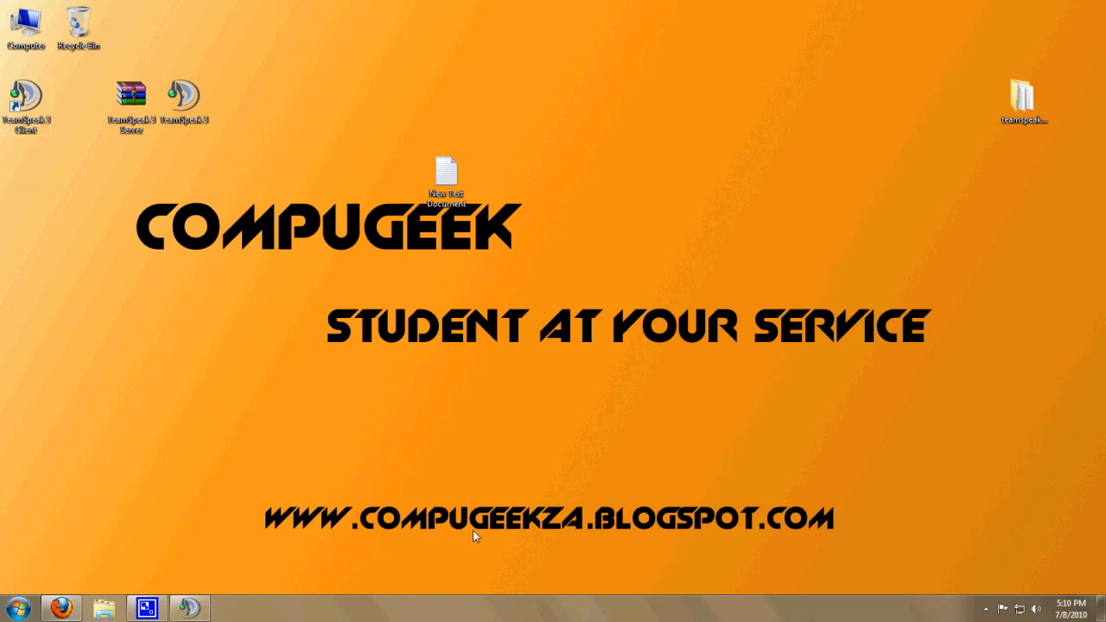
pyautogui.moveTo(709, 544)
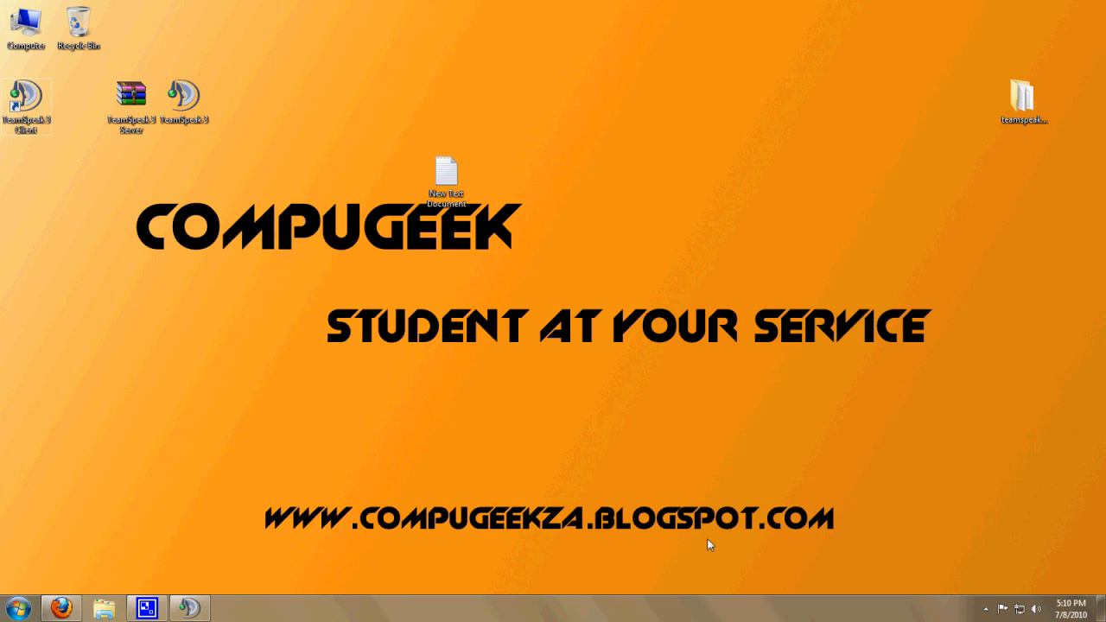